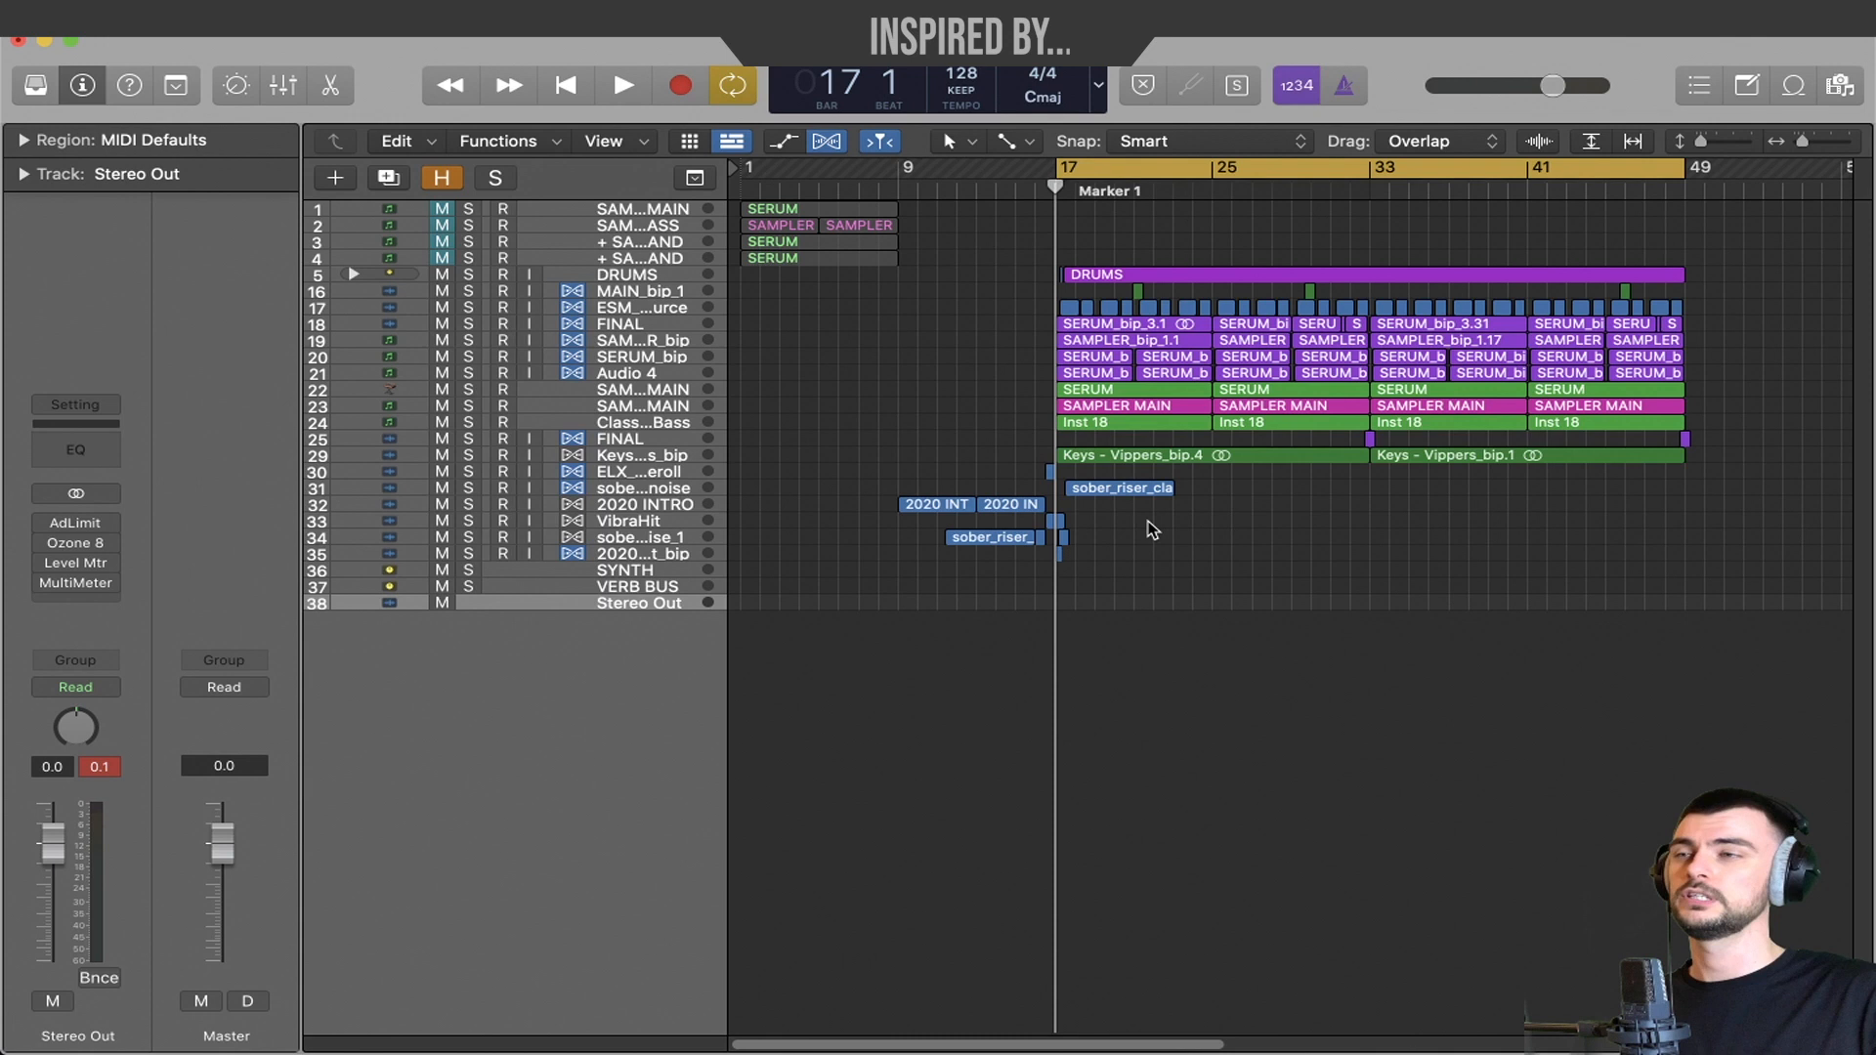
pyautogui.moveTo(1238, 650)
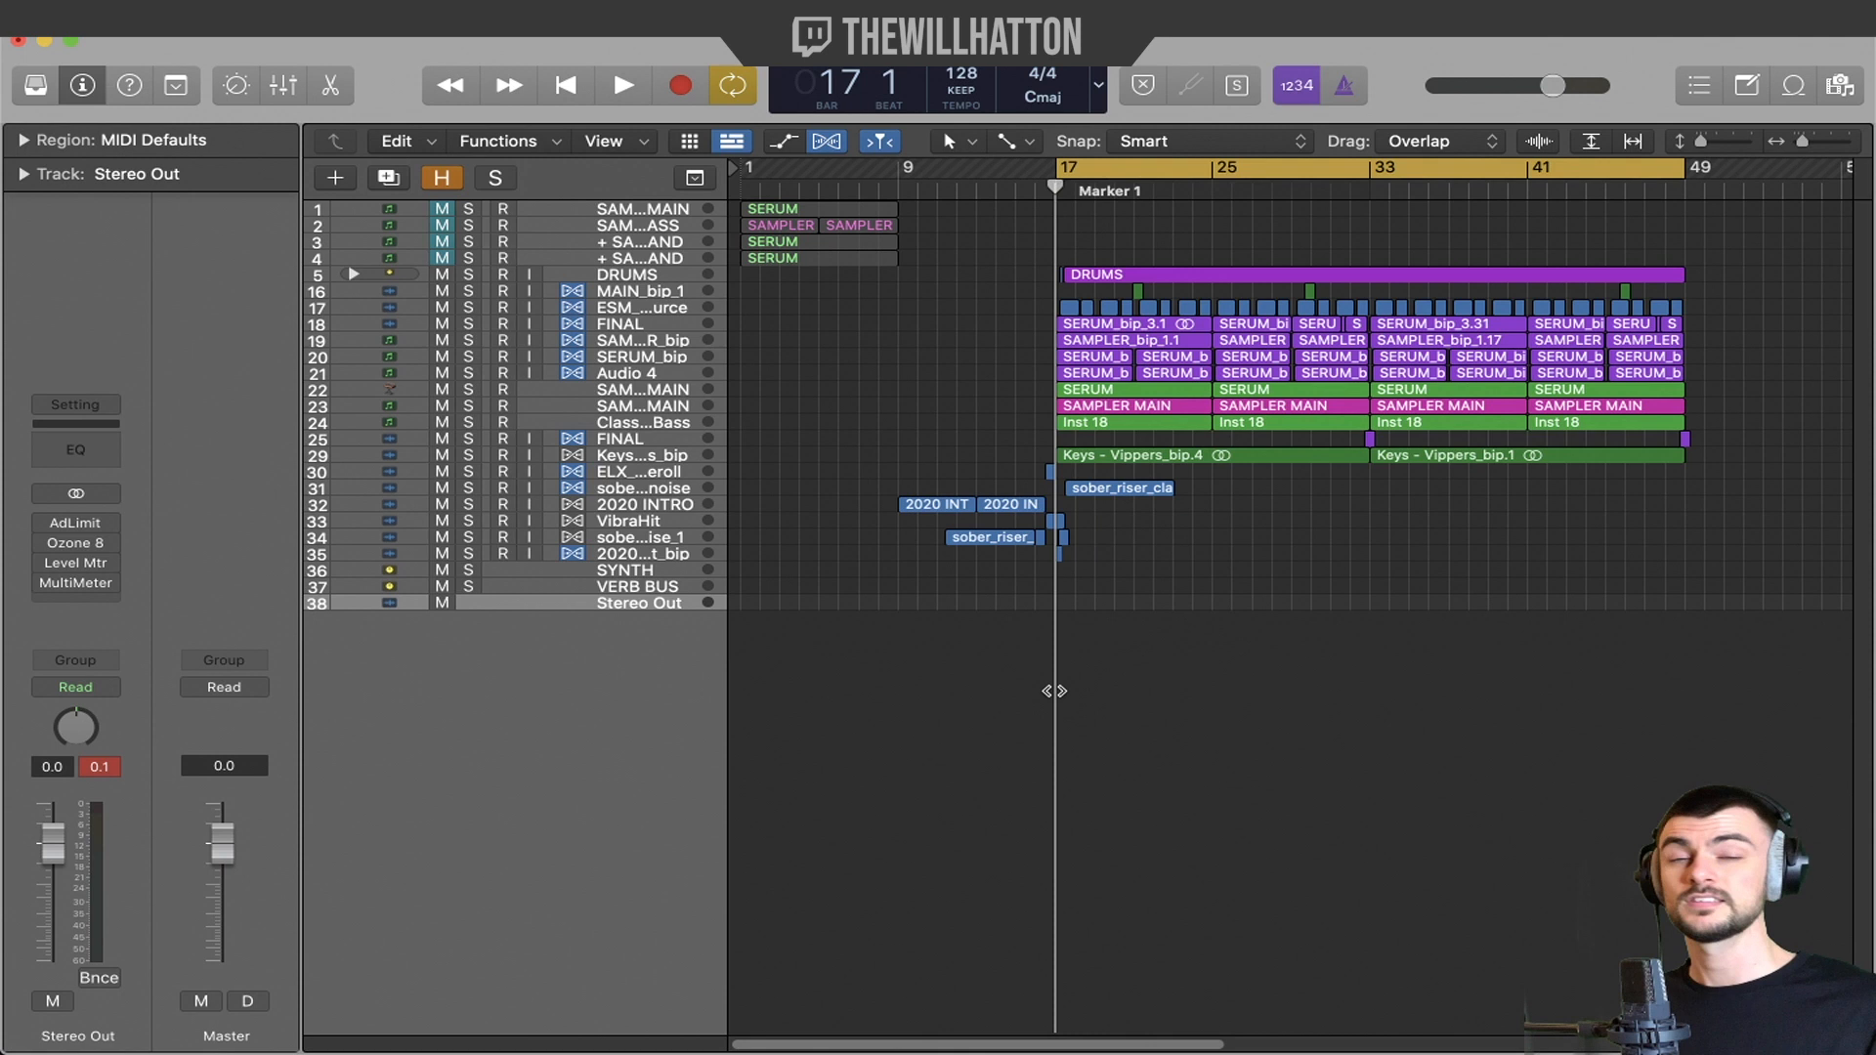
# Start playback from Marker 1 at bar 17, where drums, synths and keys enter.
pyautogui.click(620, 85)
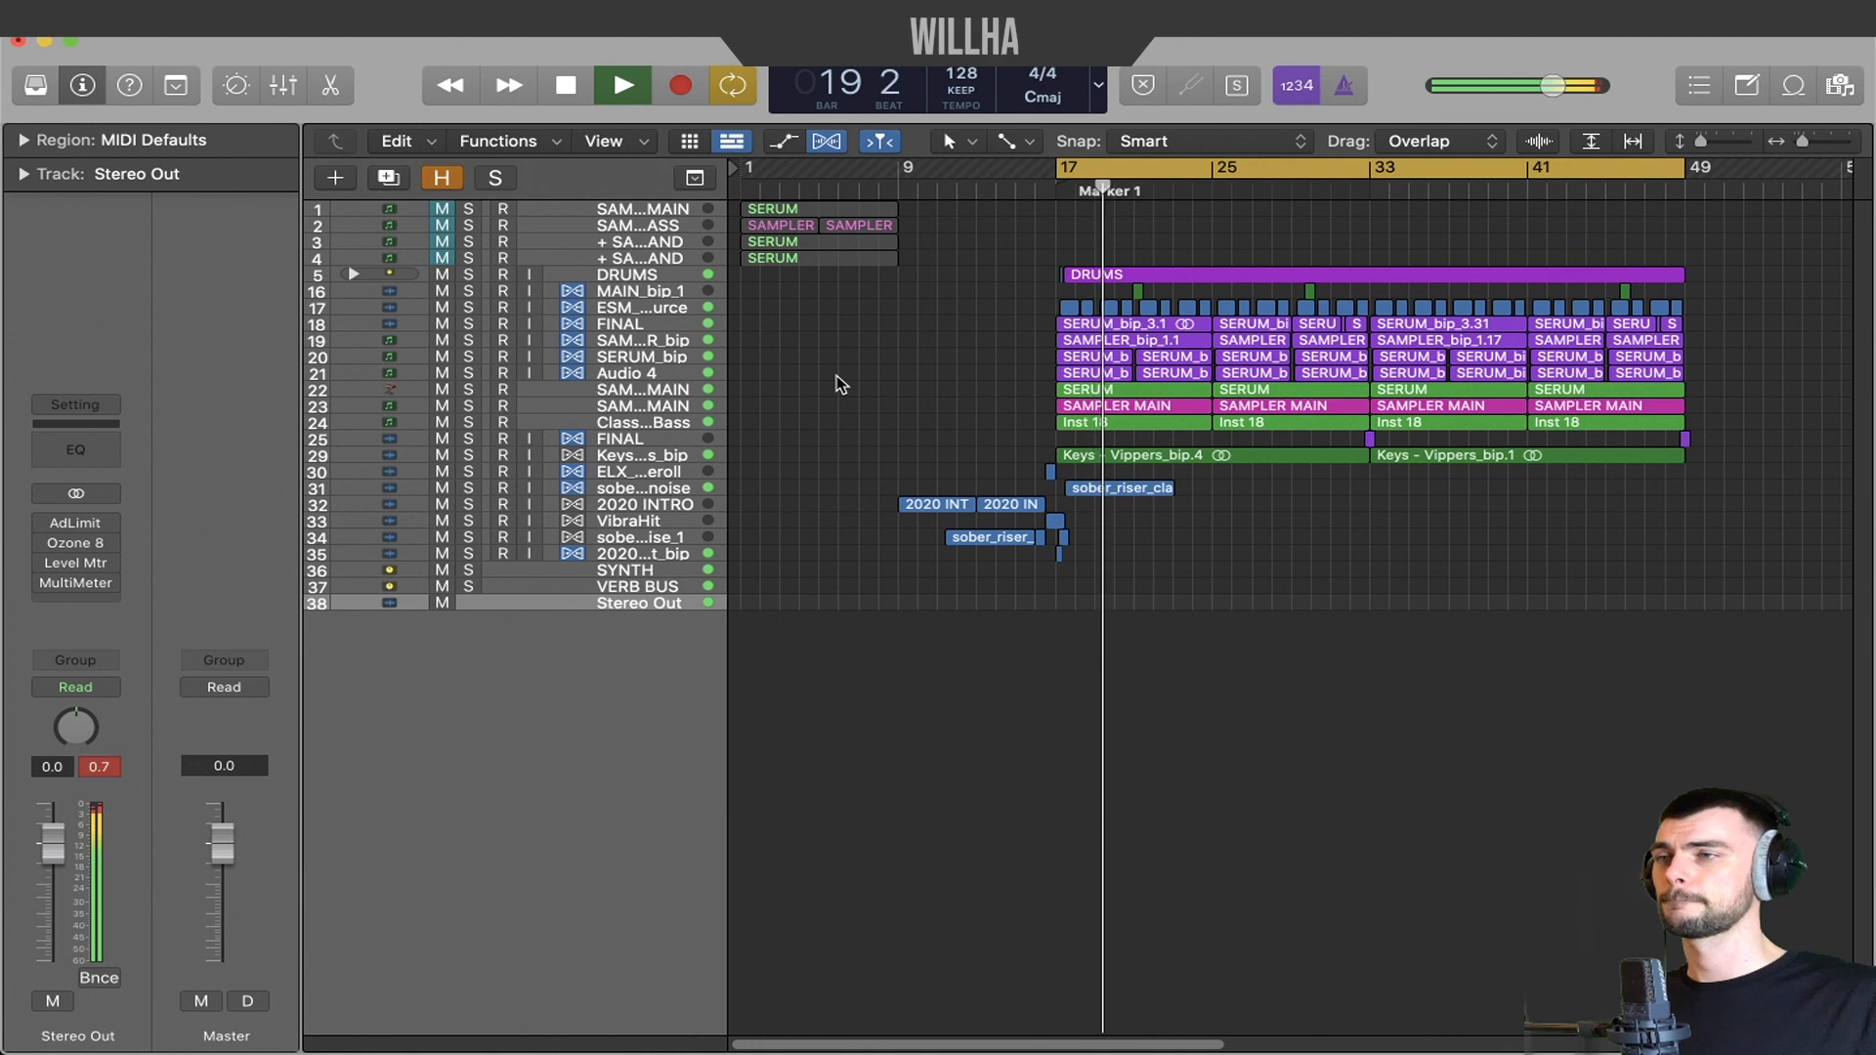
# Solo SAMPLER MAIN, the Class bass and Keys tracks, audition them from bar 17, then stop.
pyautogui.click(640, 405)
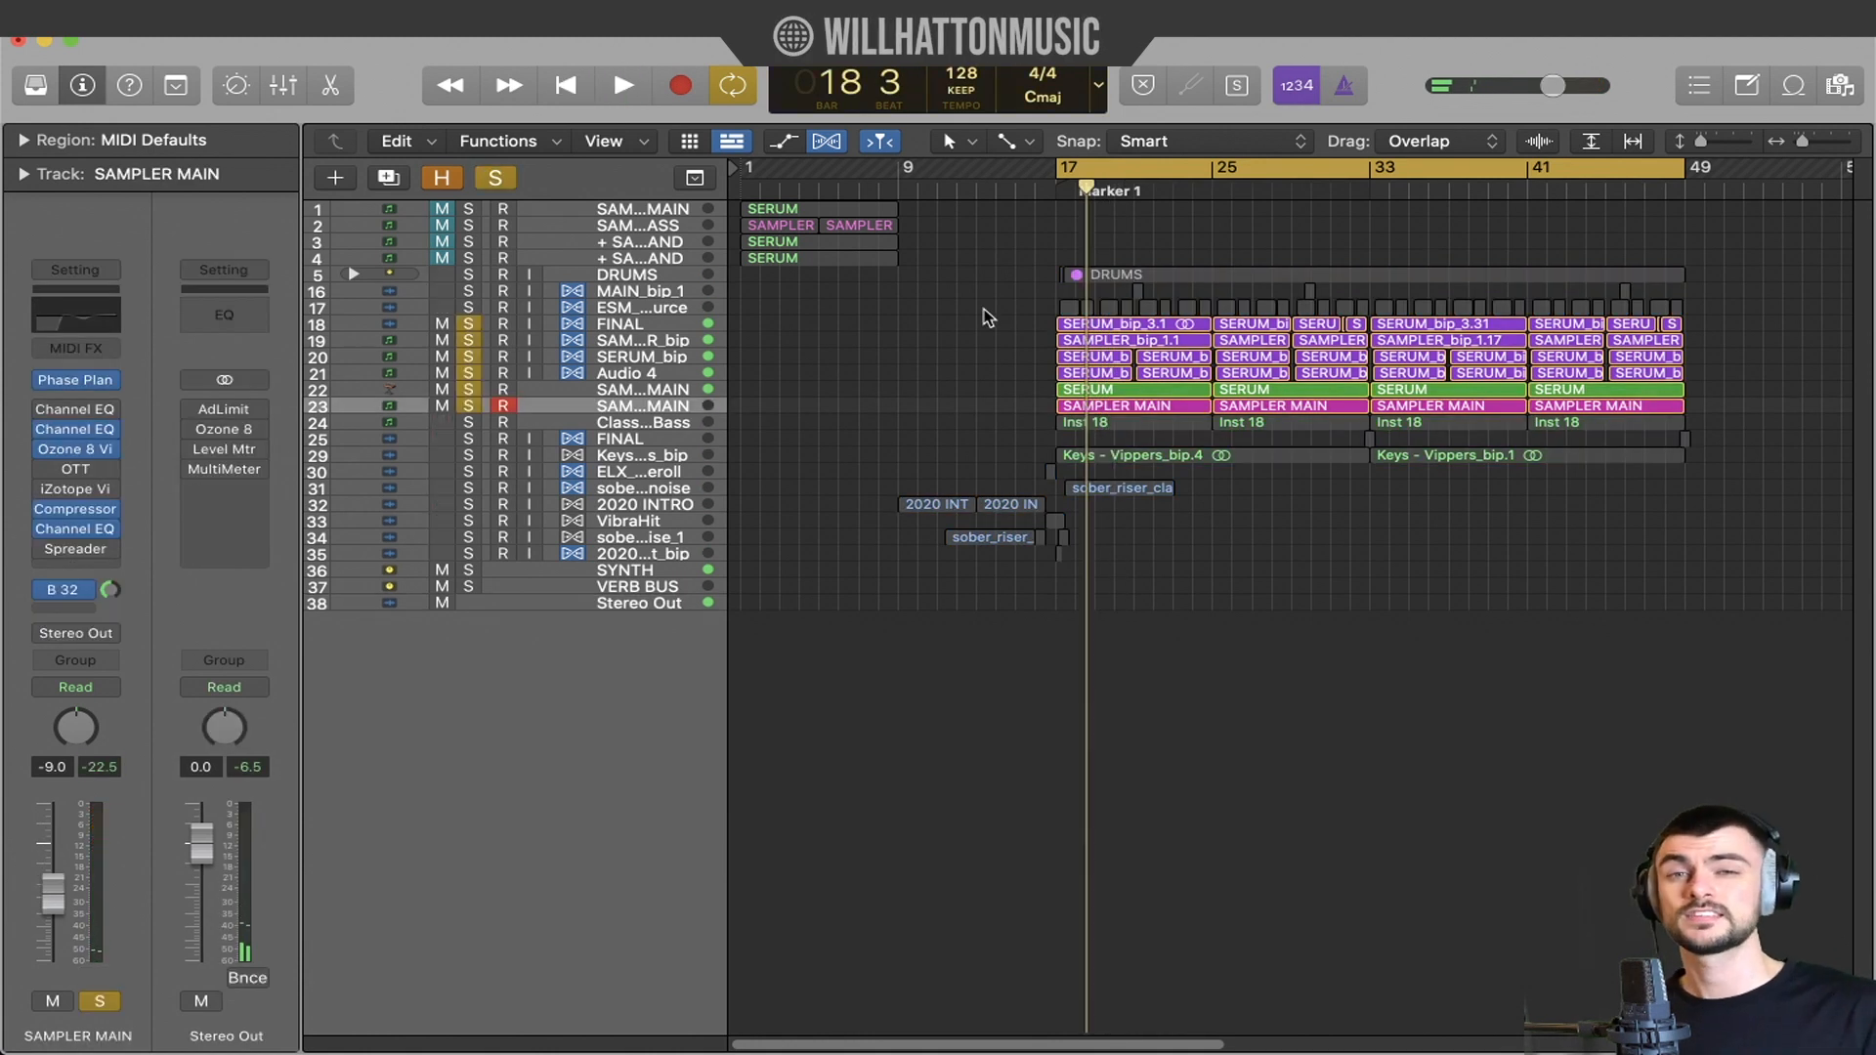
pyautogui.click(619, 85)
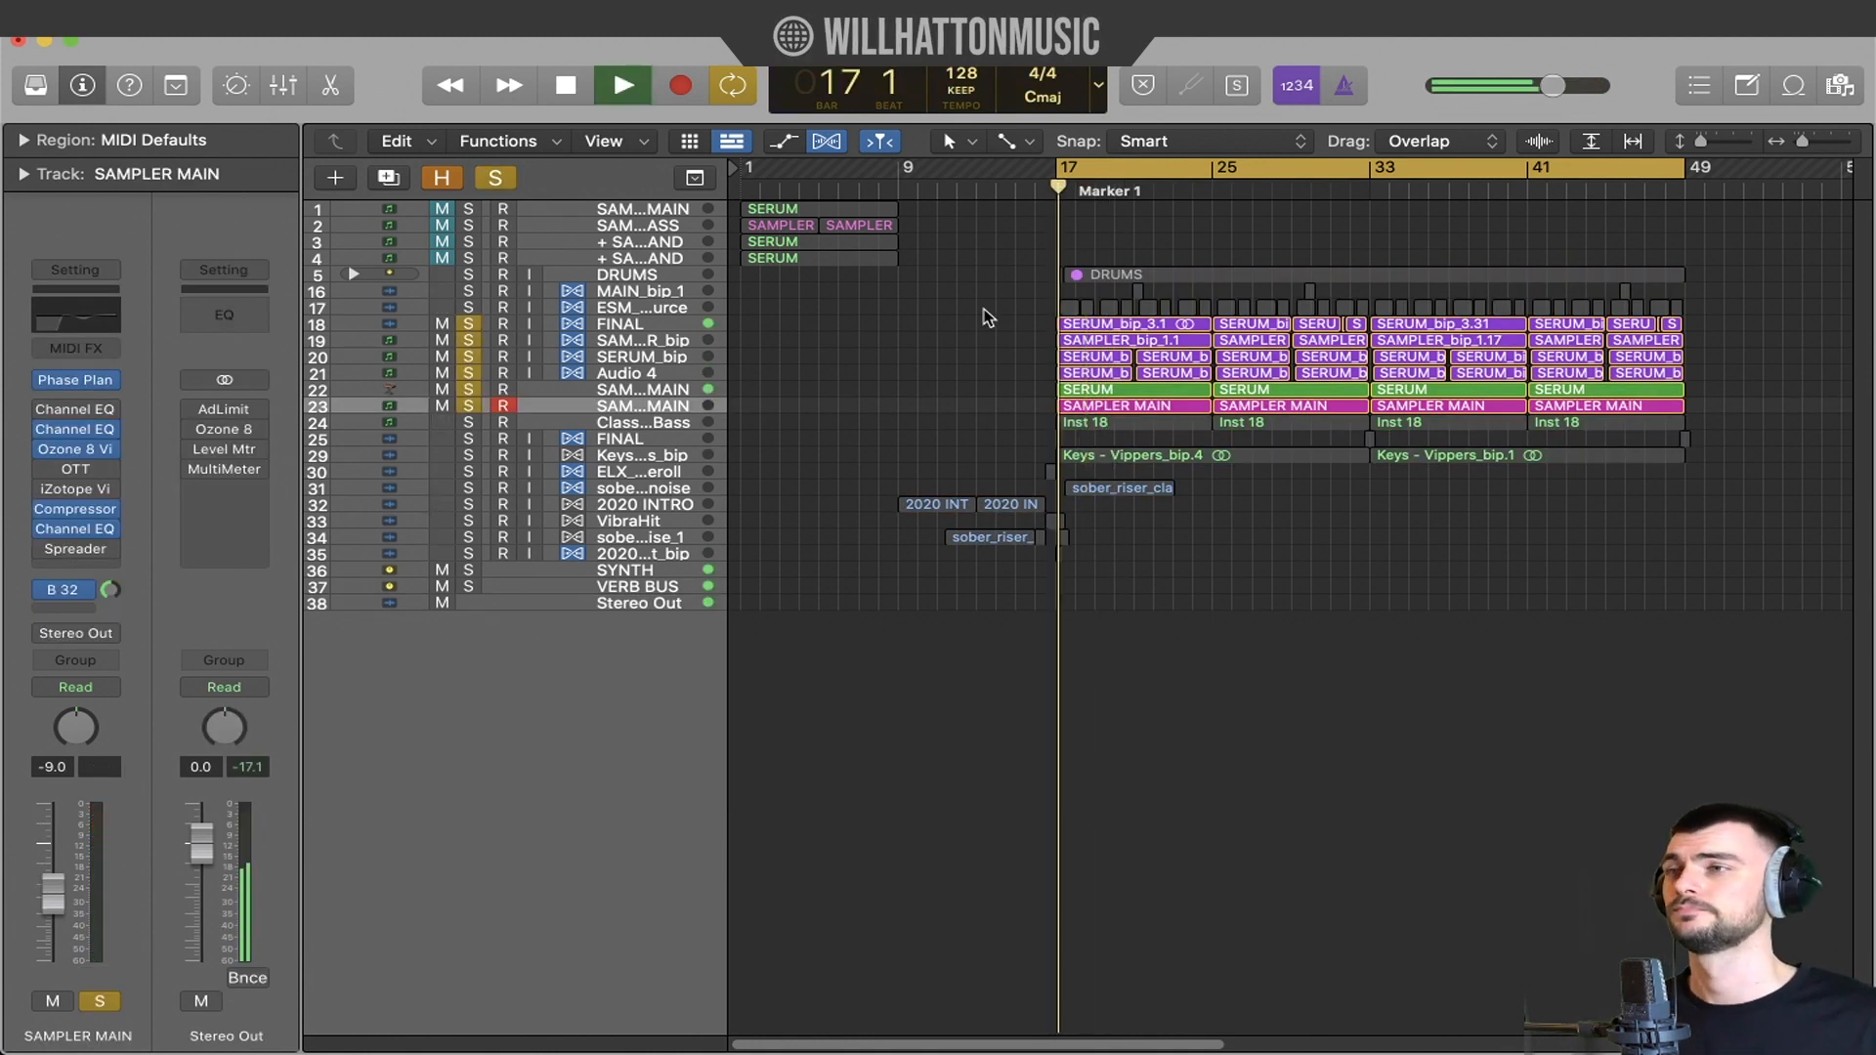
pyautogui.click(620, 85)
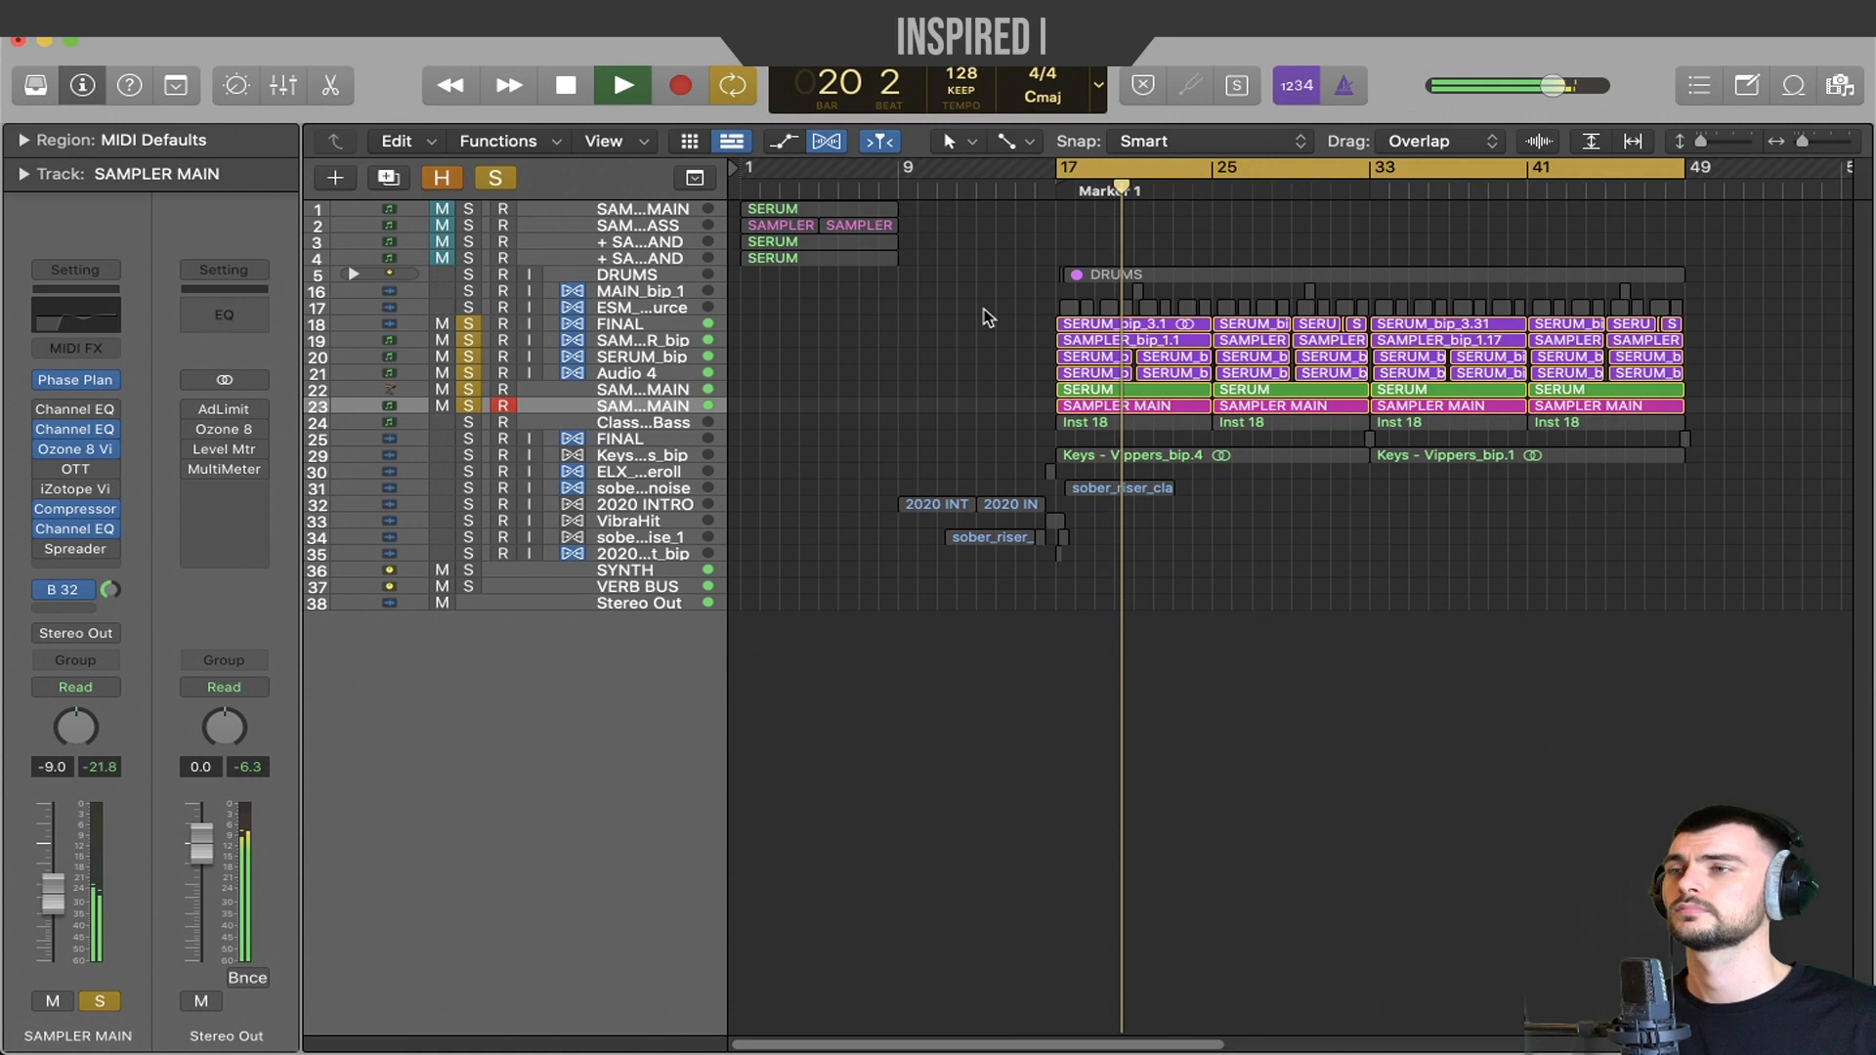
pyautogui.click(564, 85)
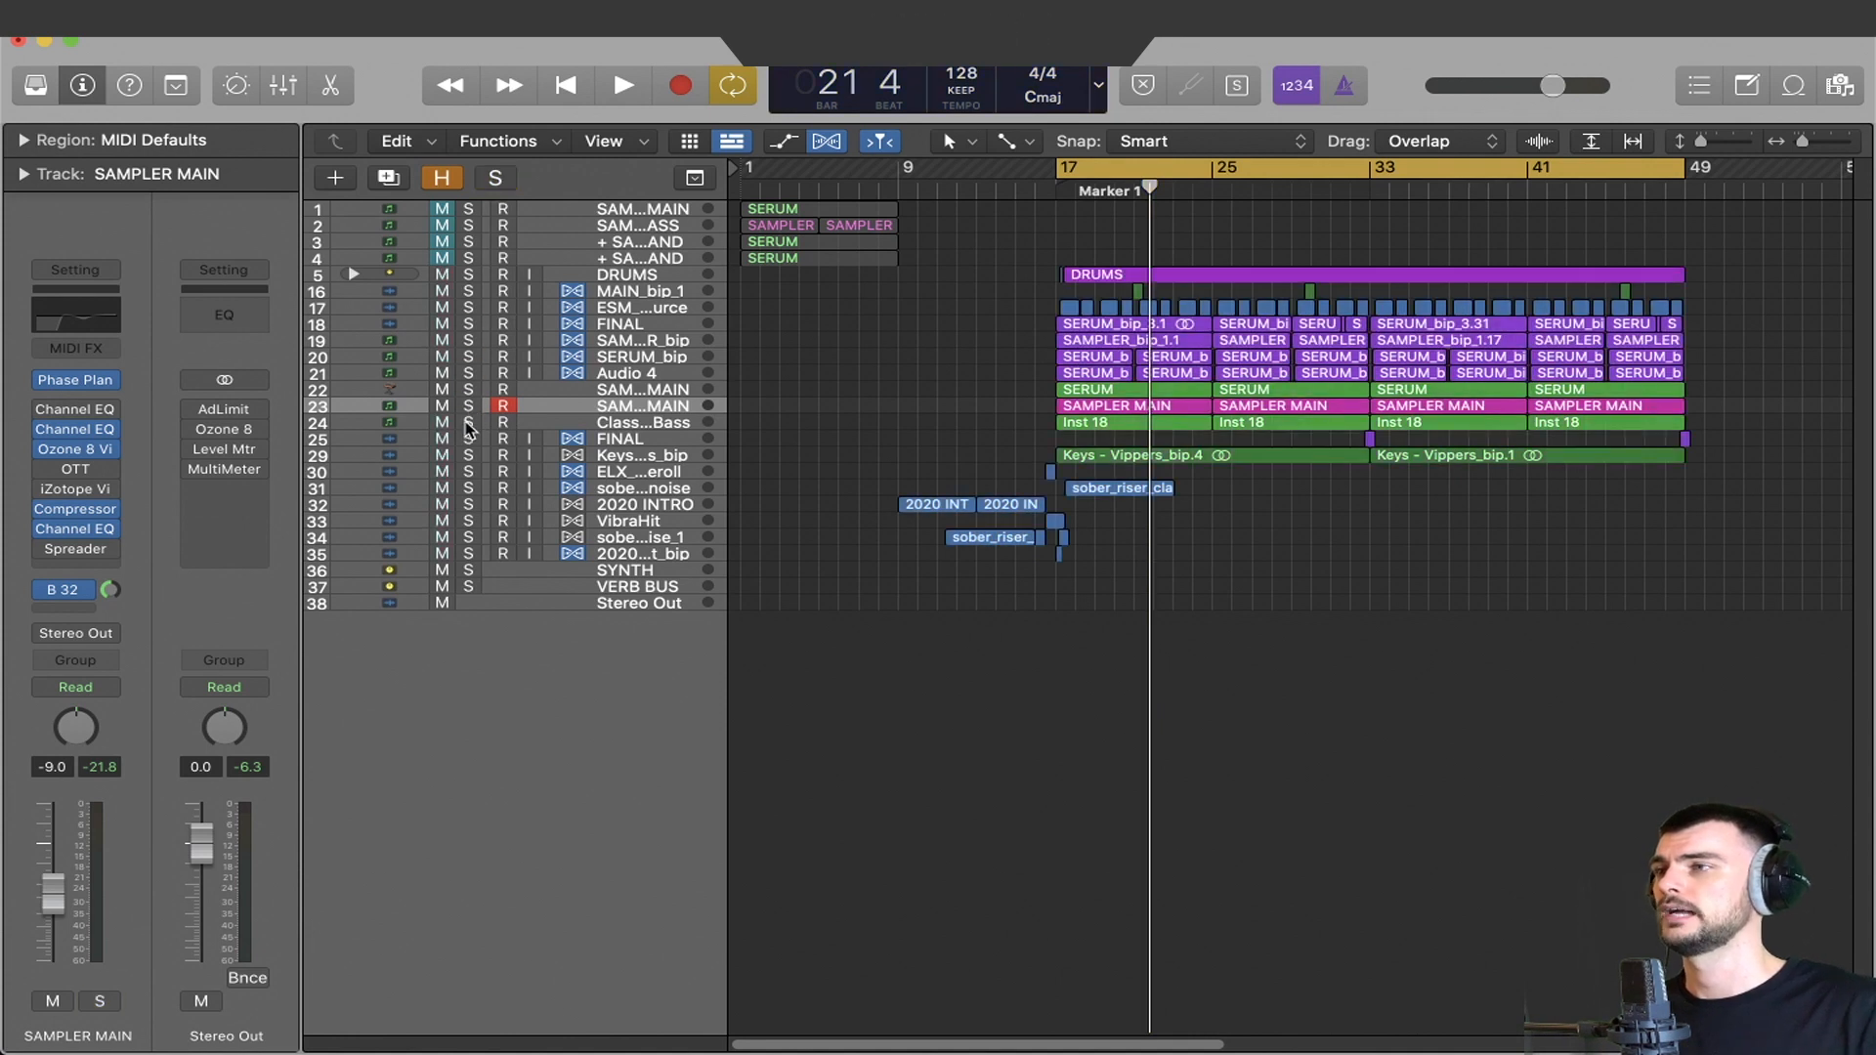
pyautogui.click(619, 85)
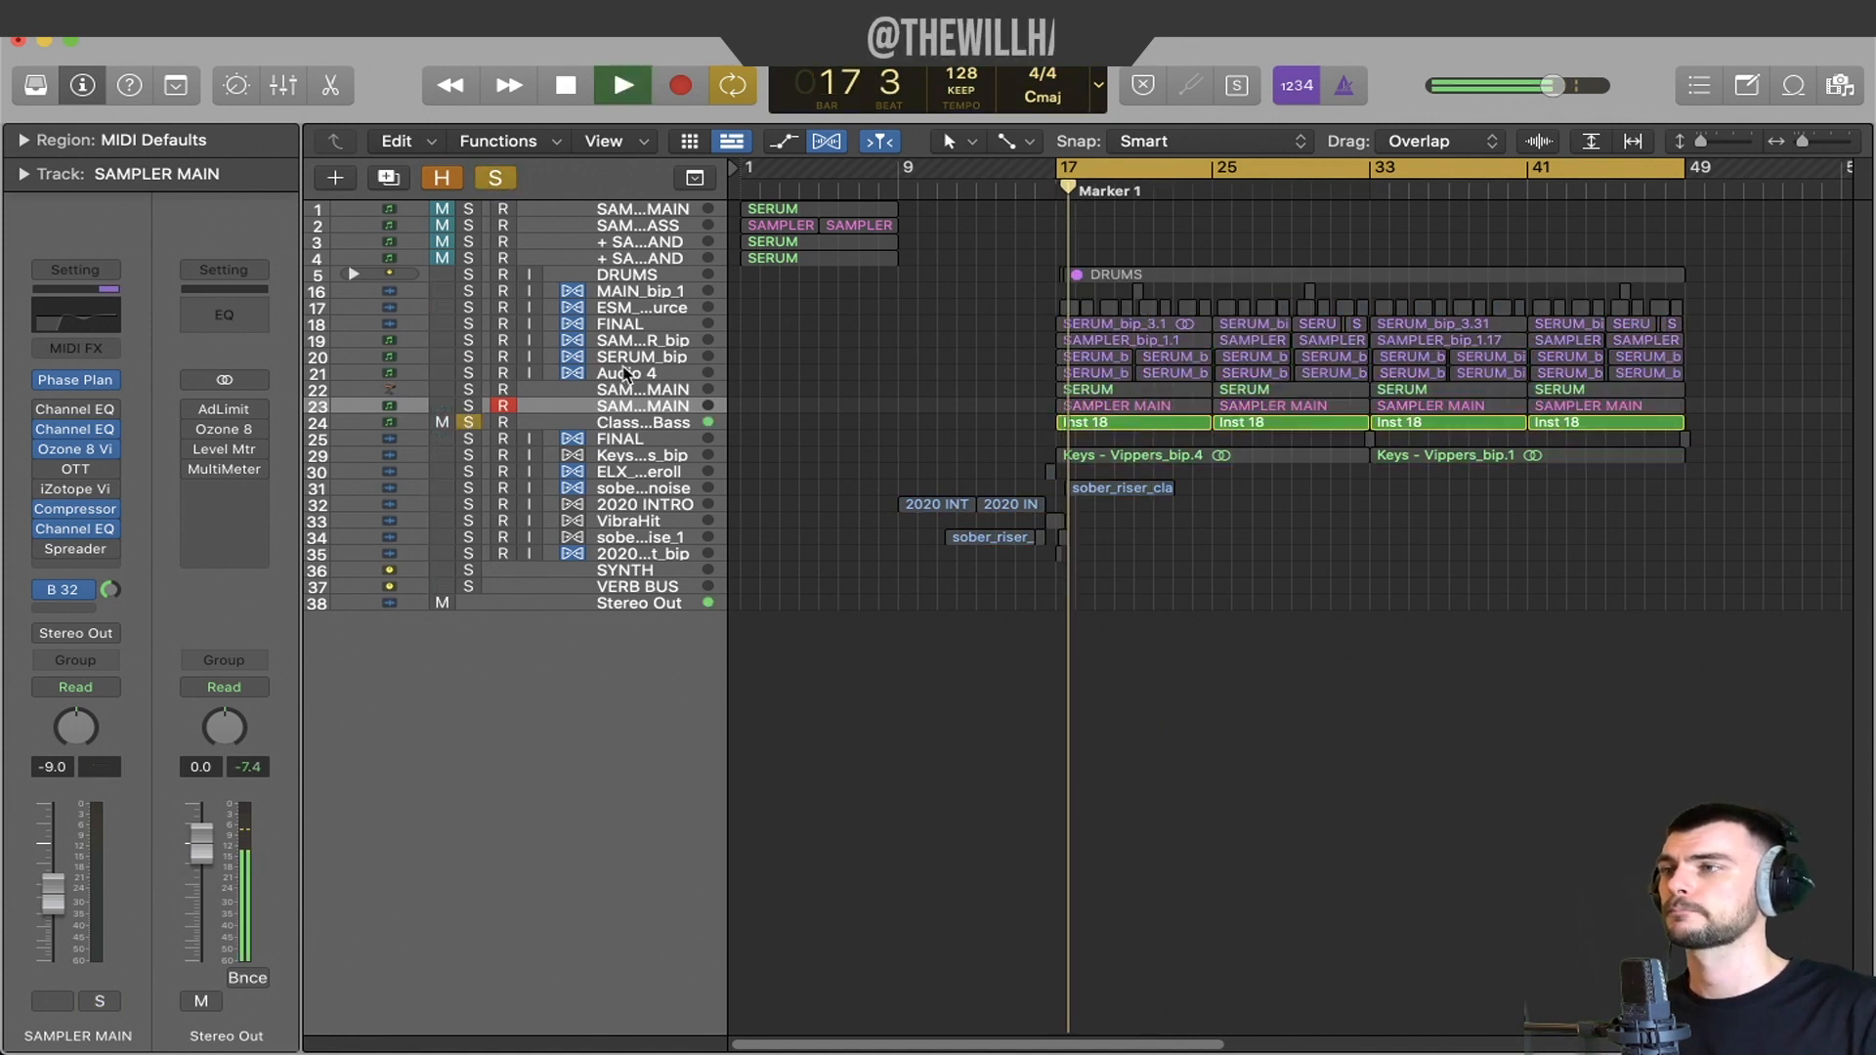
pyautogui.click(619, 85)
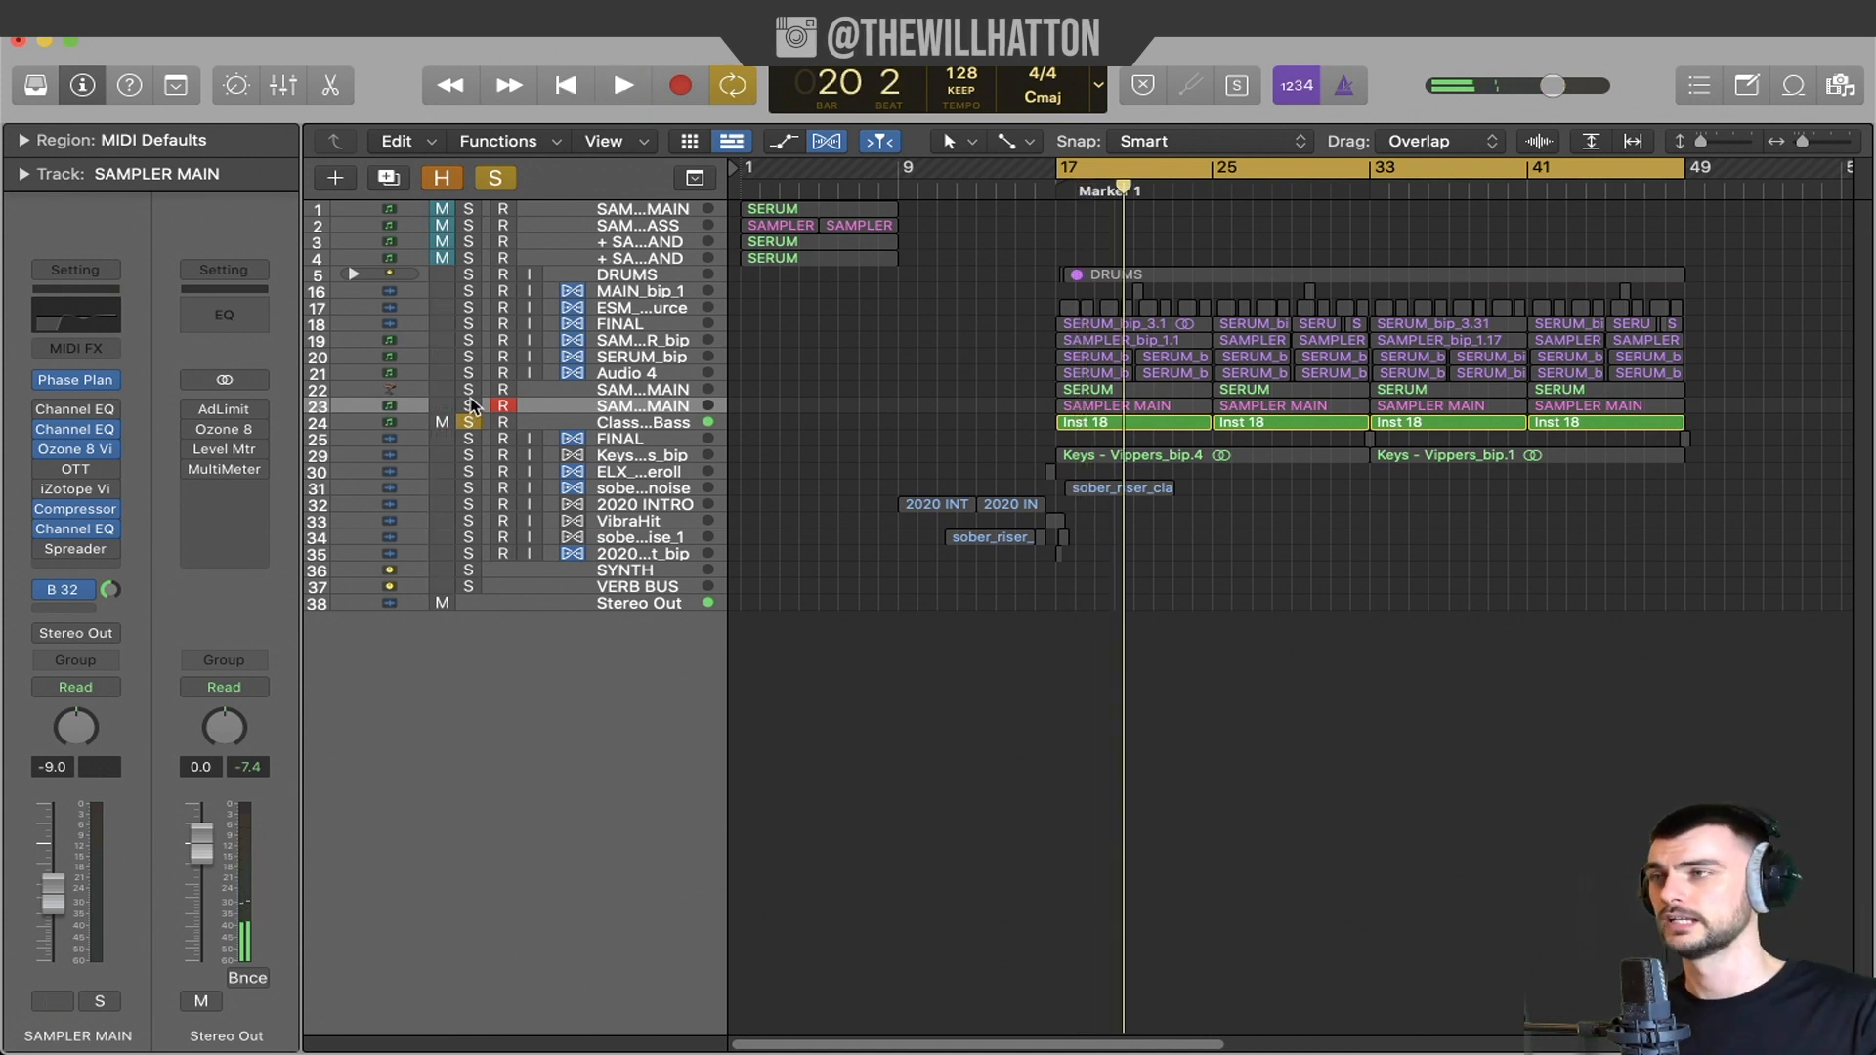
pyautogui.click(619, 85)
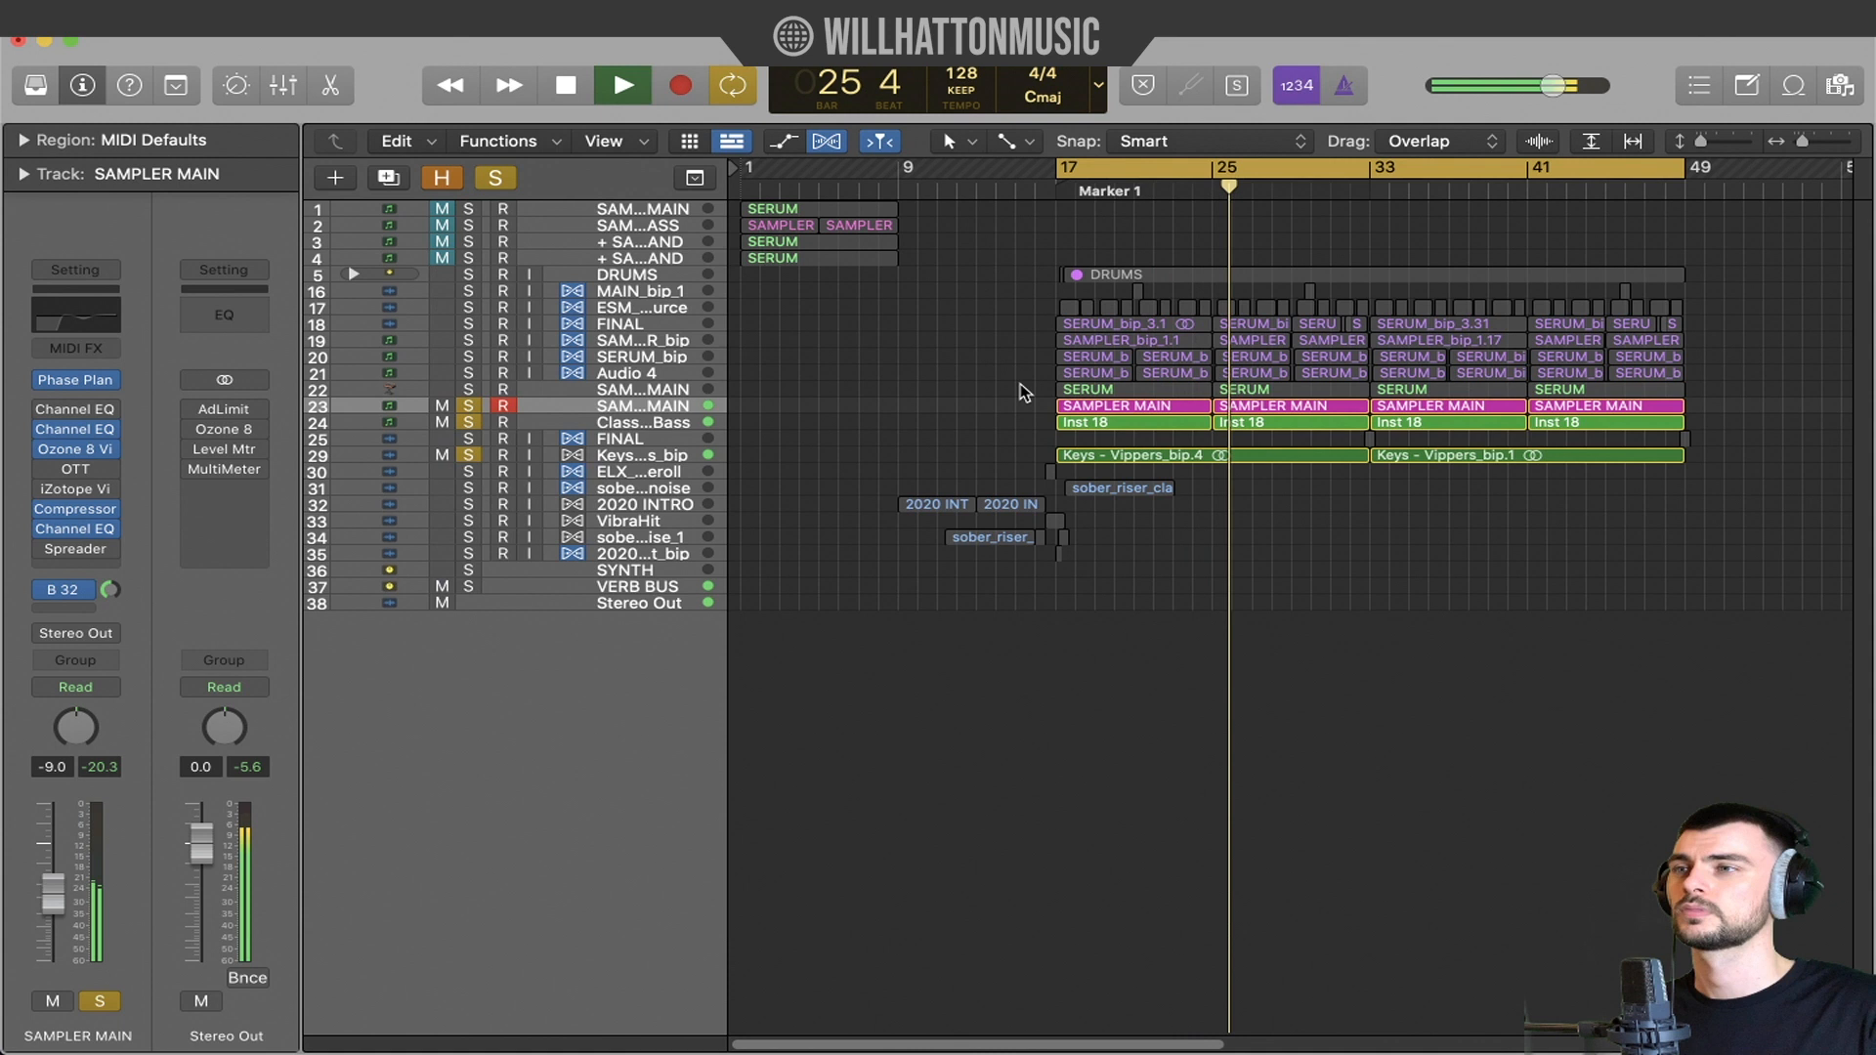
pyautogui.click(565, 85)
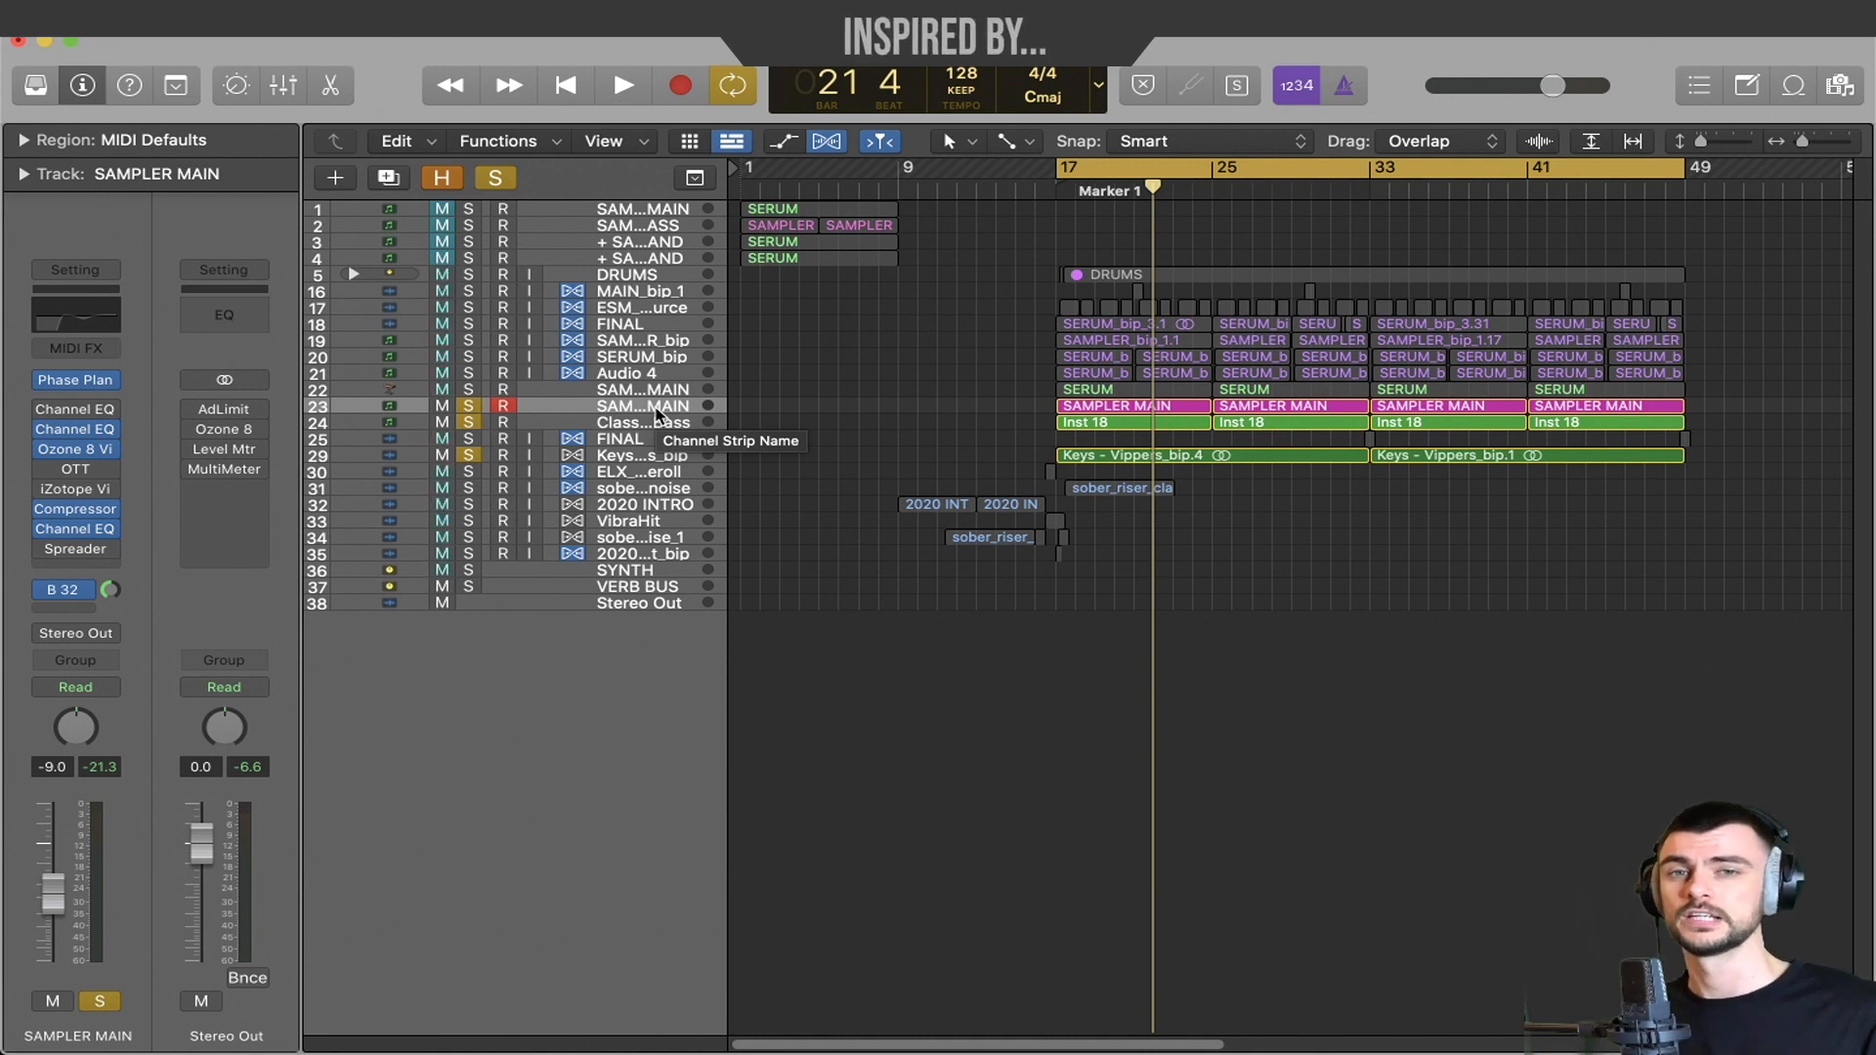
# Audition the soloed DRUMS folder and loop tracks, then solo the bounced SERUM and SAMPLER tracks.
pyautogui.click(468, 273)
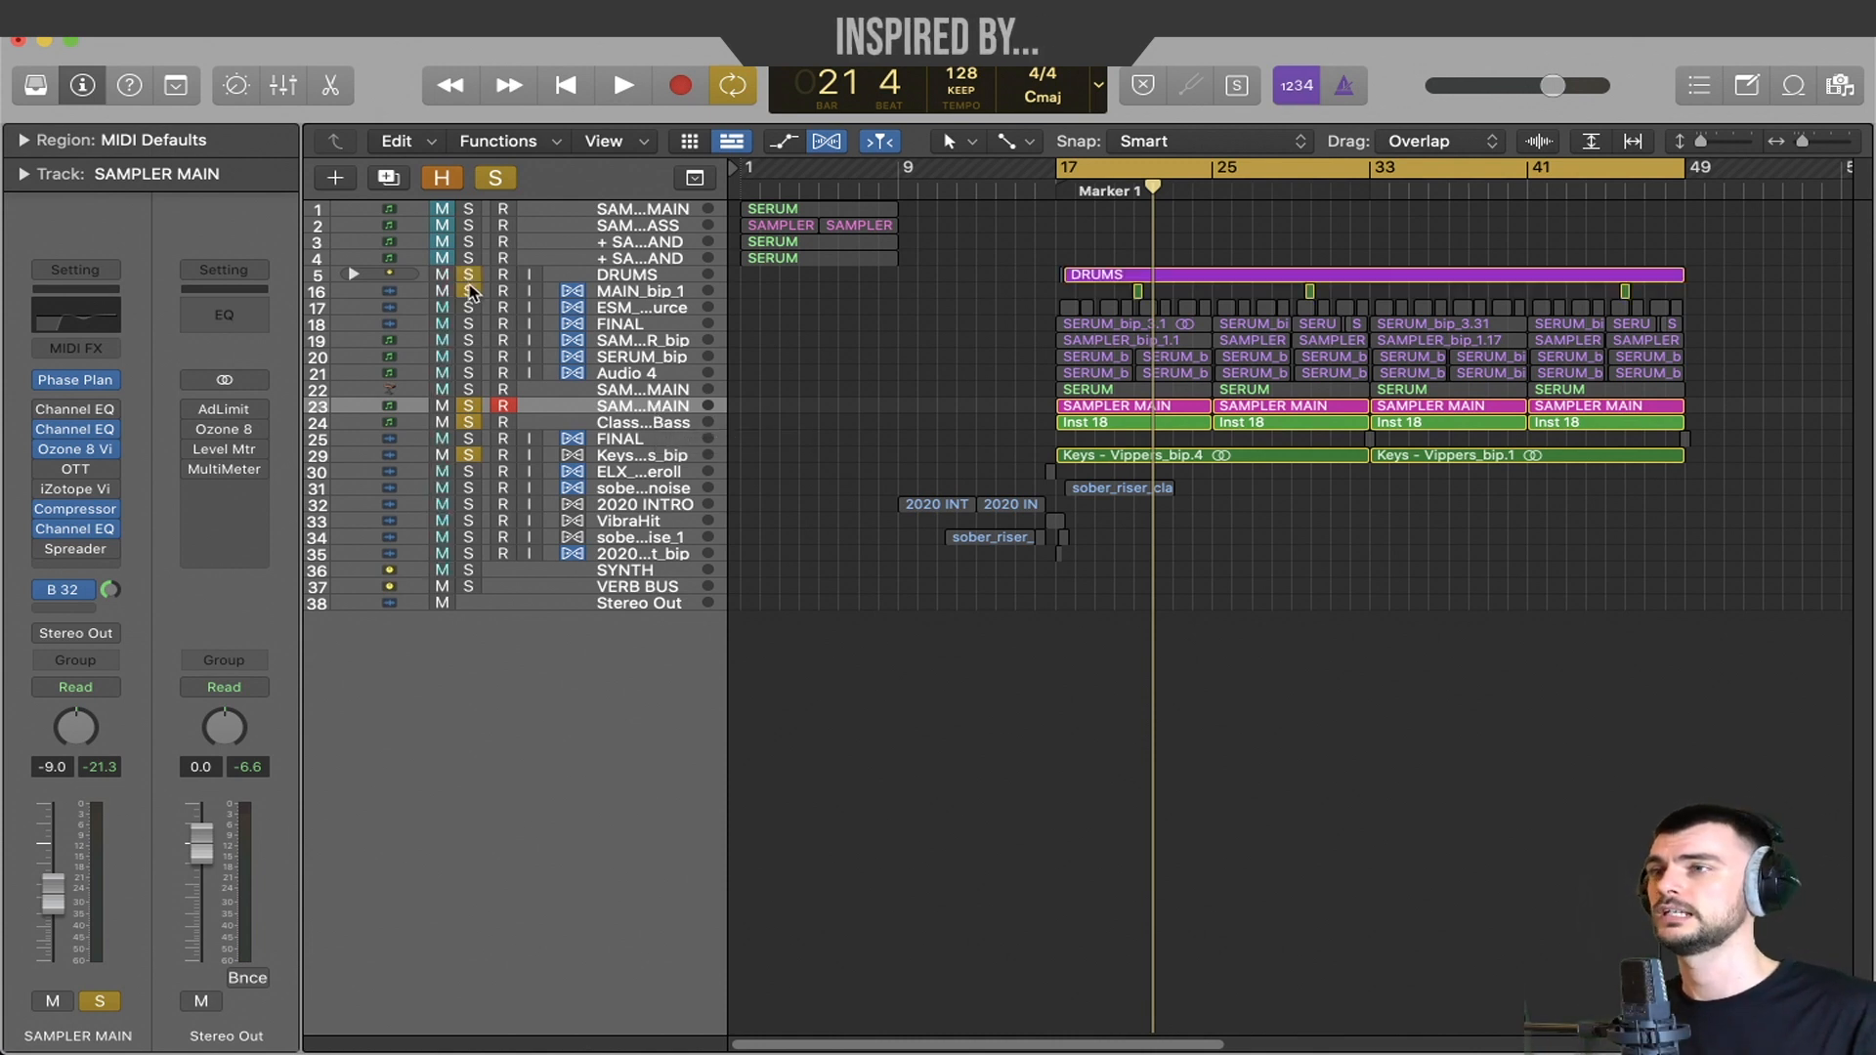
pyautogui.click(442, 291)
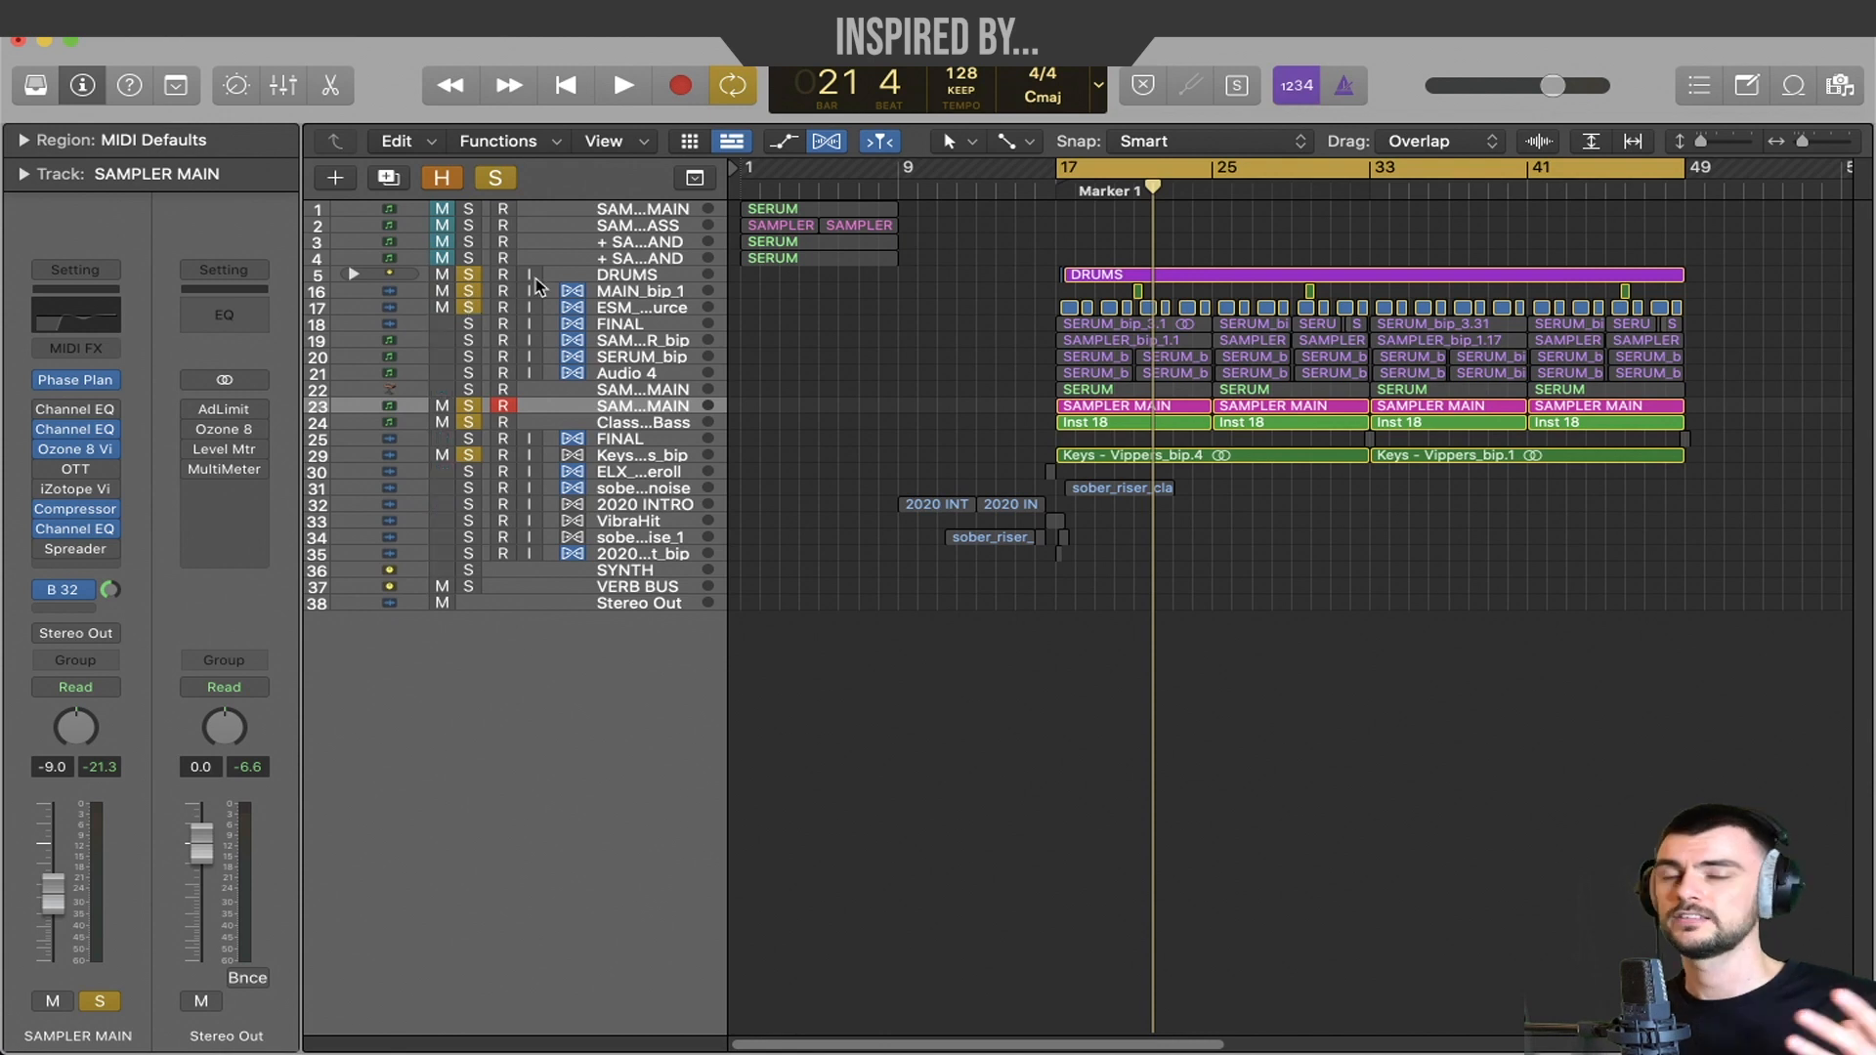
pyautogui.click(352, 274)
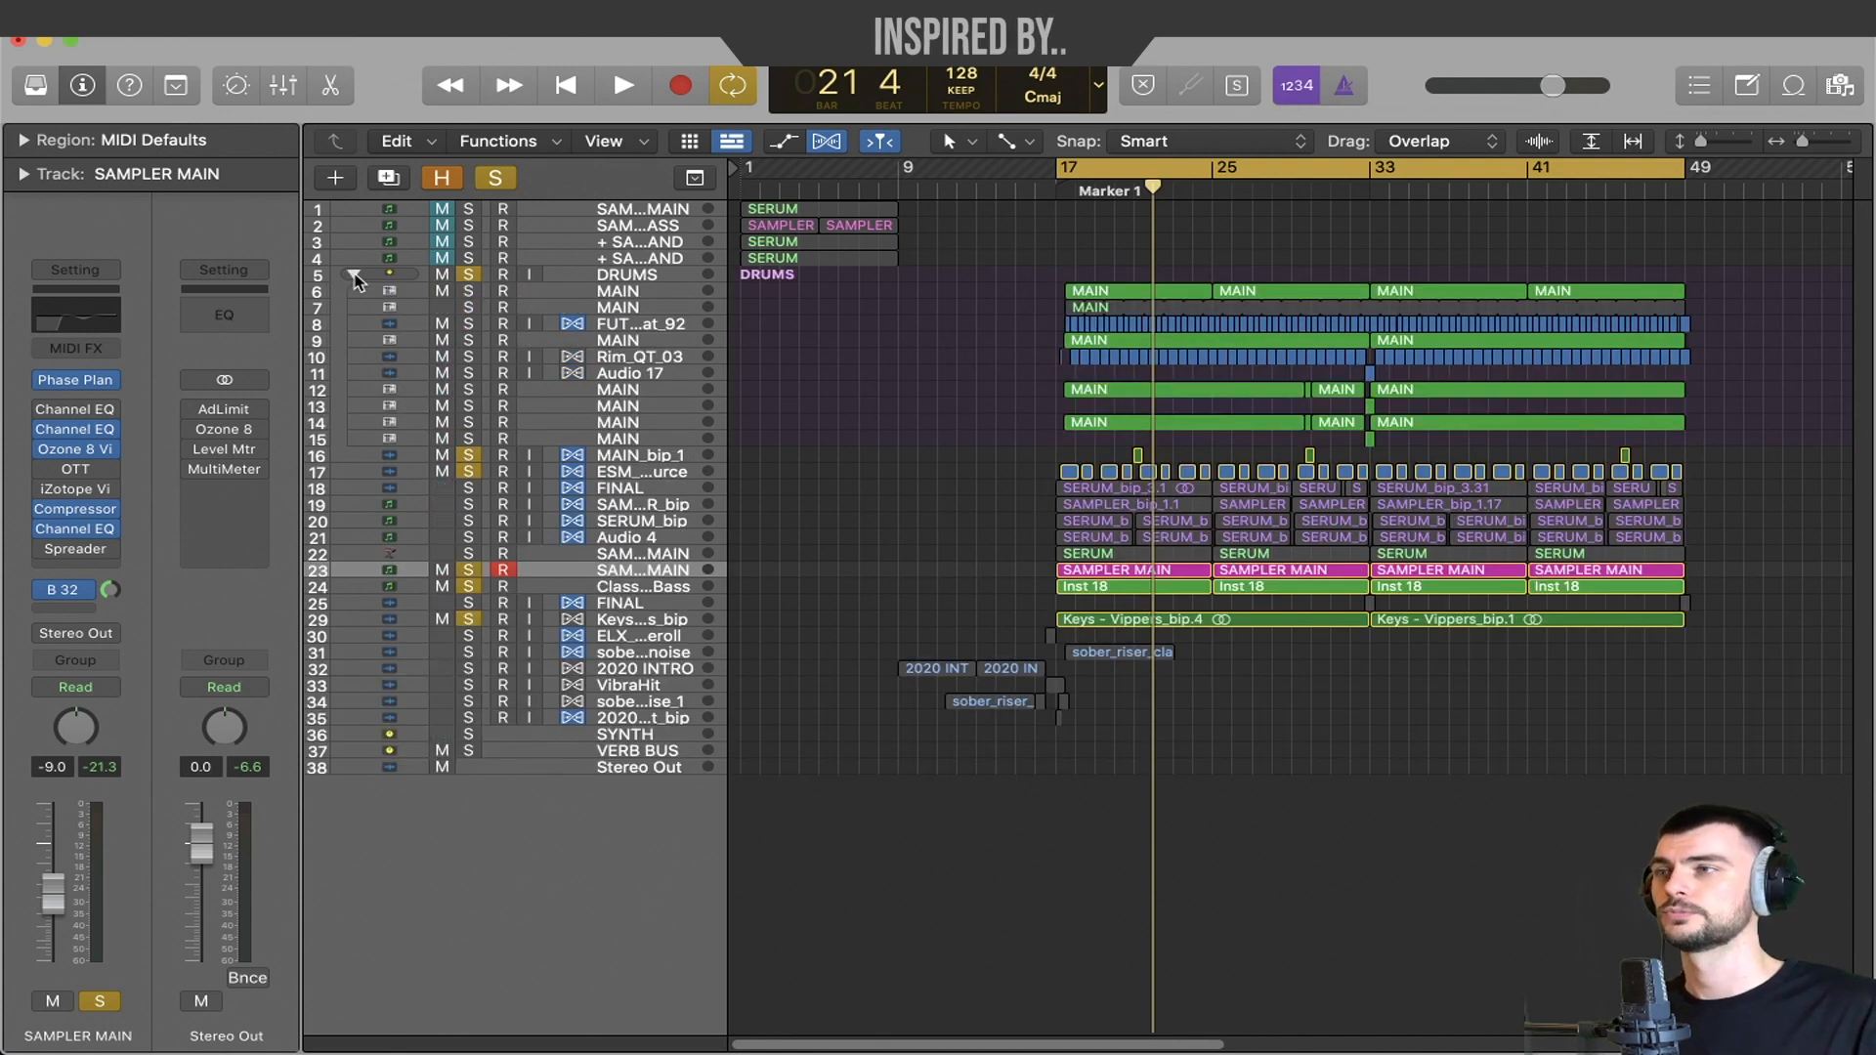
pyautogui.click(352, 274)
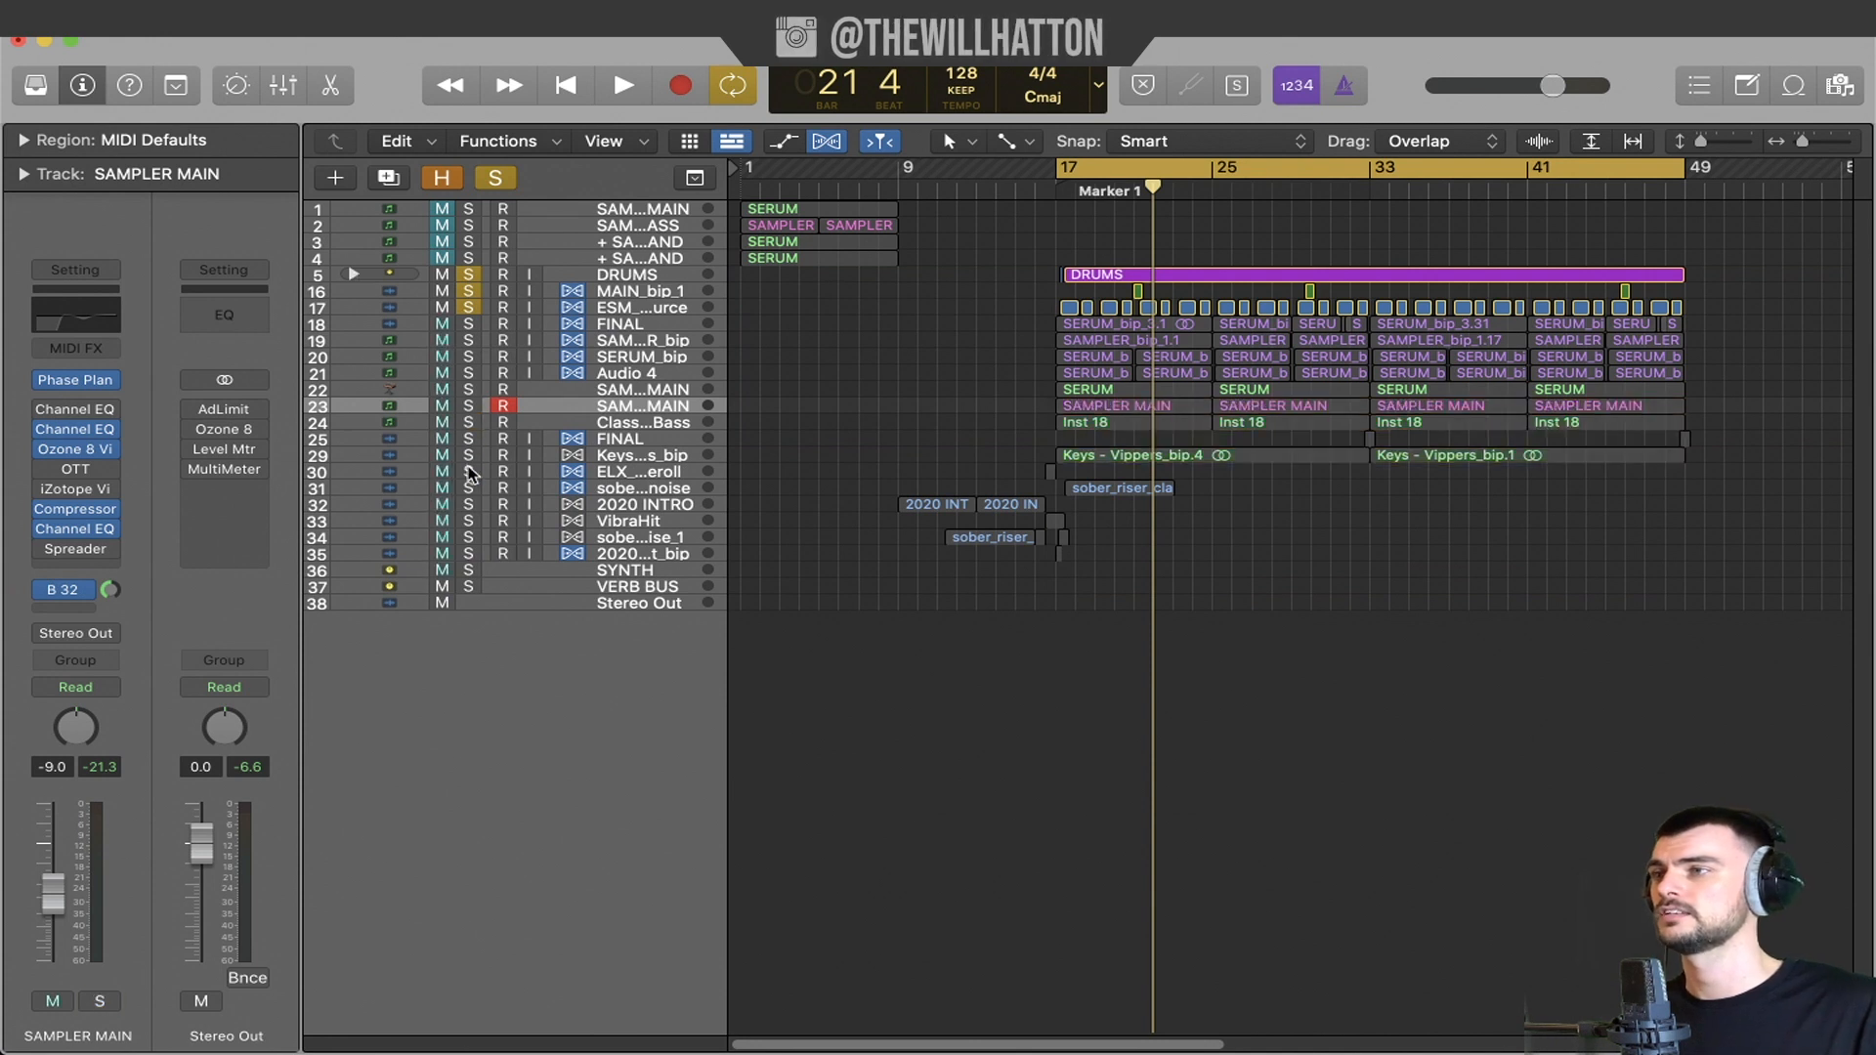
pyautogui.click(620, 85)
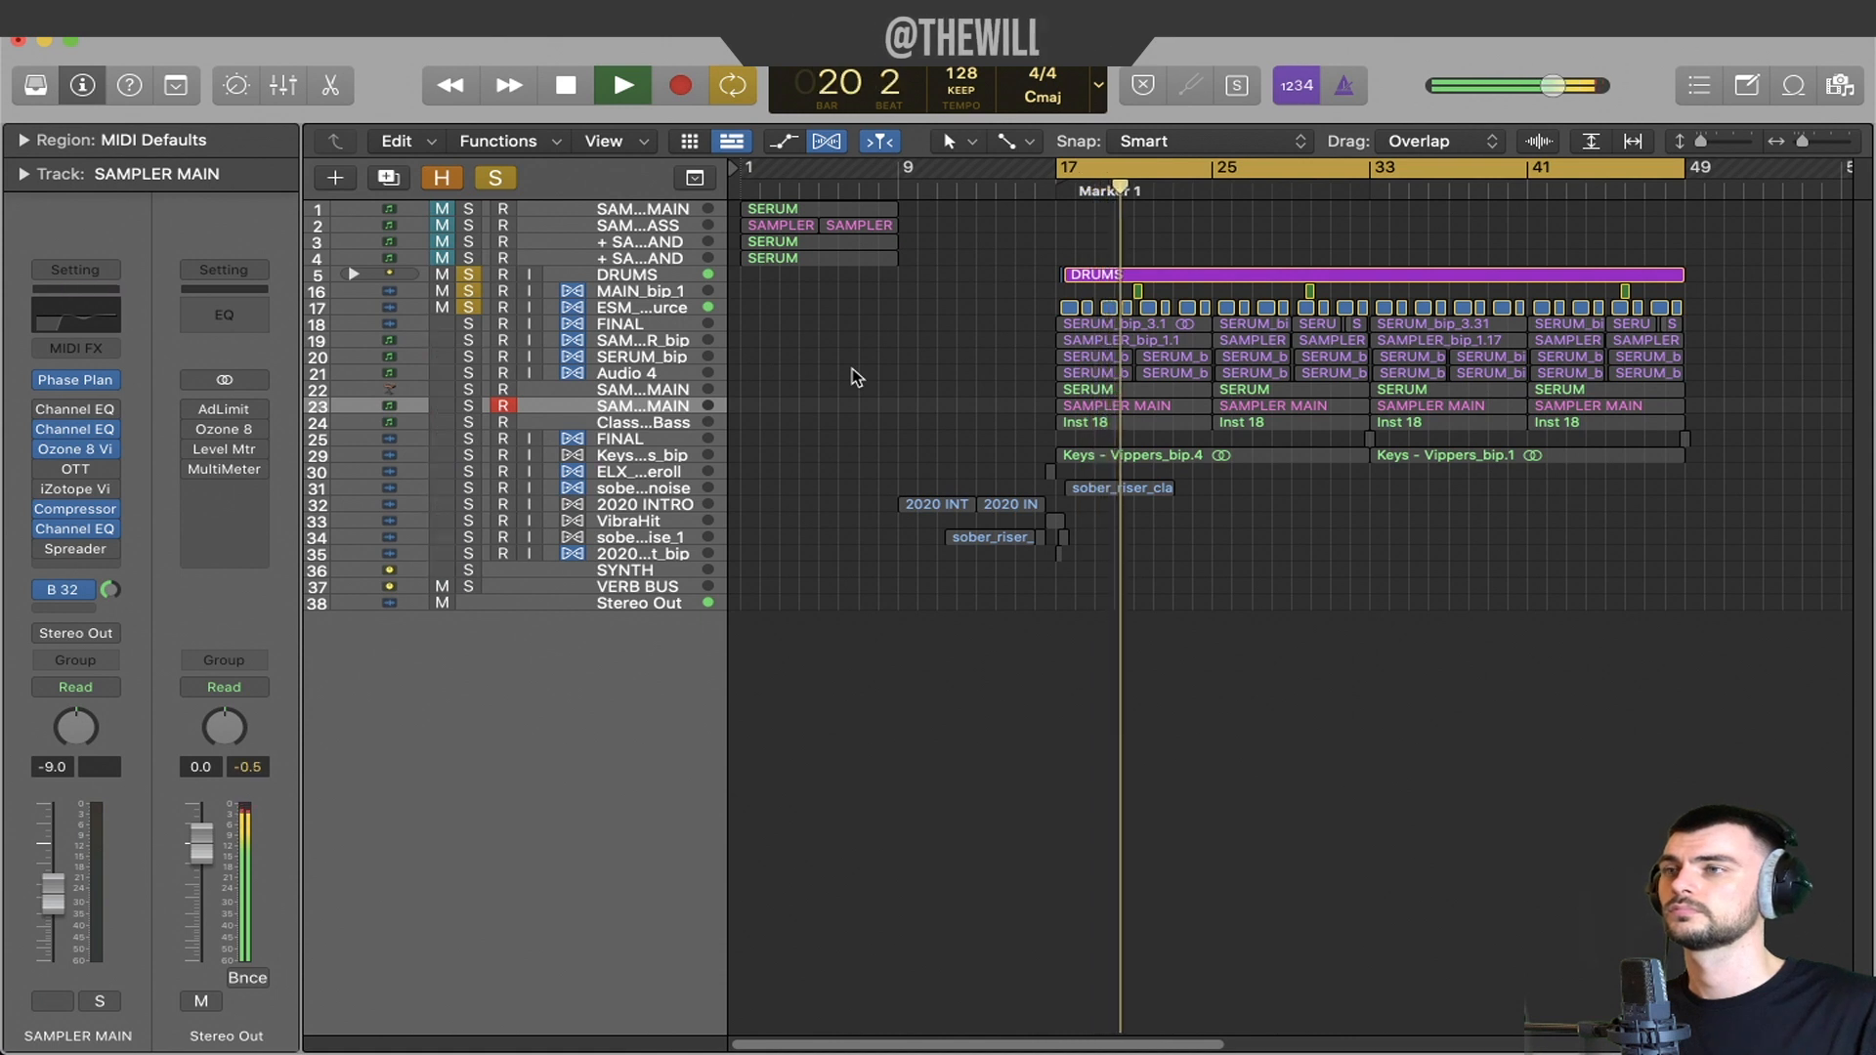
pyautogui.click(619, 85)
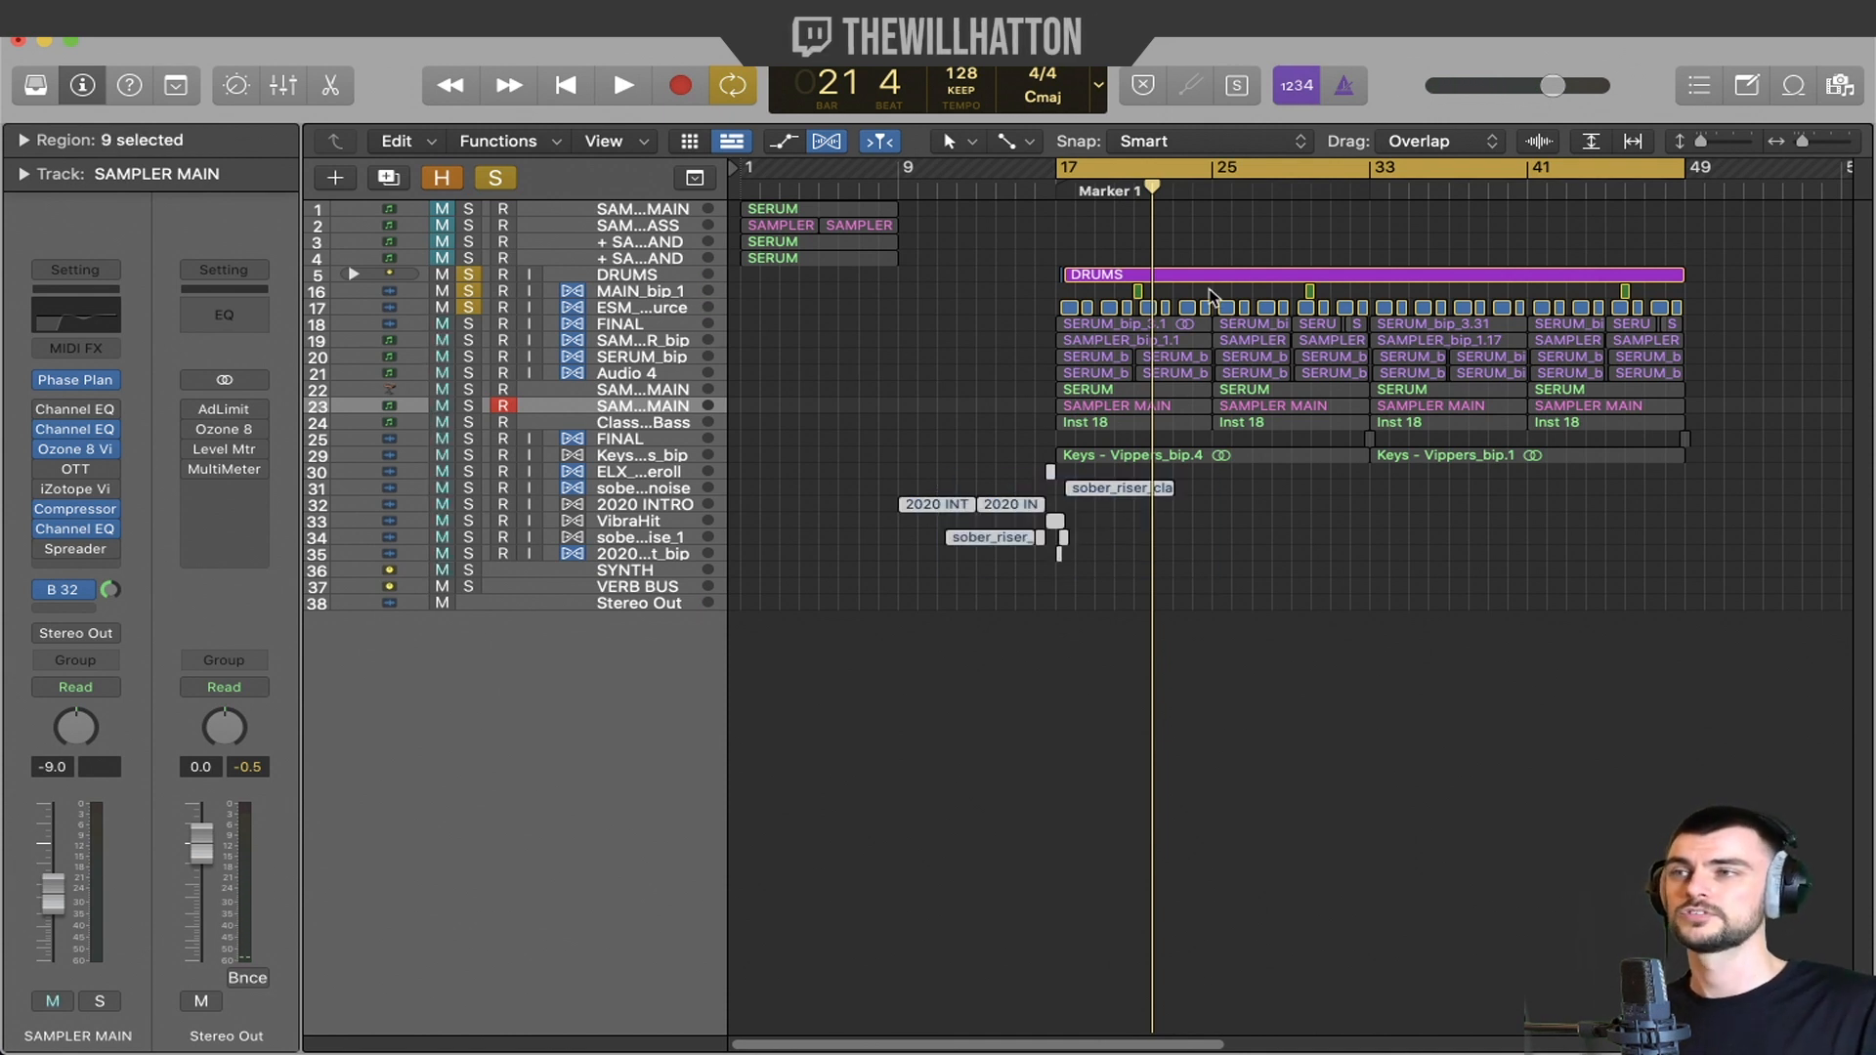
pyautogui.click(975, 320)
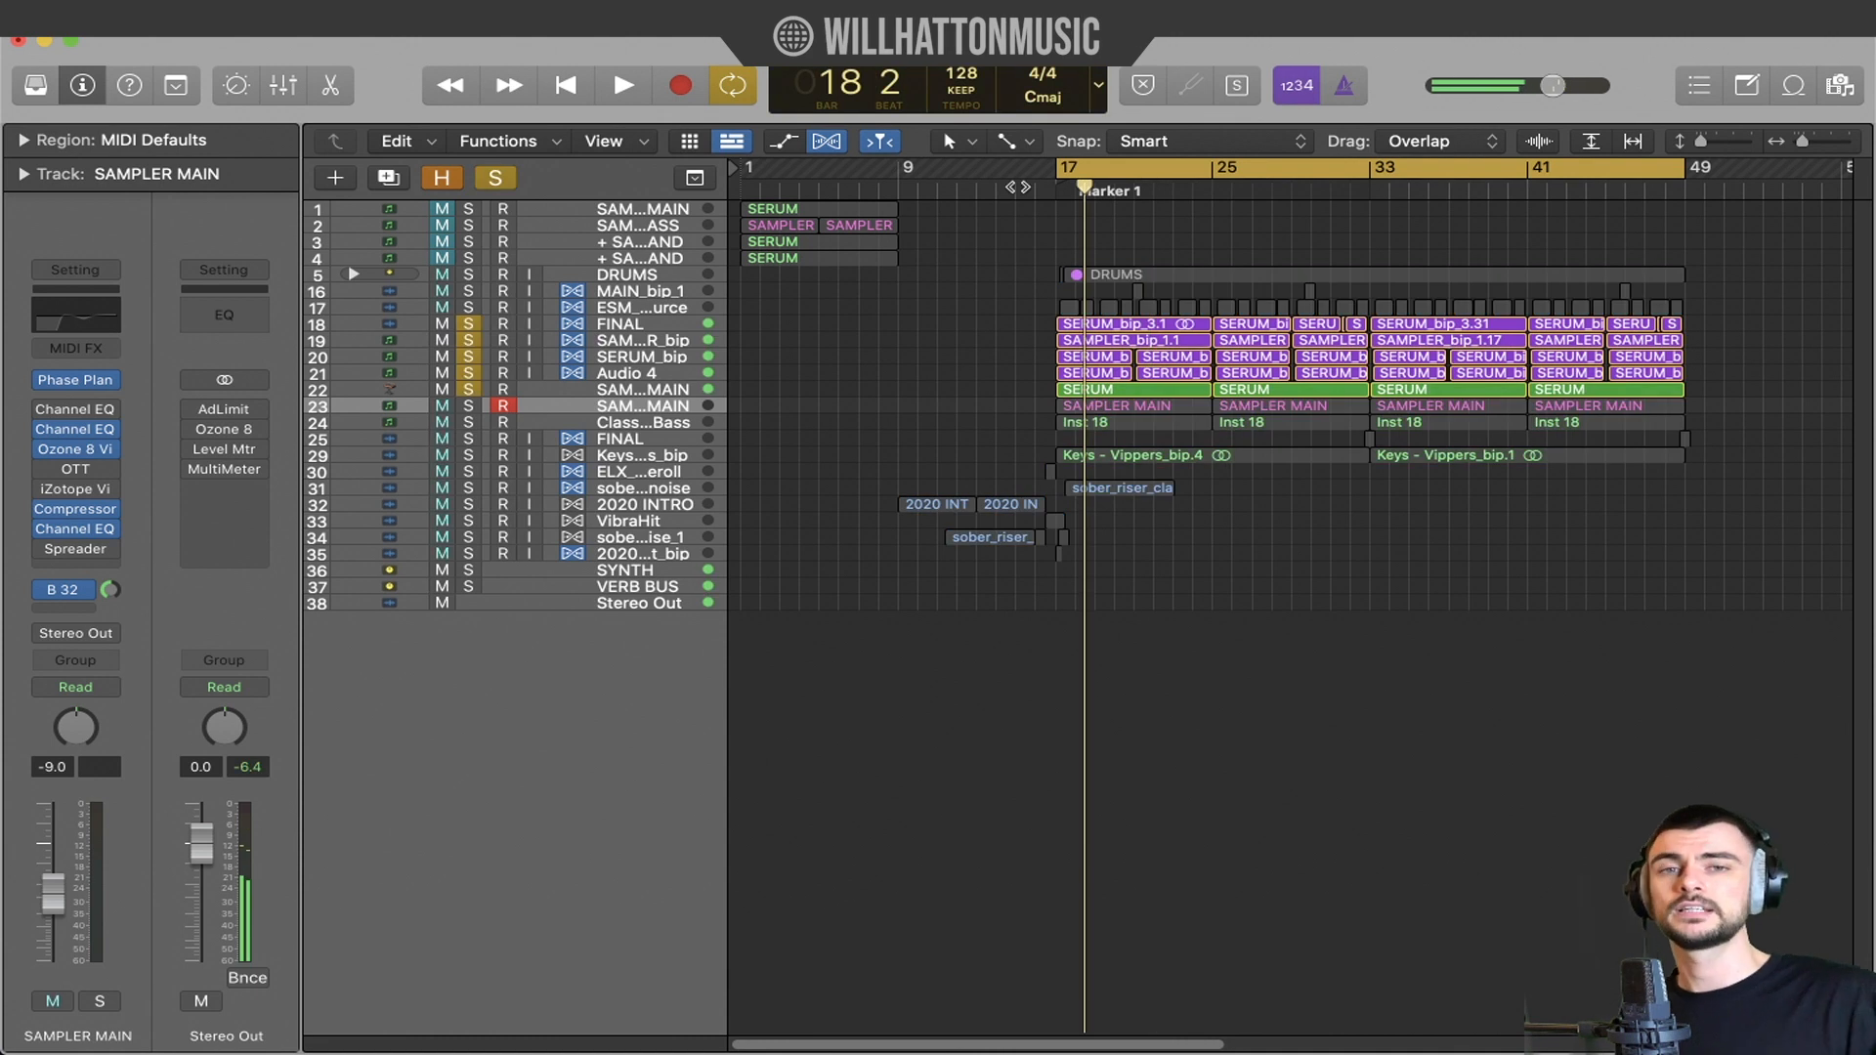
# Inspect the 'Journey To Cairo' Phase Plant 24-step 1/32 trance gate, then enlarge track height.
pyautogui.click(441, 177)
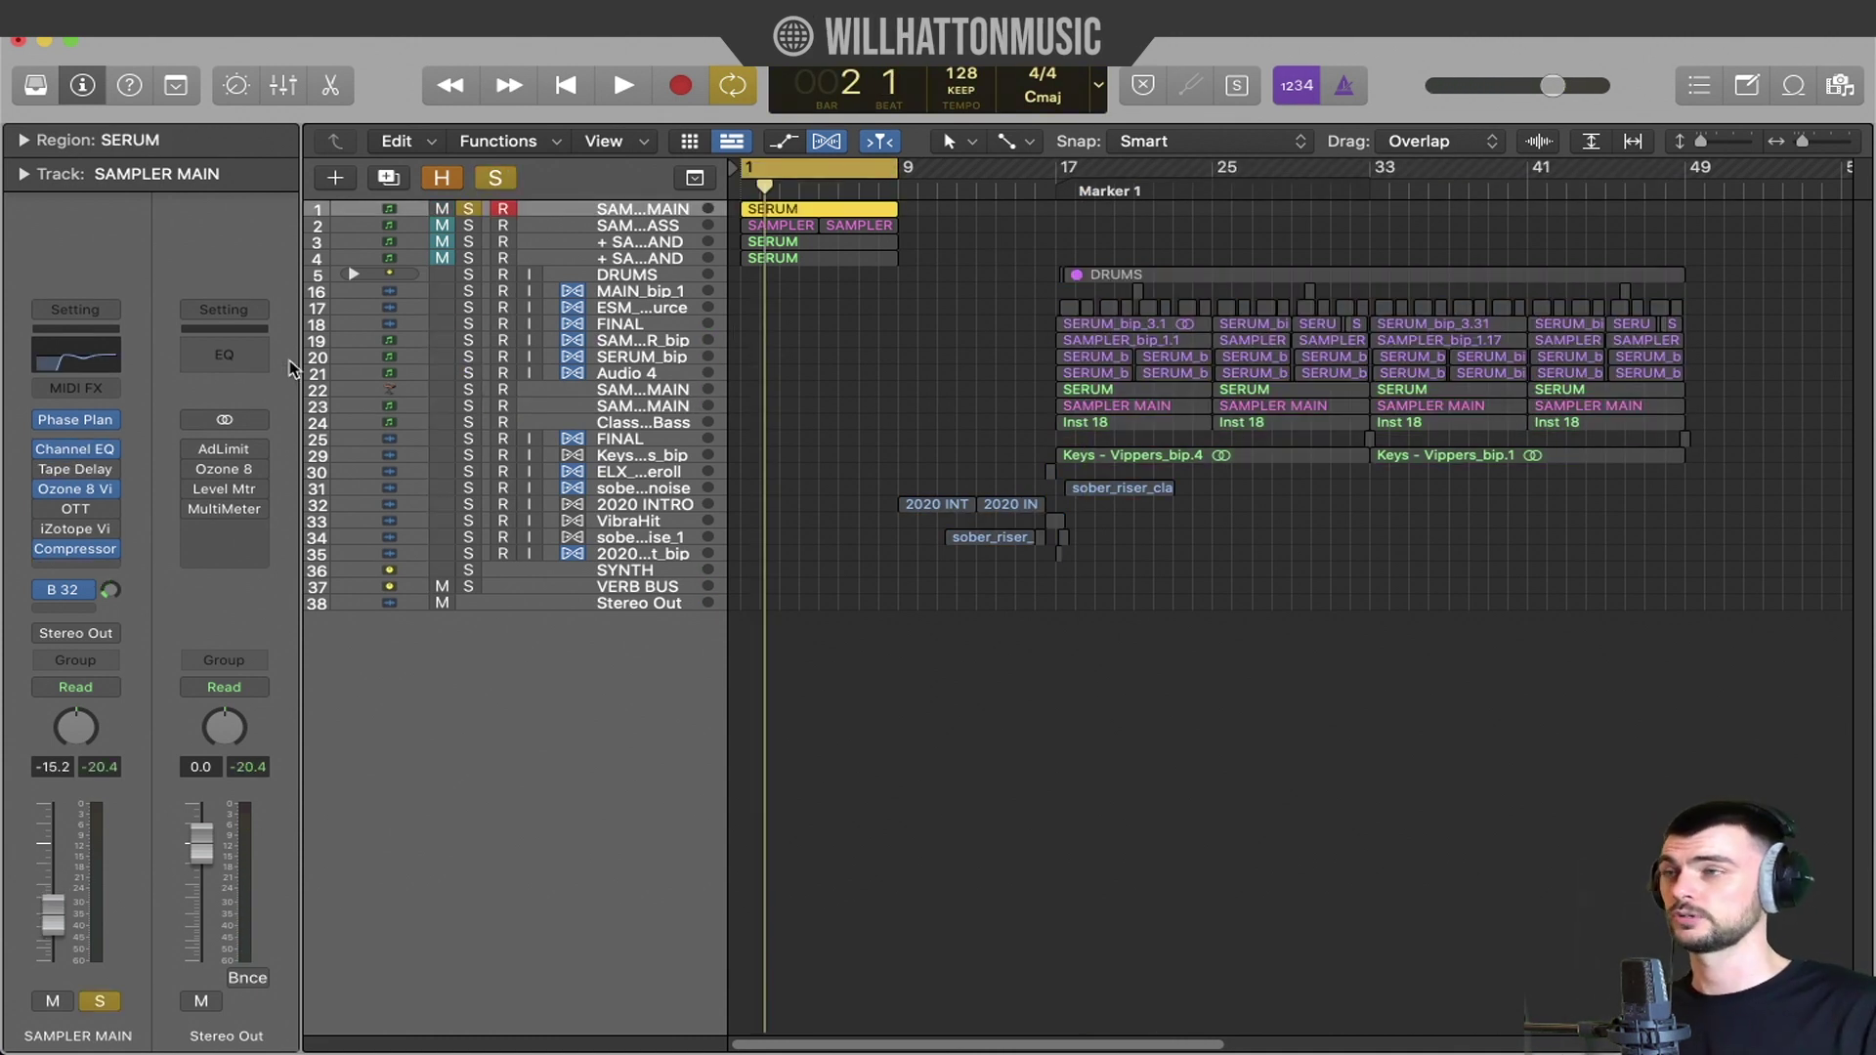
pyautogui.click(75, 419)
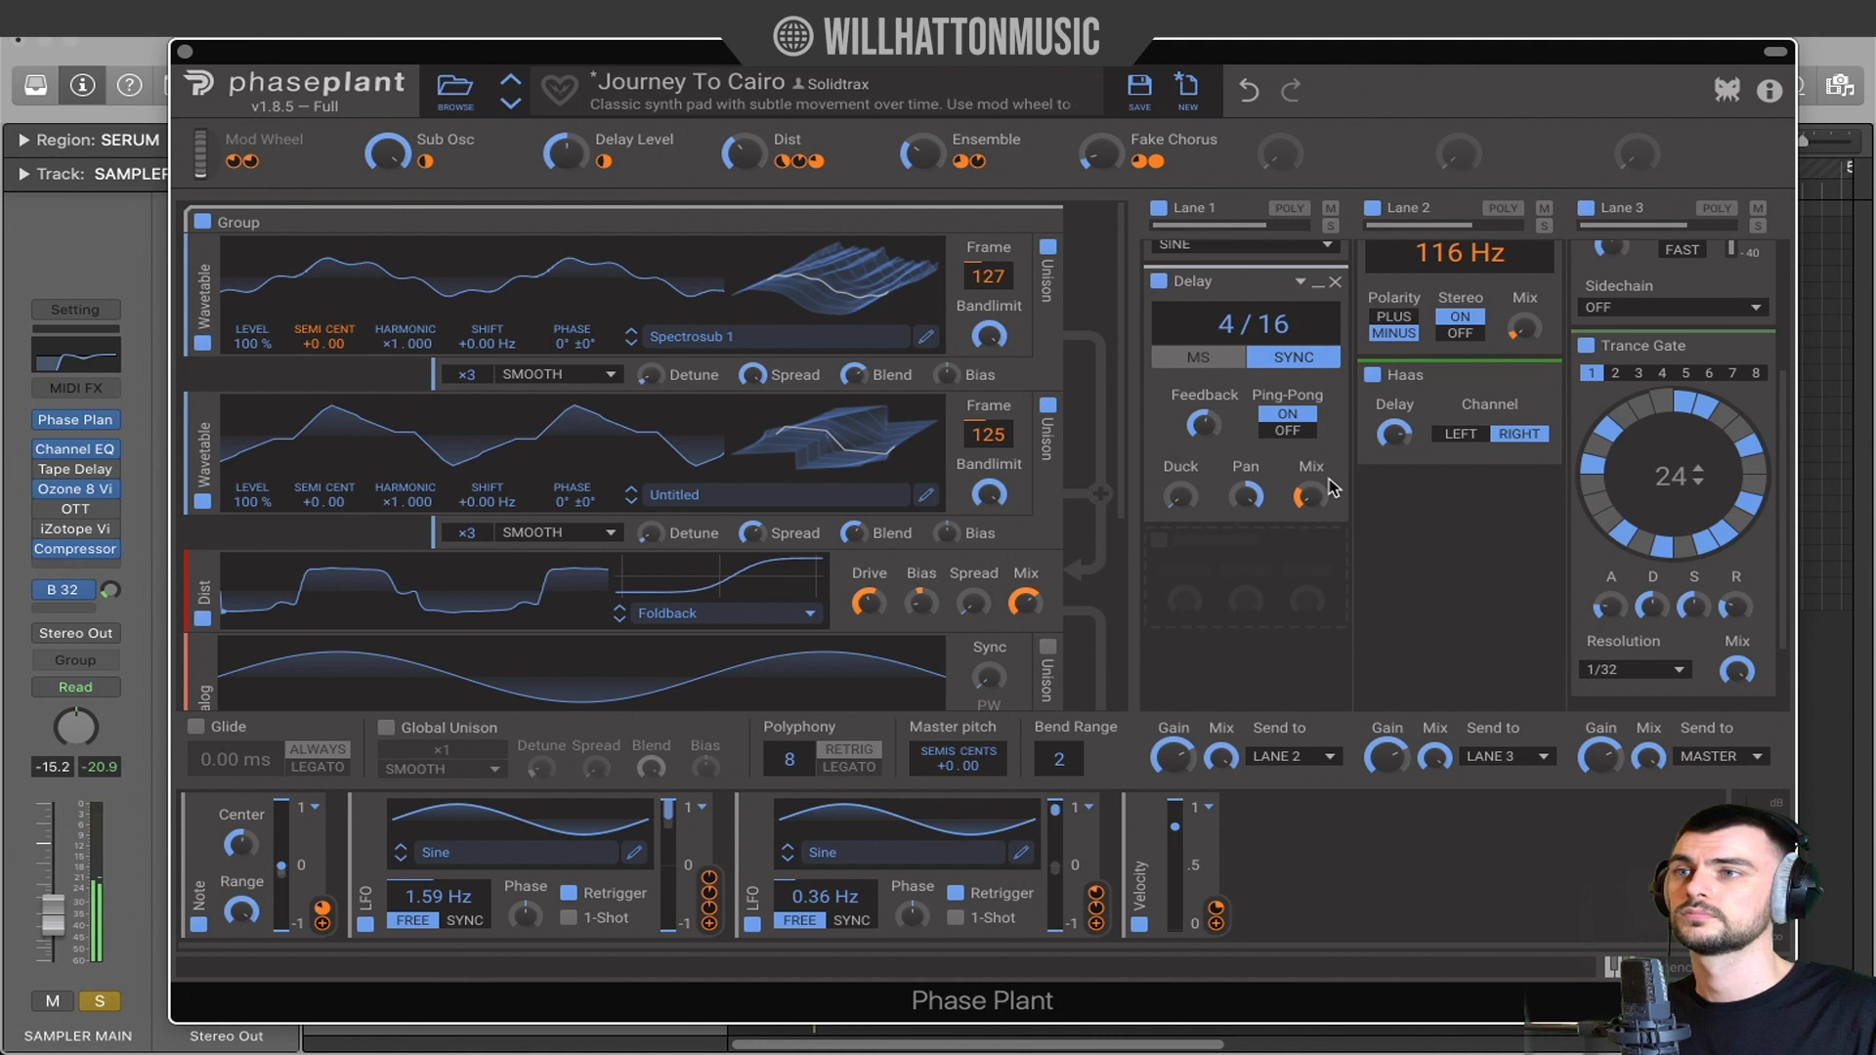
pyautogui.moveTo(1349, 99)
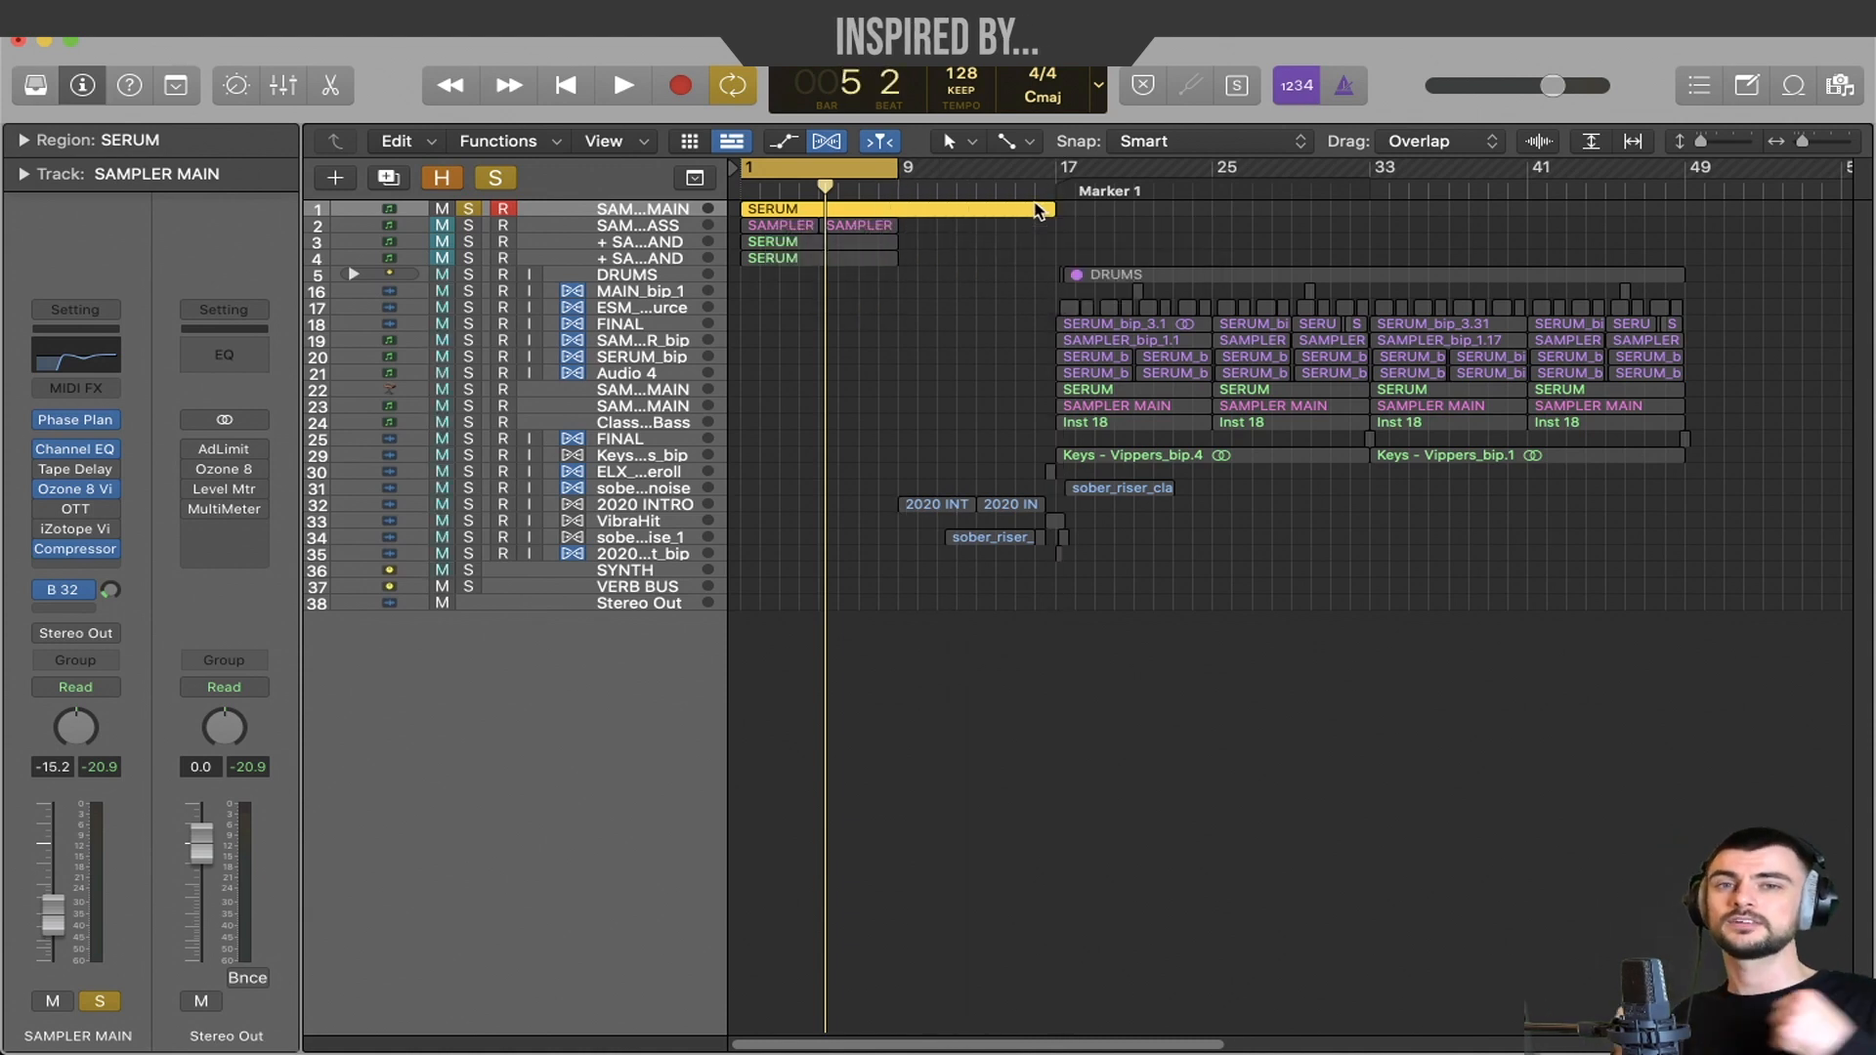
pyautogui.click(826, 141)
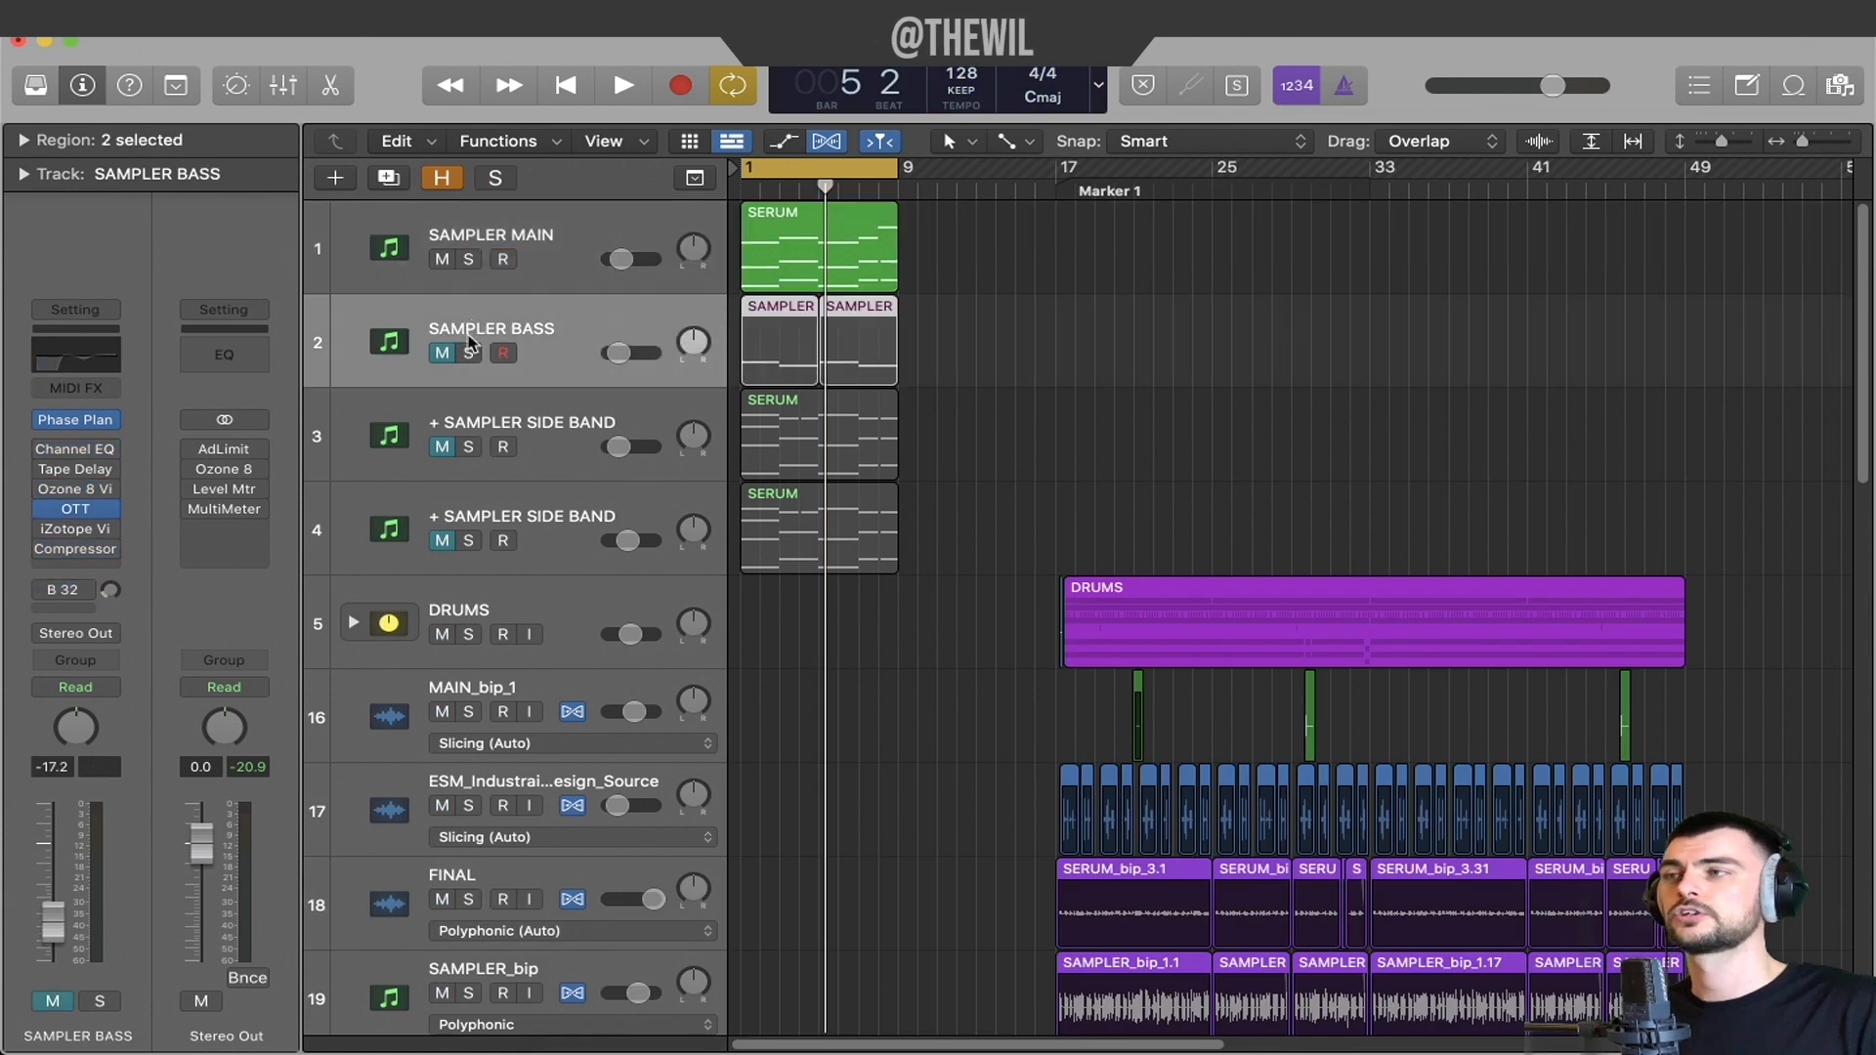
# Solo SAMPLER BASS and bypass the Trance Gate on its Phase Plant 'Three Piece Reese' patch.
pyautogui.click(468, 351)
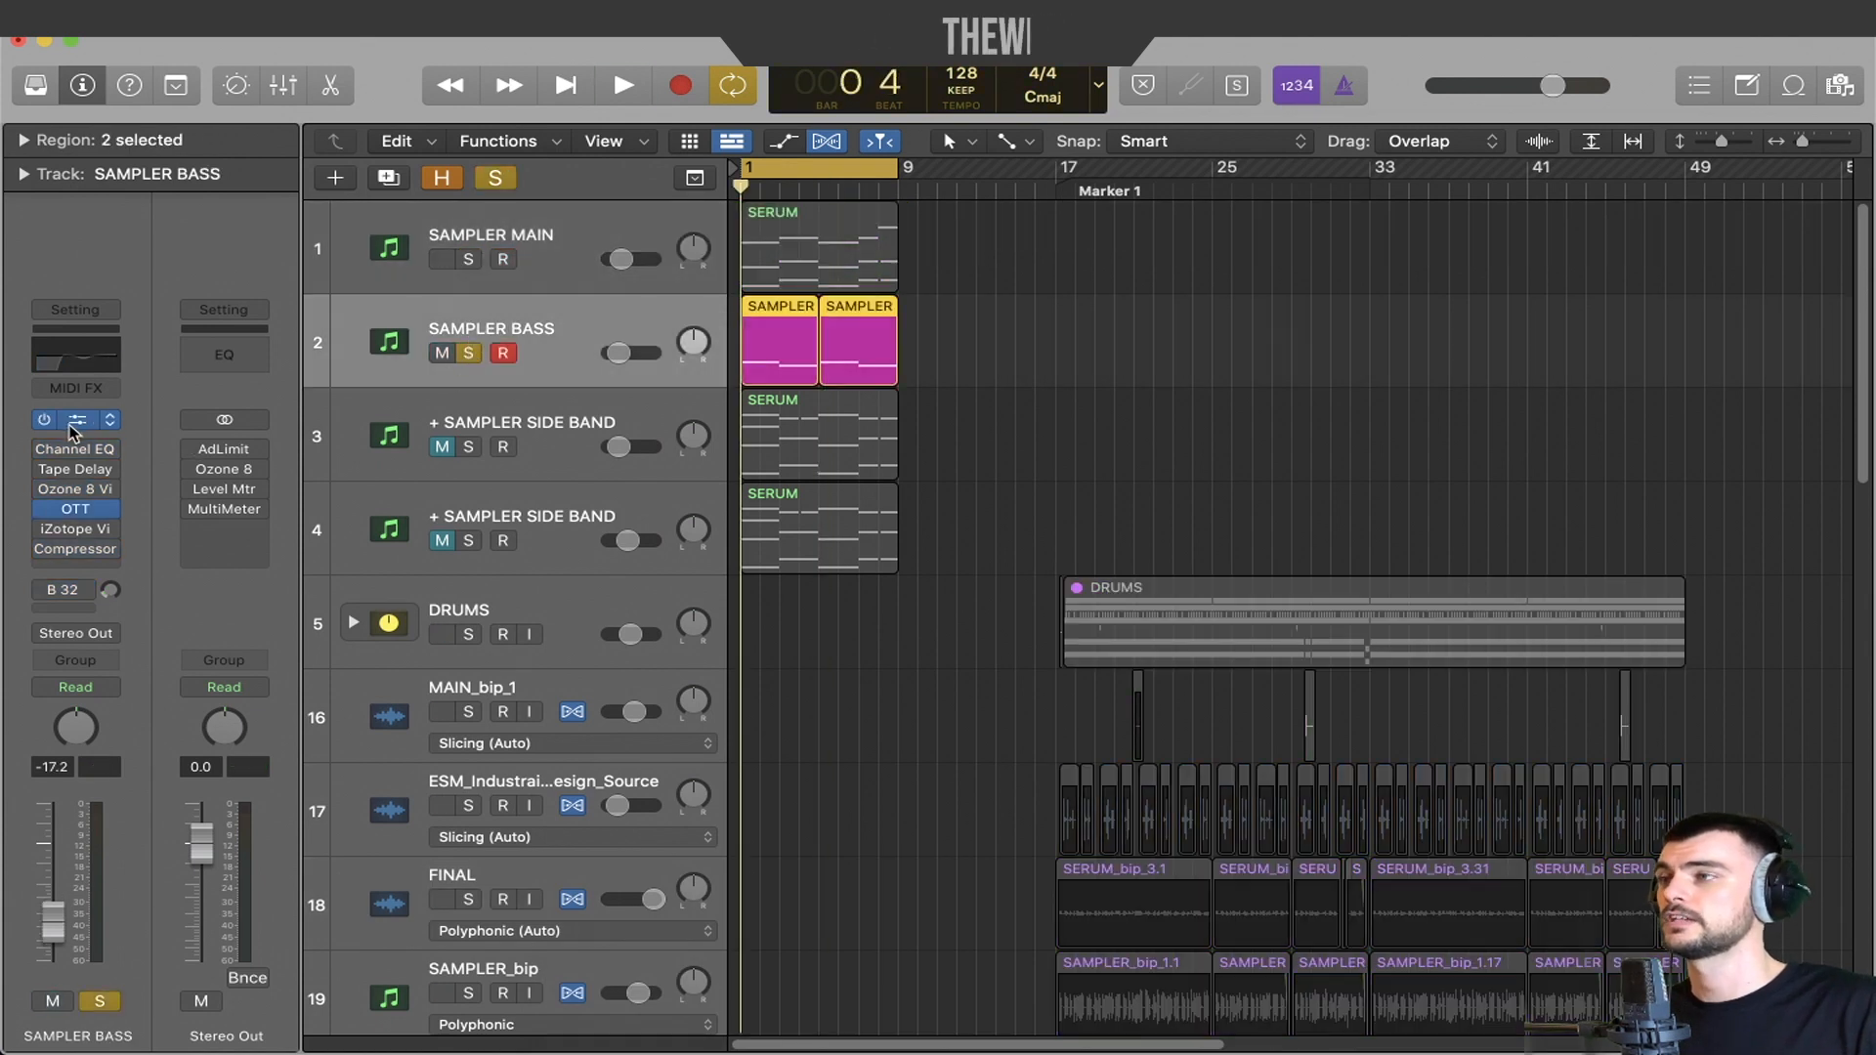
pyautogui.click(74, 419)
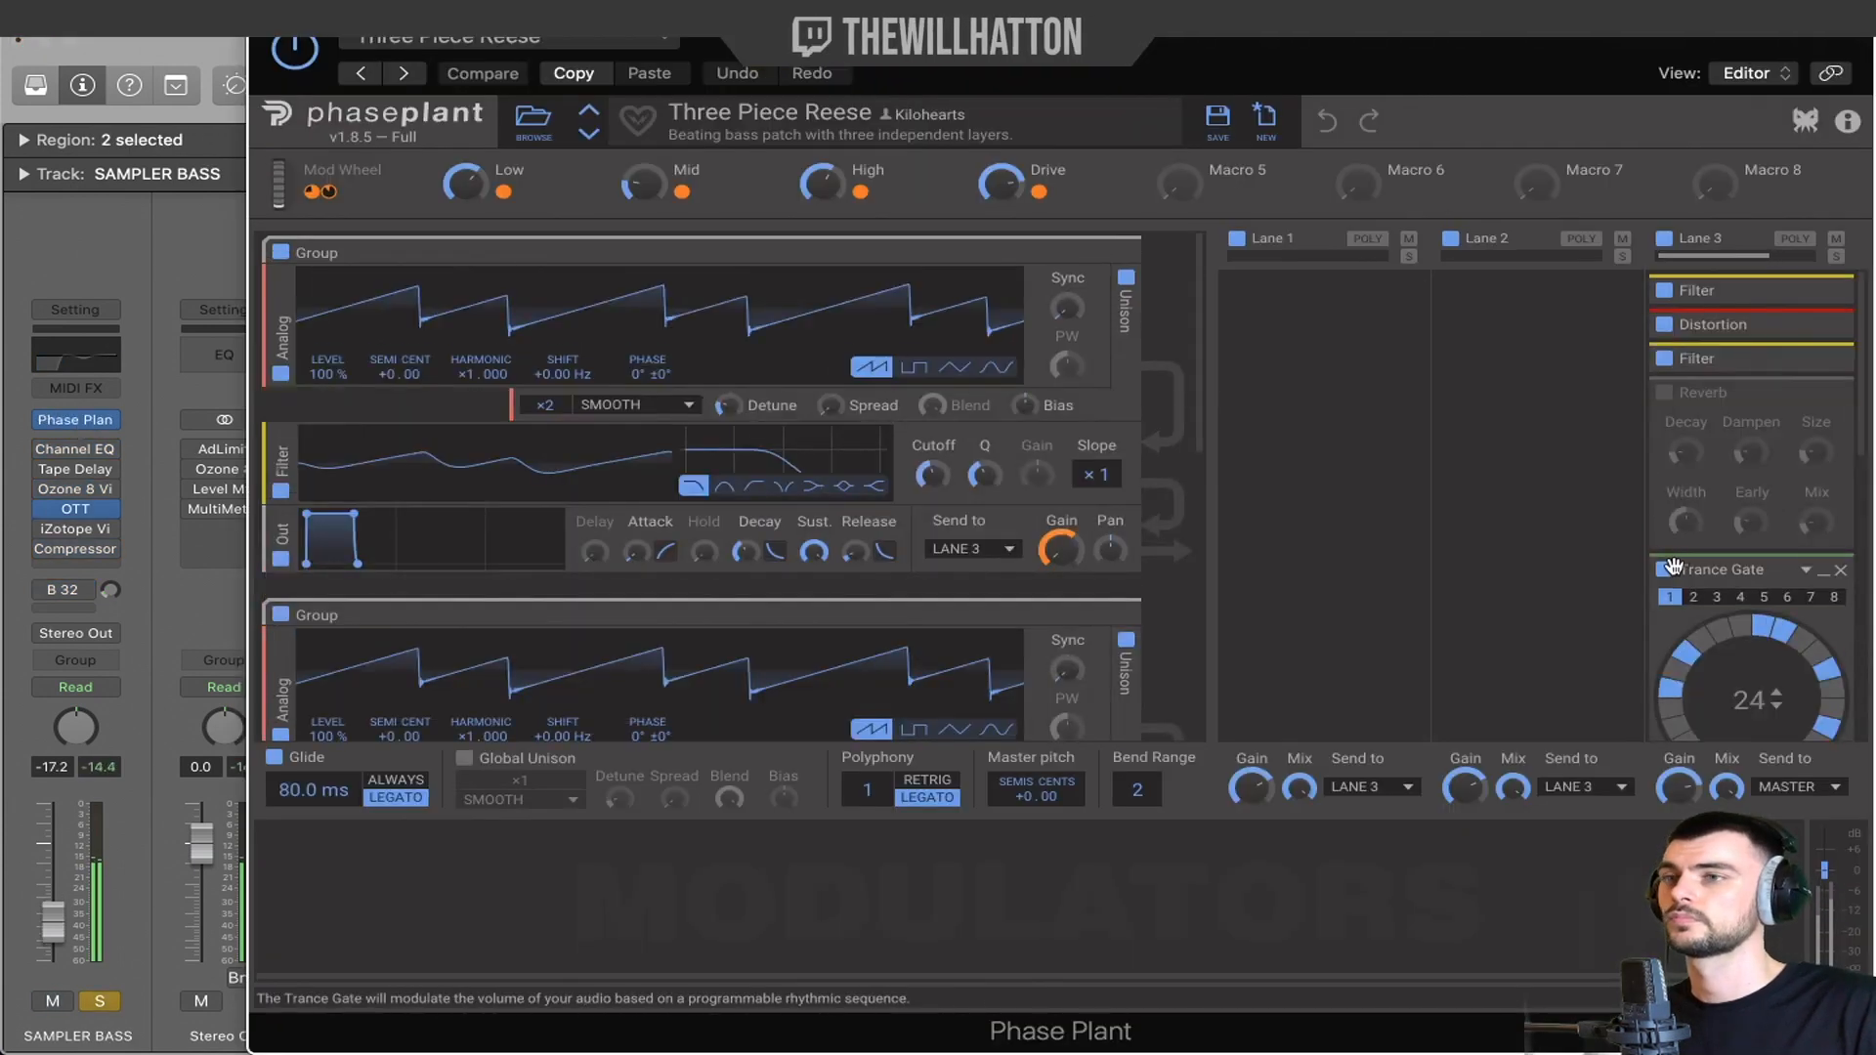
pyautogui.click(1662, 570)
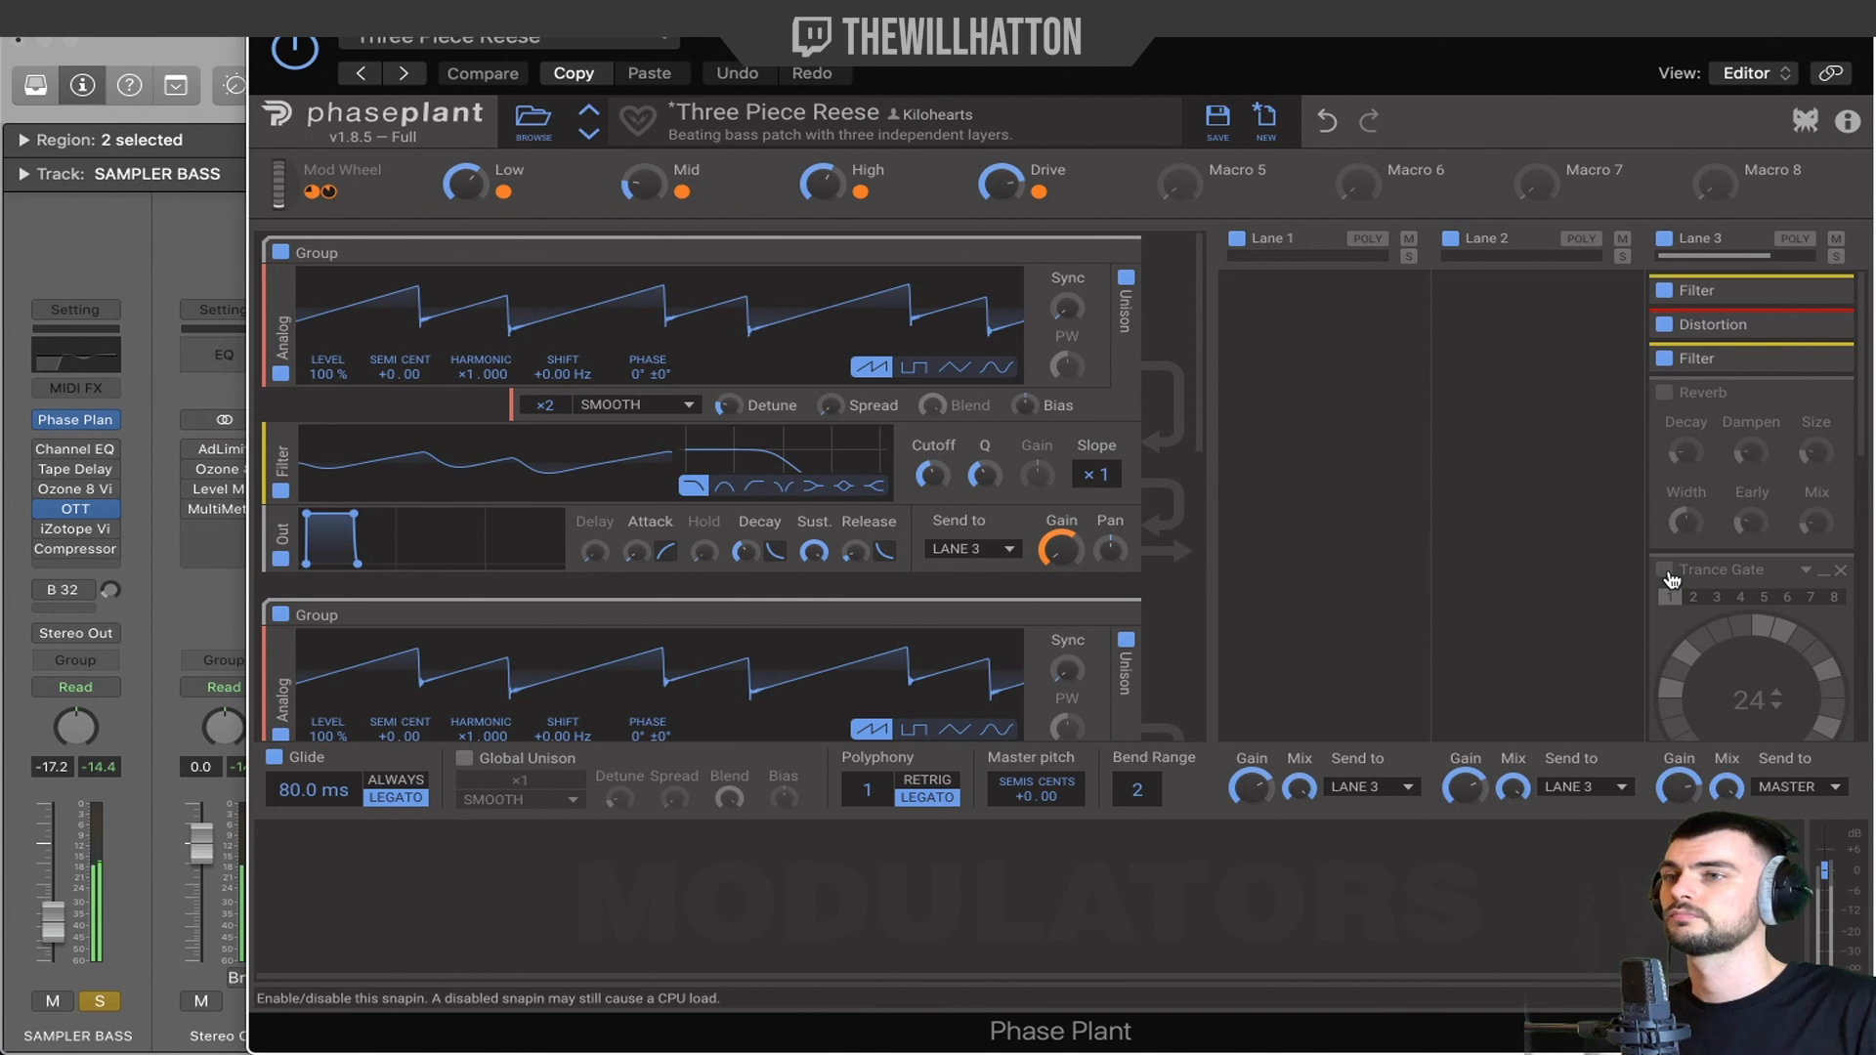
pyautogui.click(1664, 570)
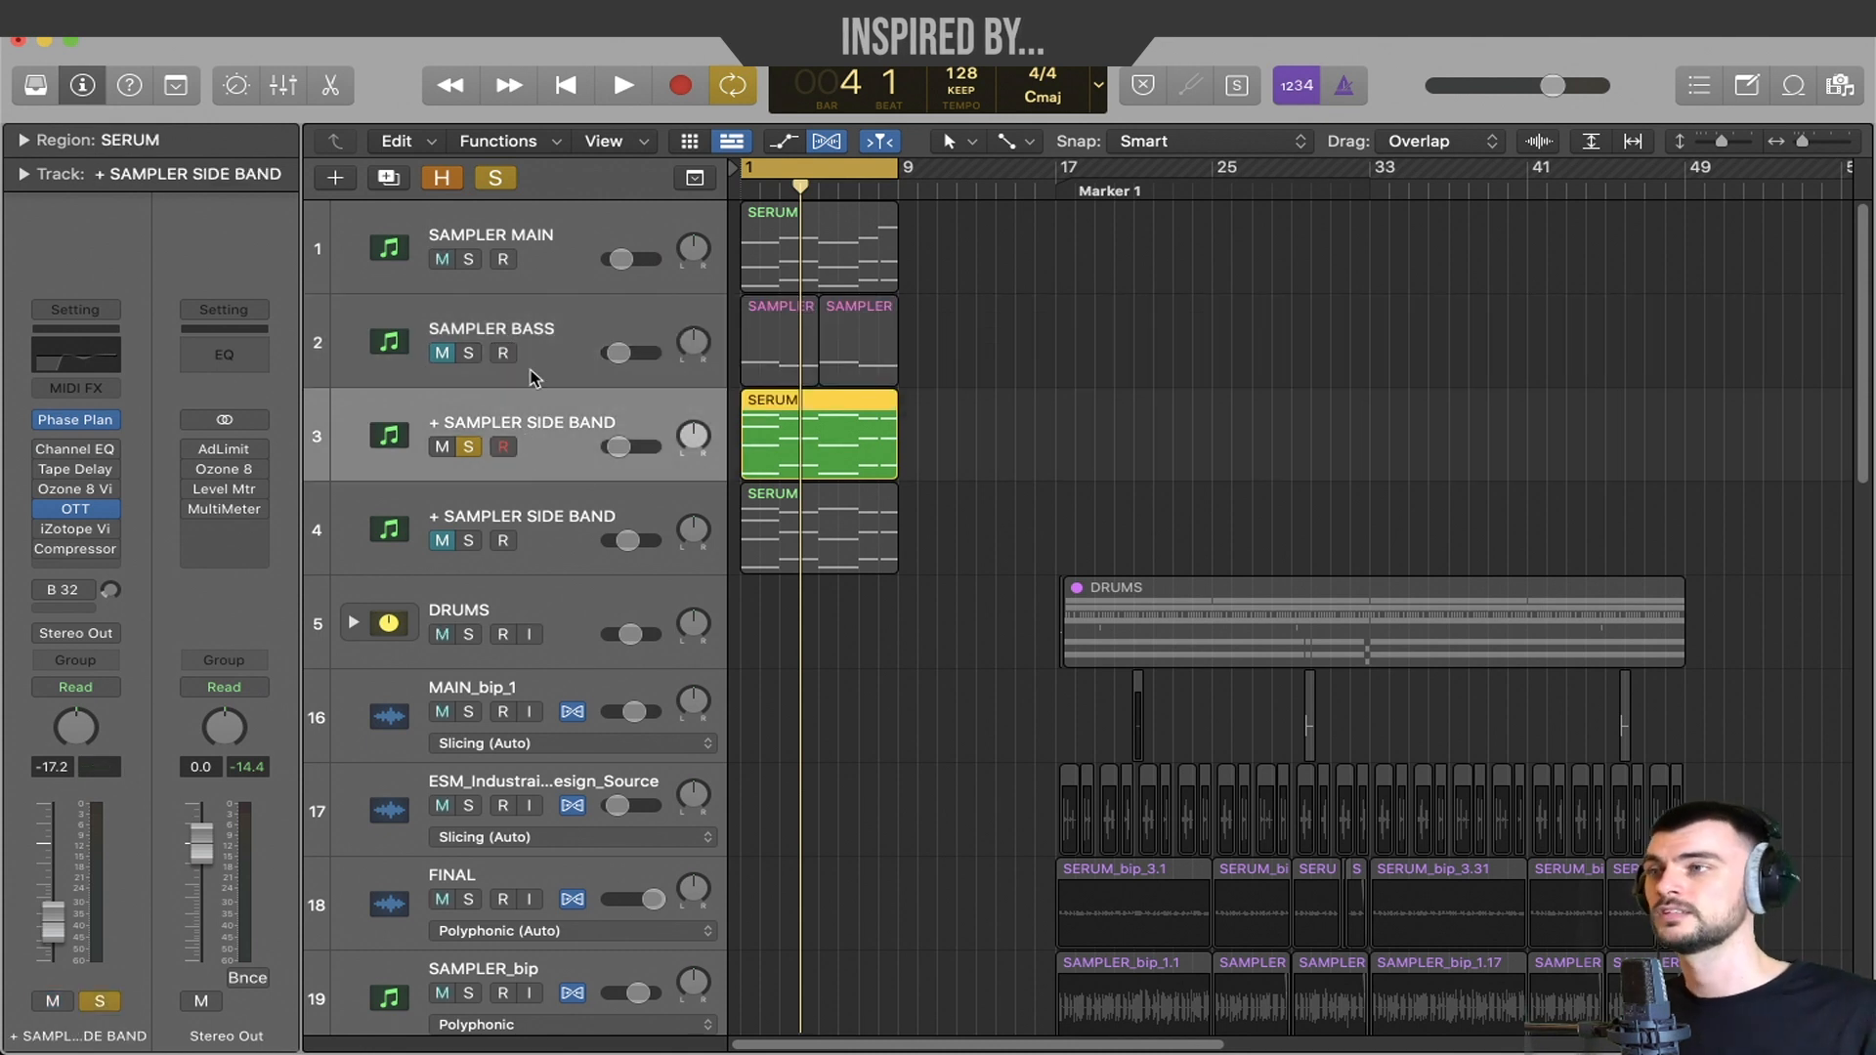
# View the side-band 'AM Organ' Phase Plant patch, swap side-band solos, and select SAMPLER BASS and MAIN.
pyautogui.click(622, 85)
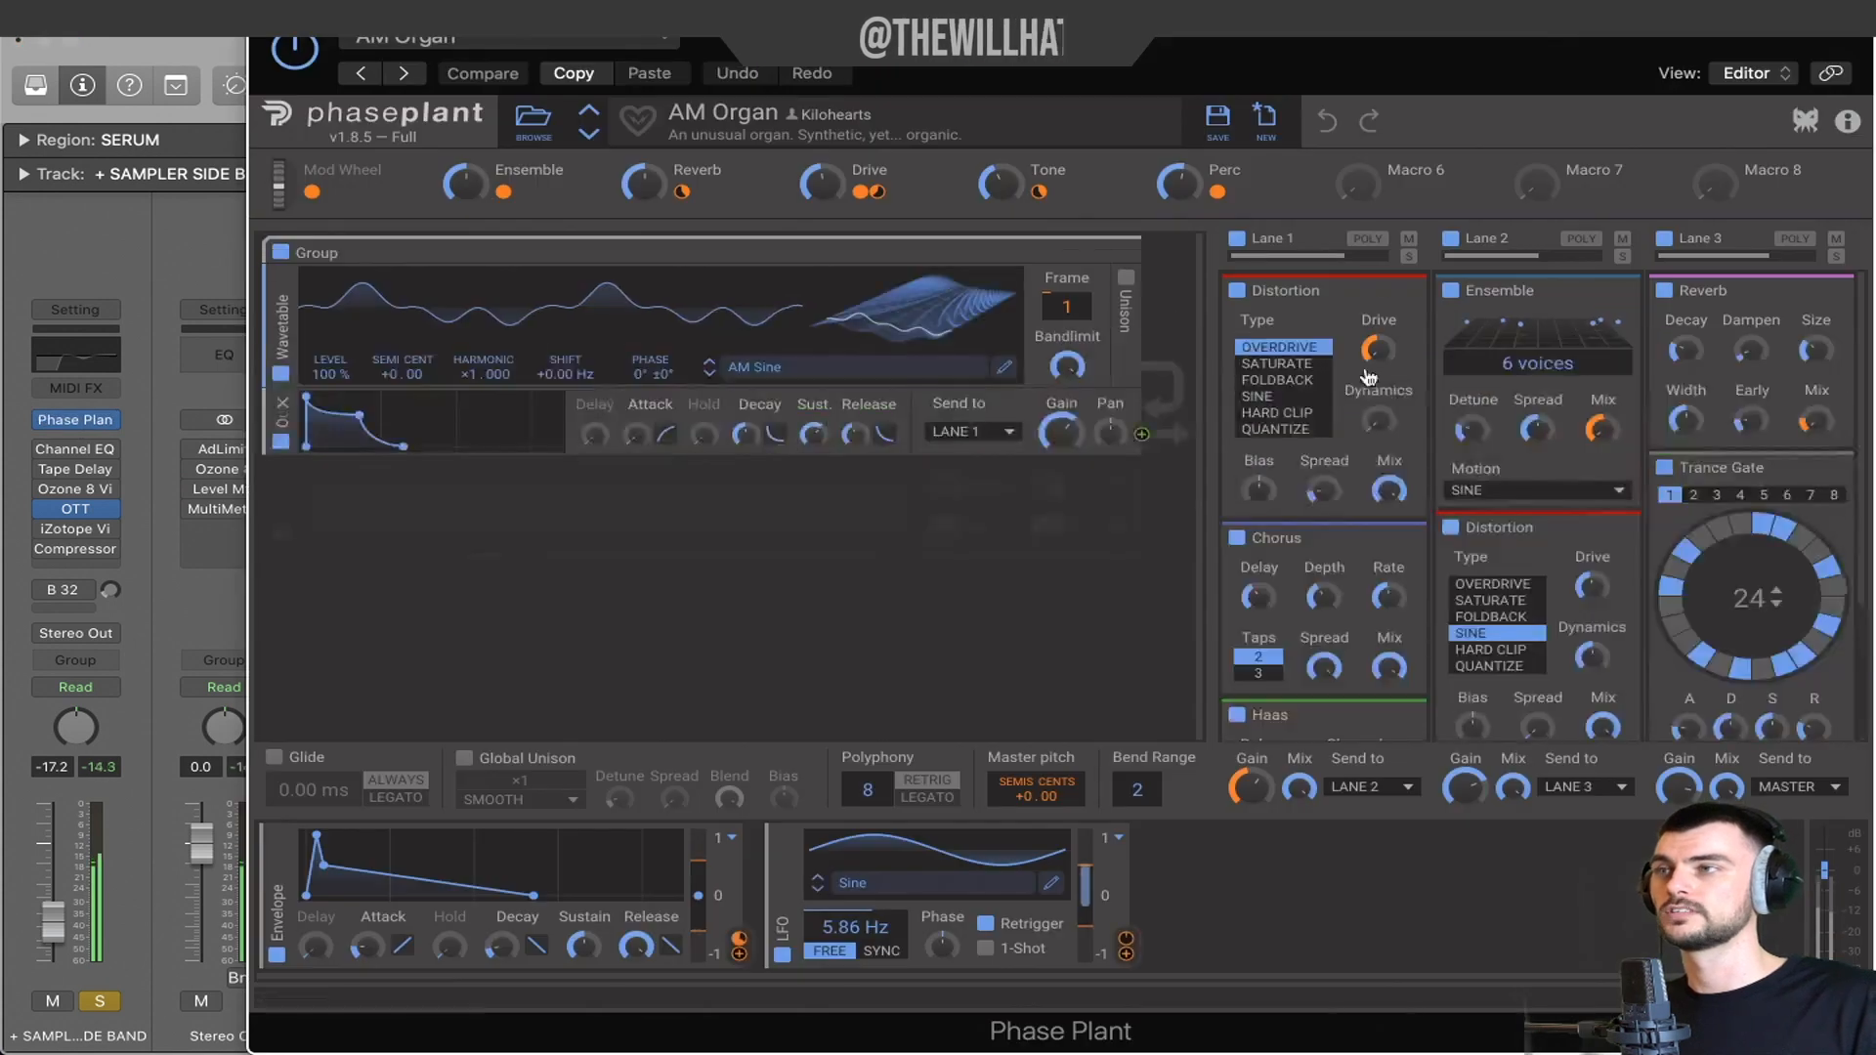
pyautogui.click(1661, 468)
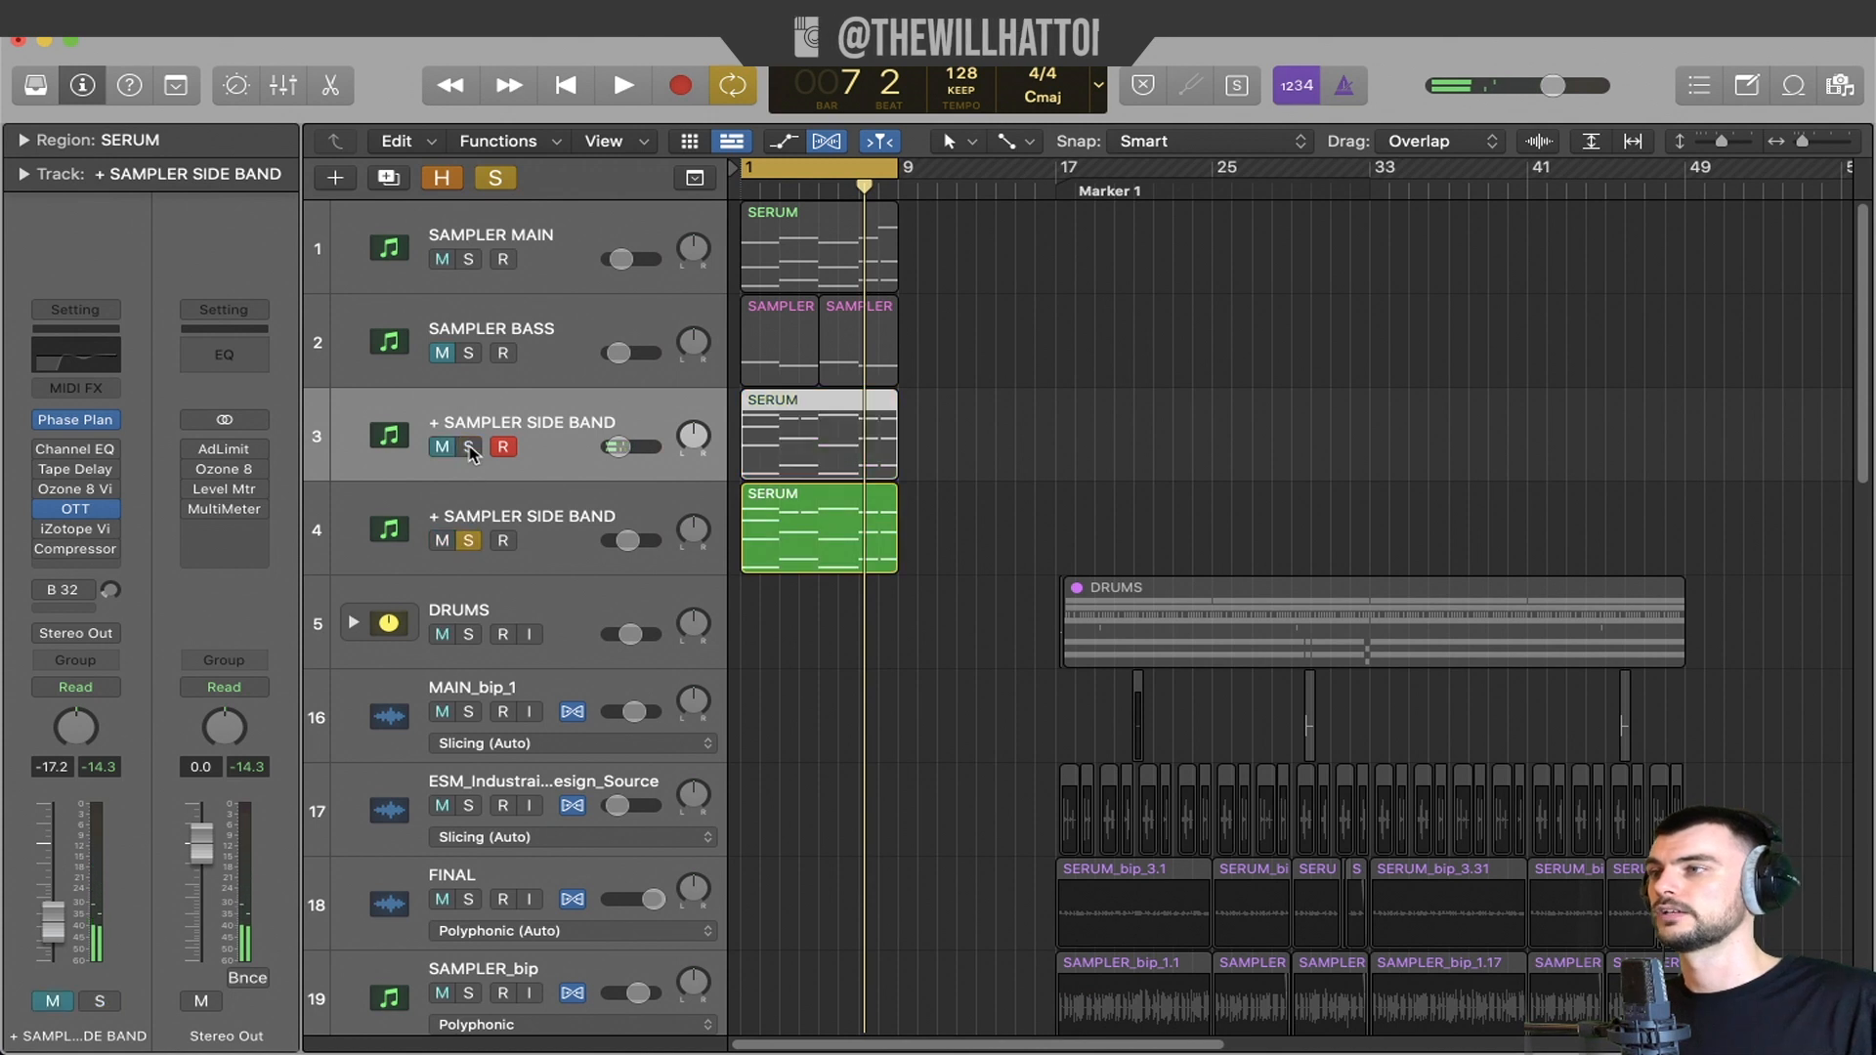
pyautogui.click(621, 85)
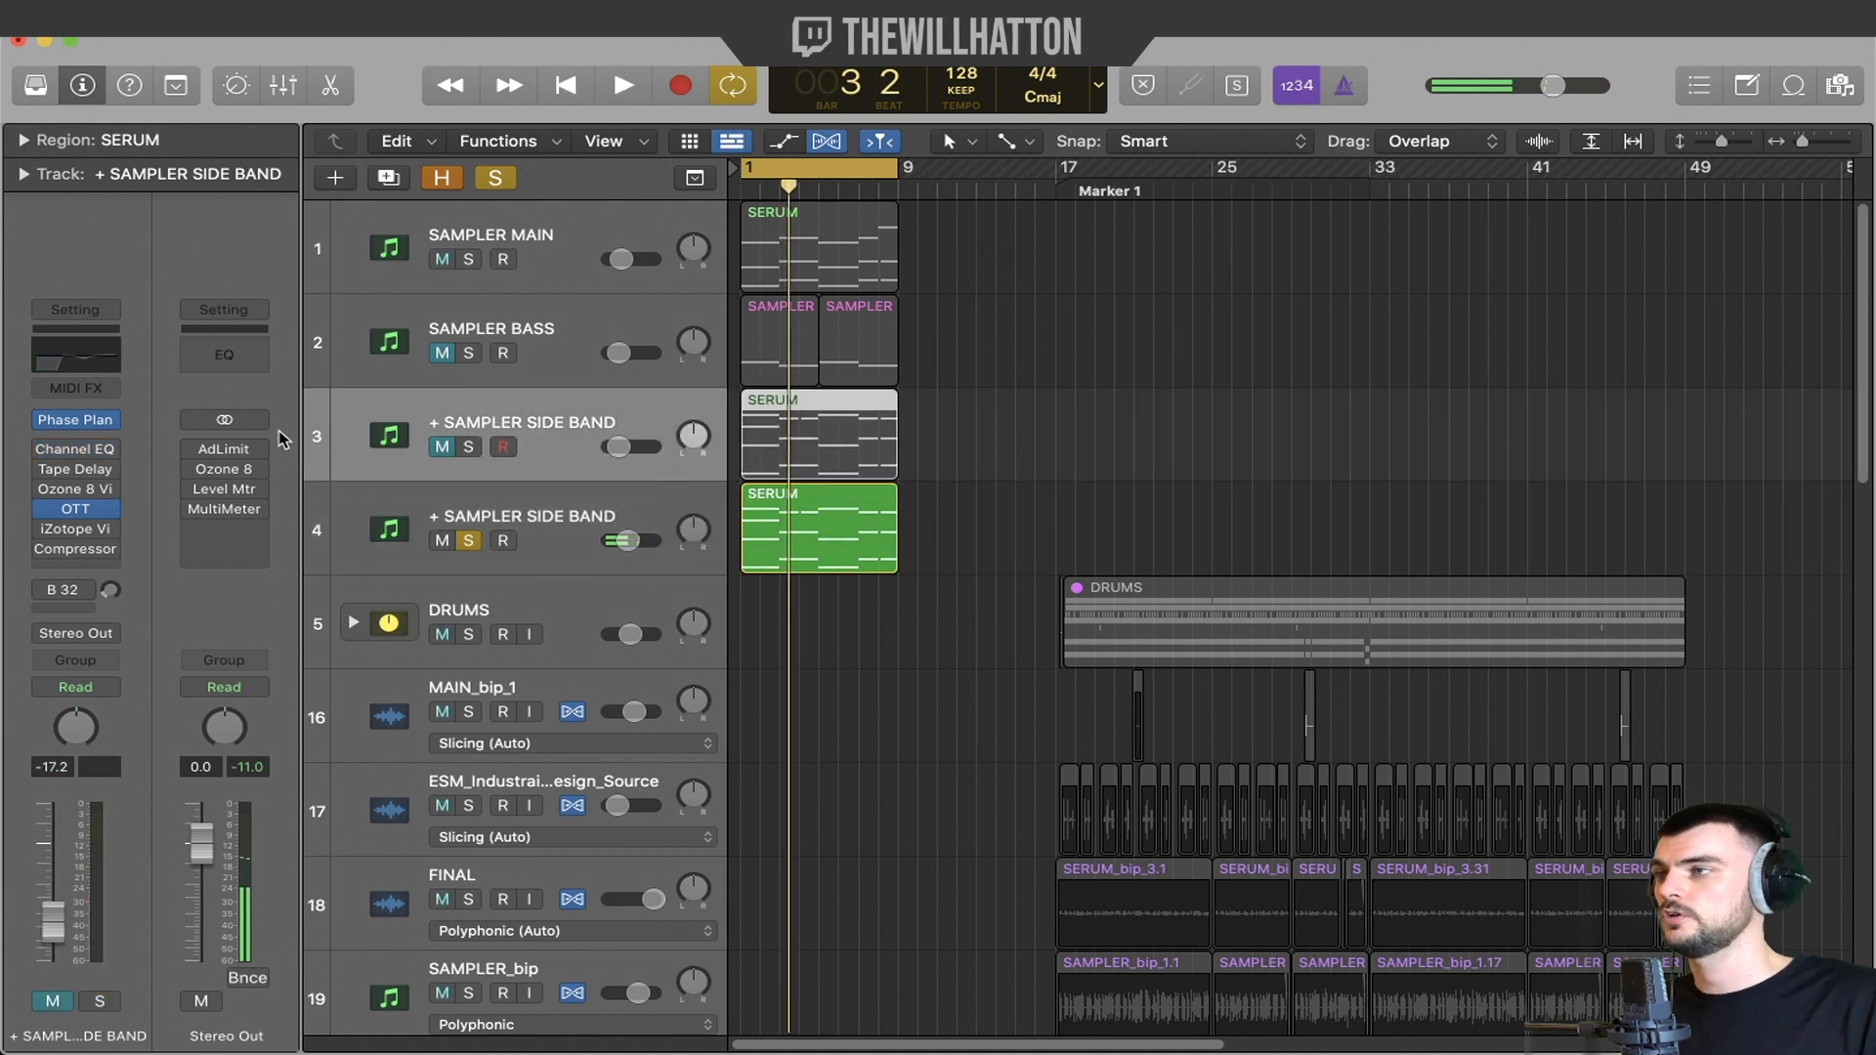
pyautogui.click(515, 341)
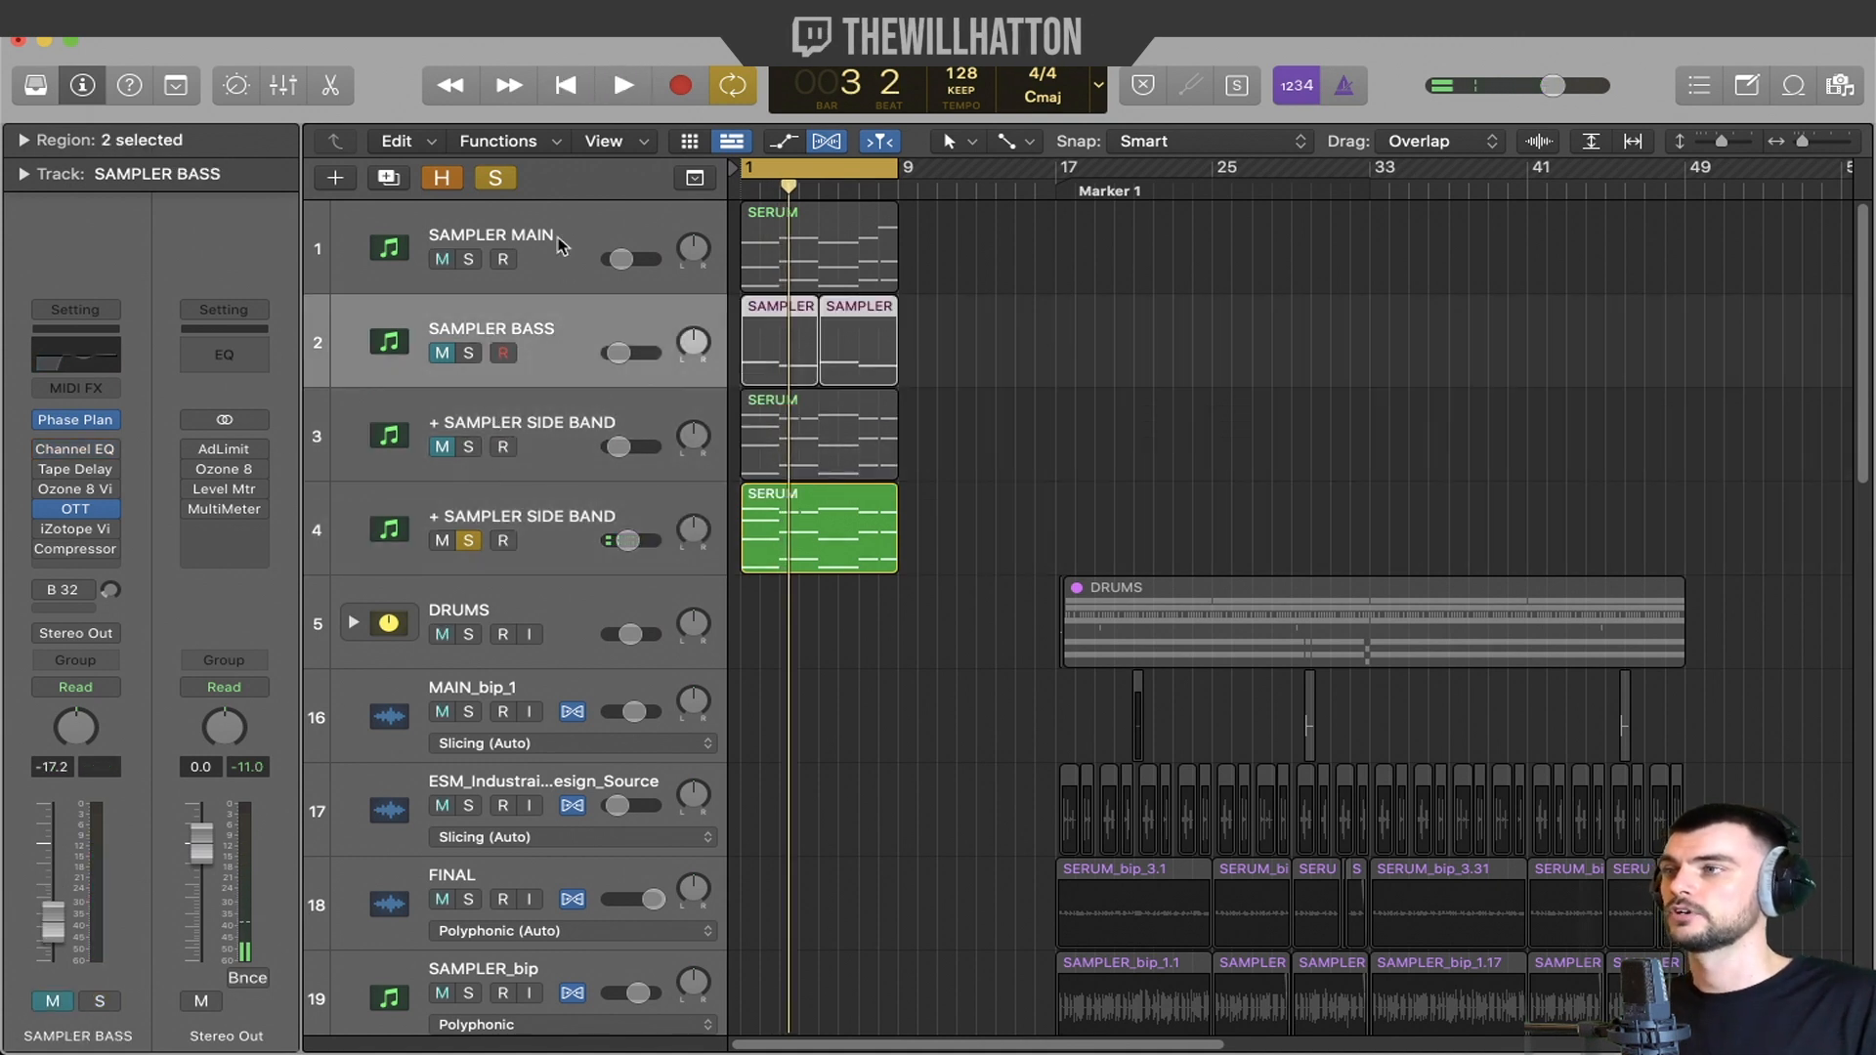
pyautogui.click(490, 235)
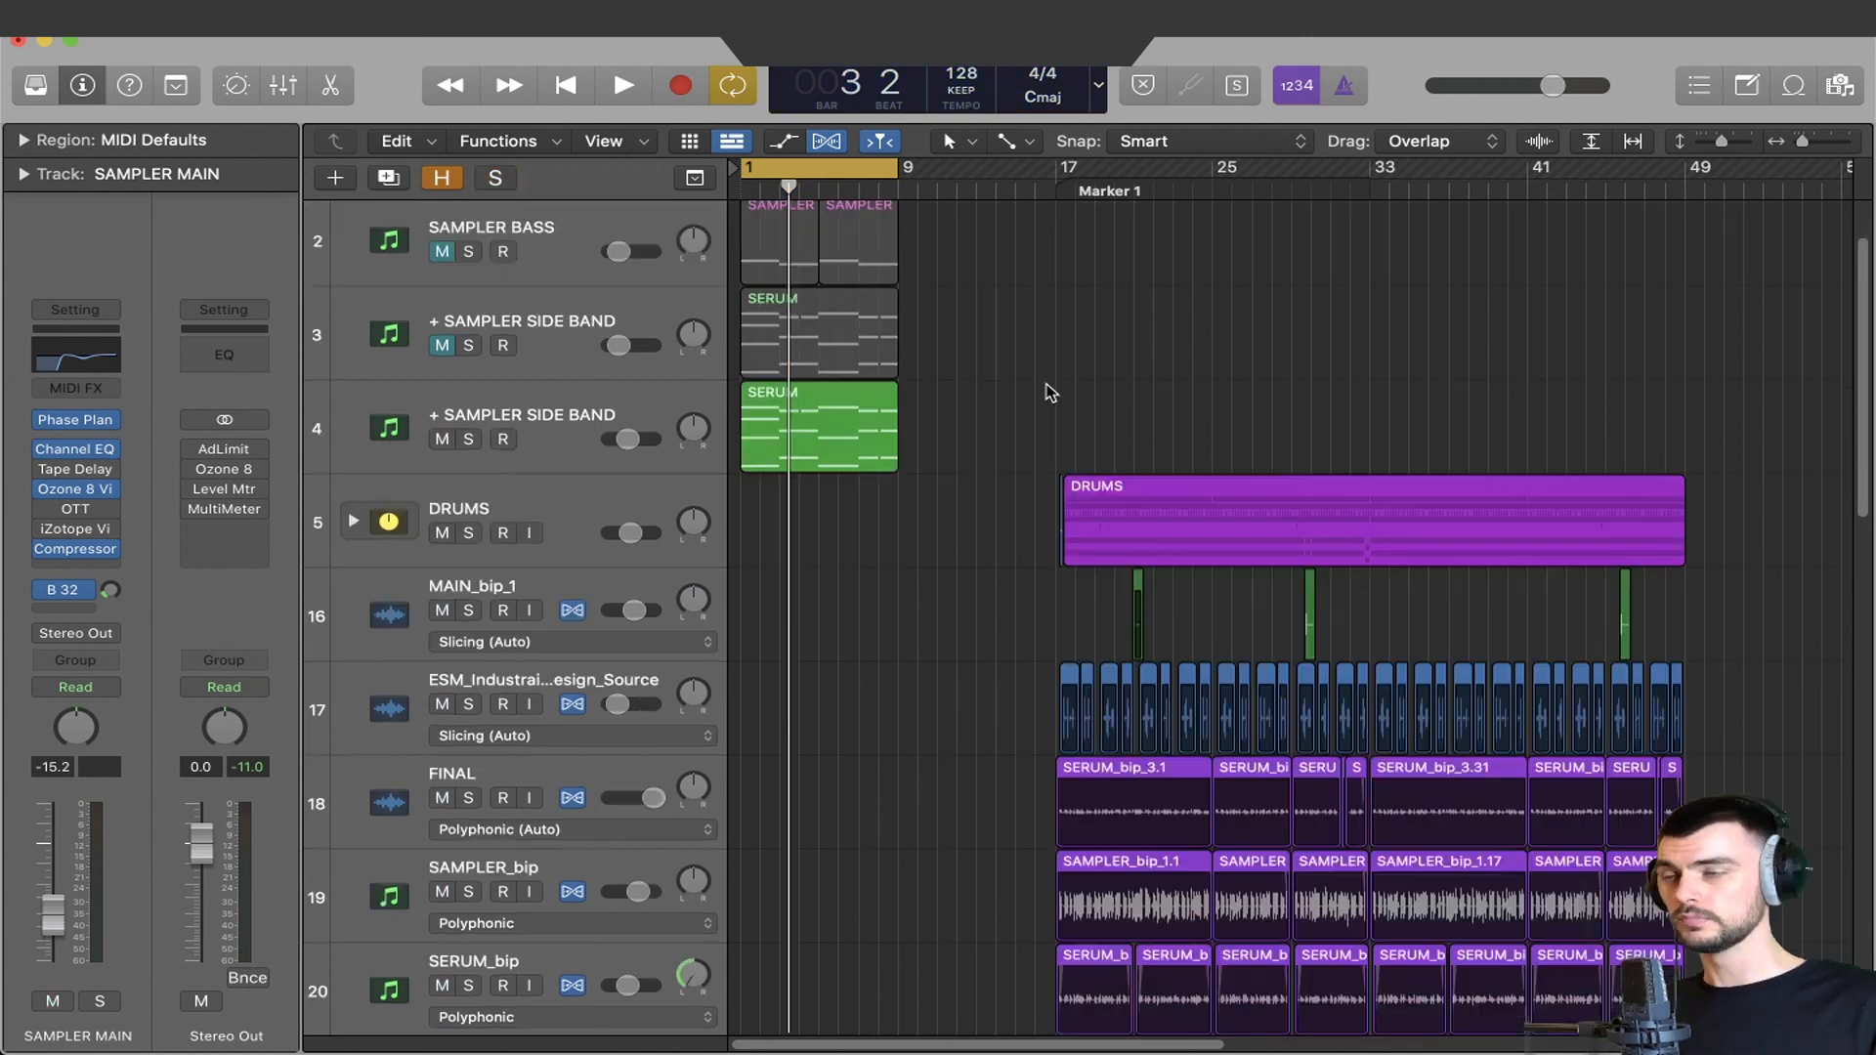
# Bounce the SERUM region in place to a new SERUM_bip track, muting the original.
pyautogui.rightClick(817, 425)
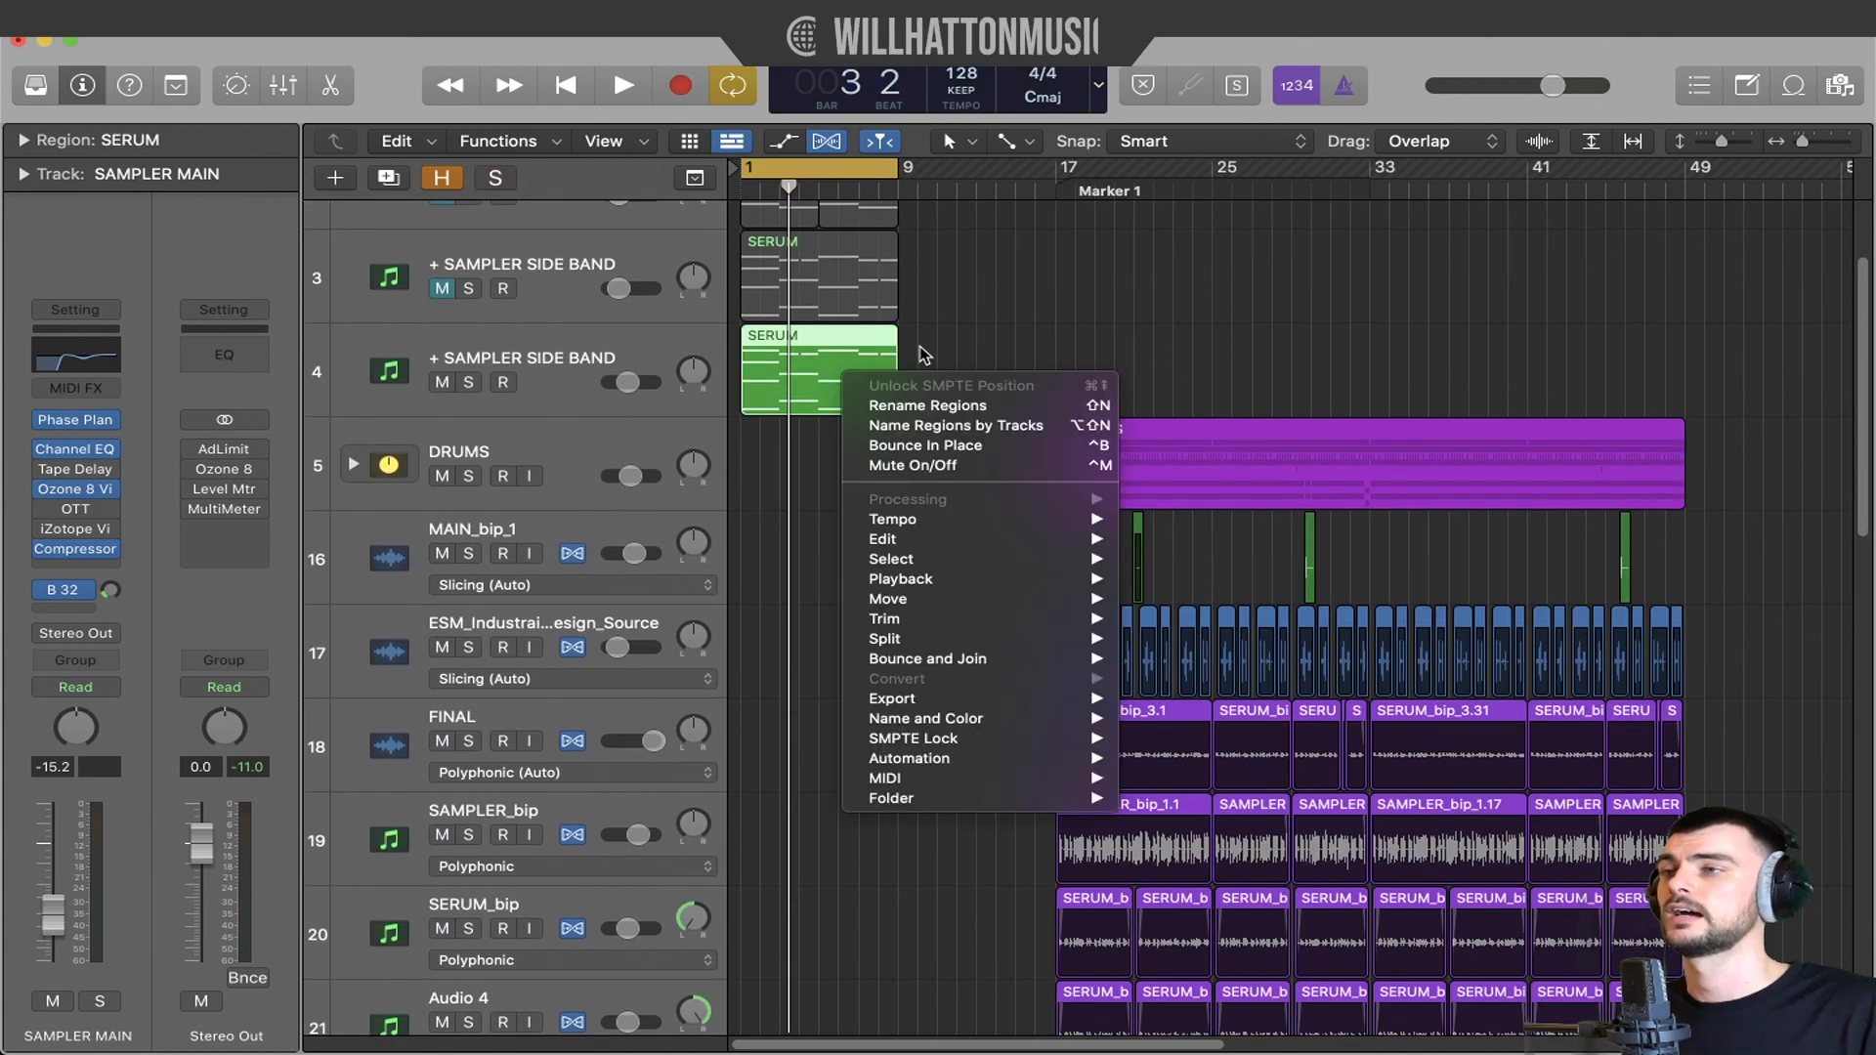
pyautogui.click(925, 446)
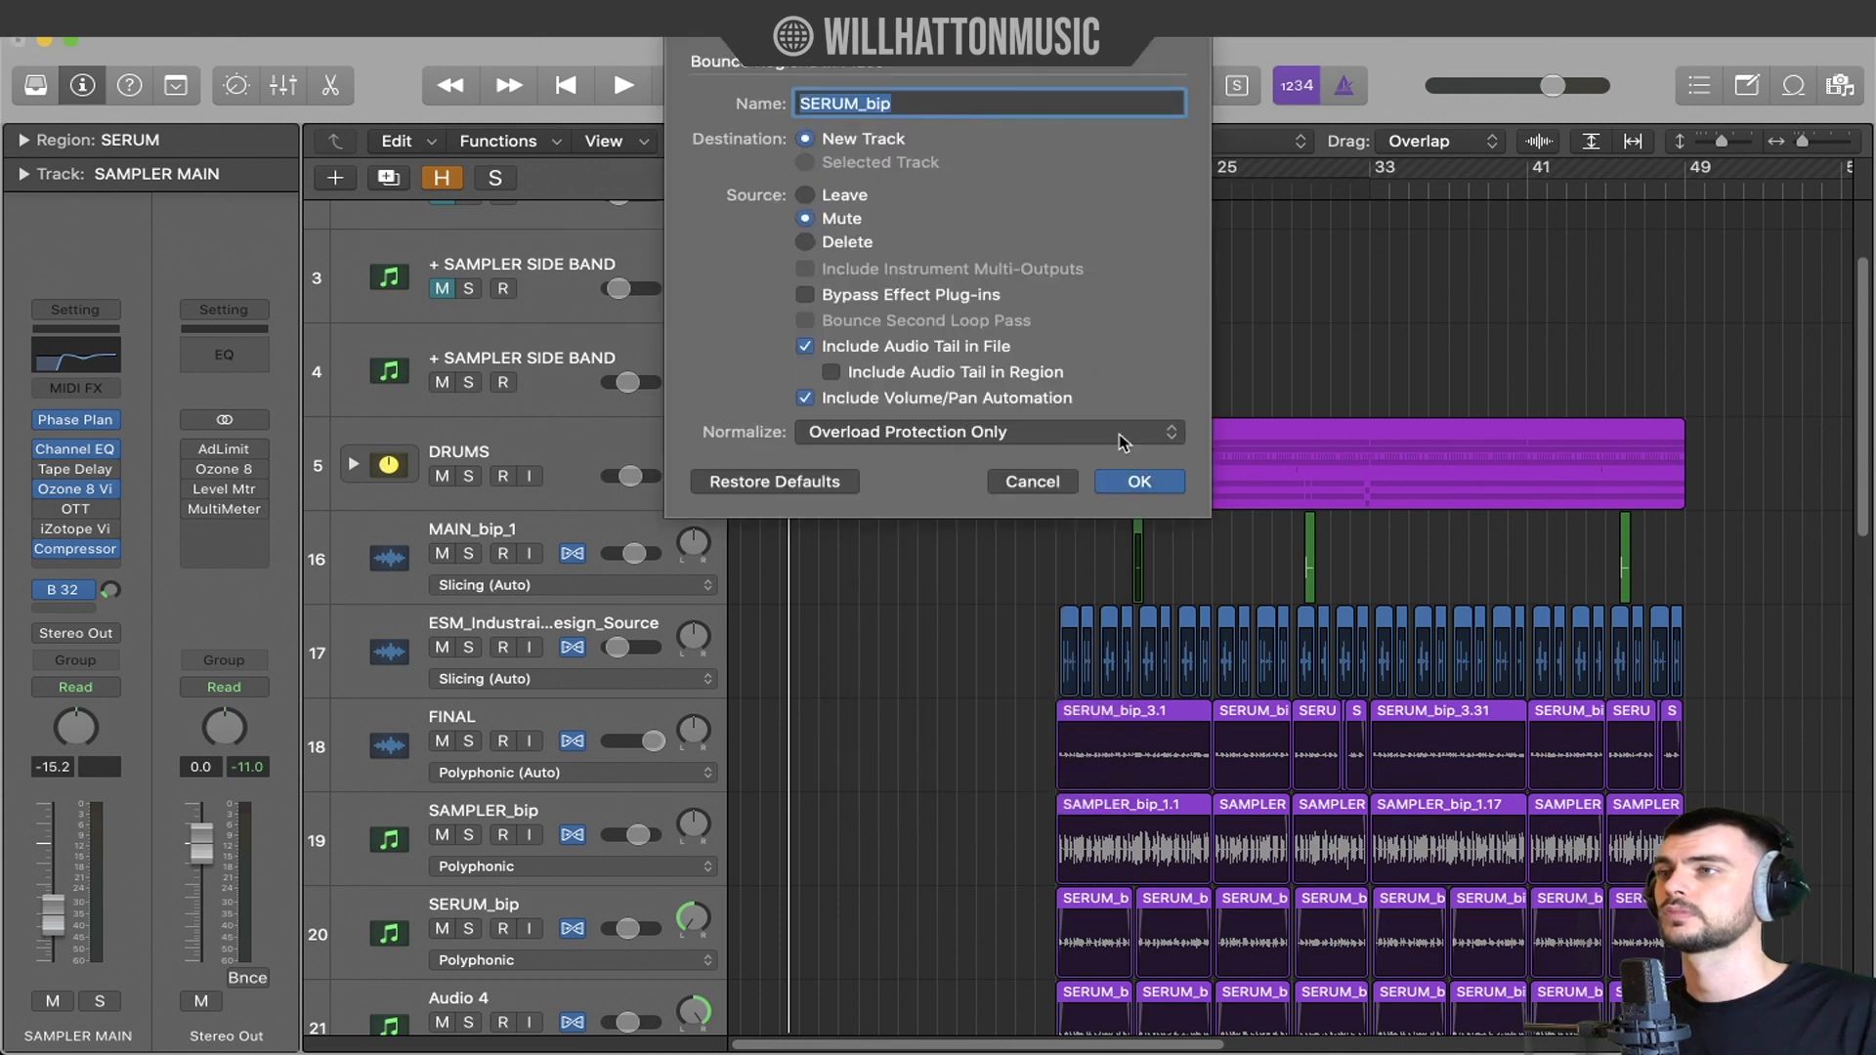
pyautogui.click(1136, 481)
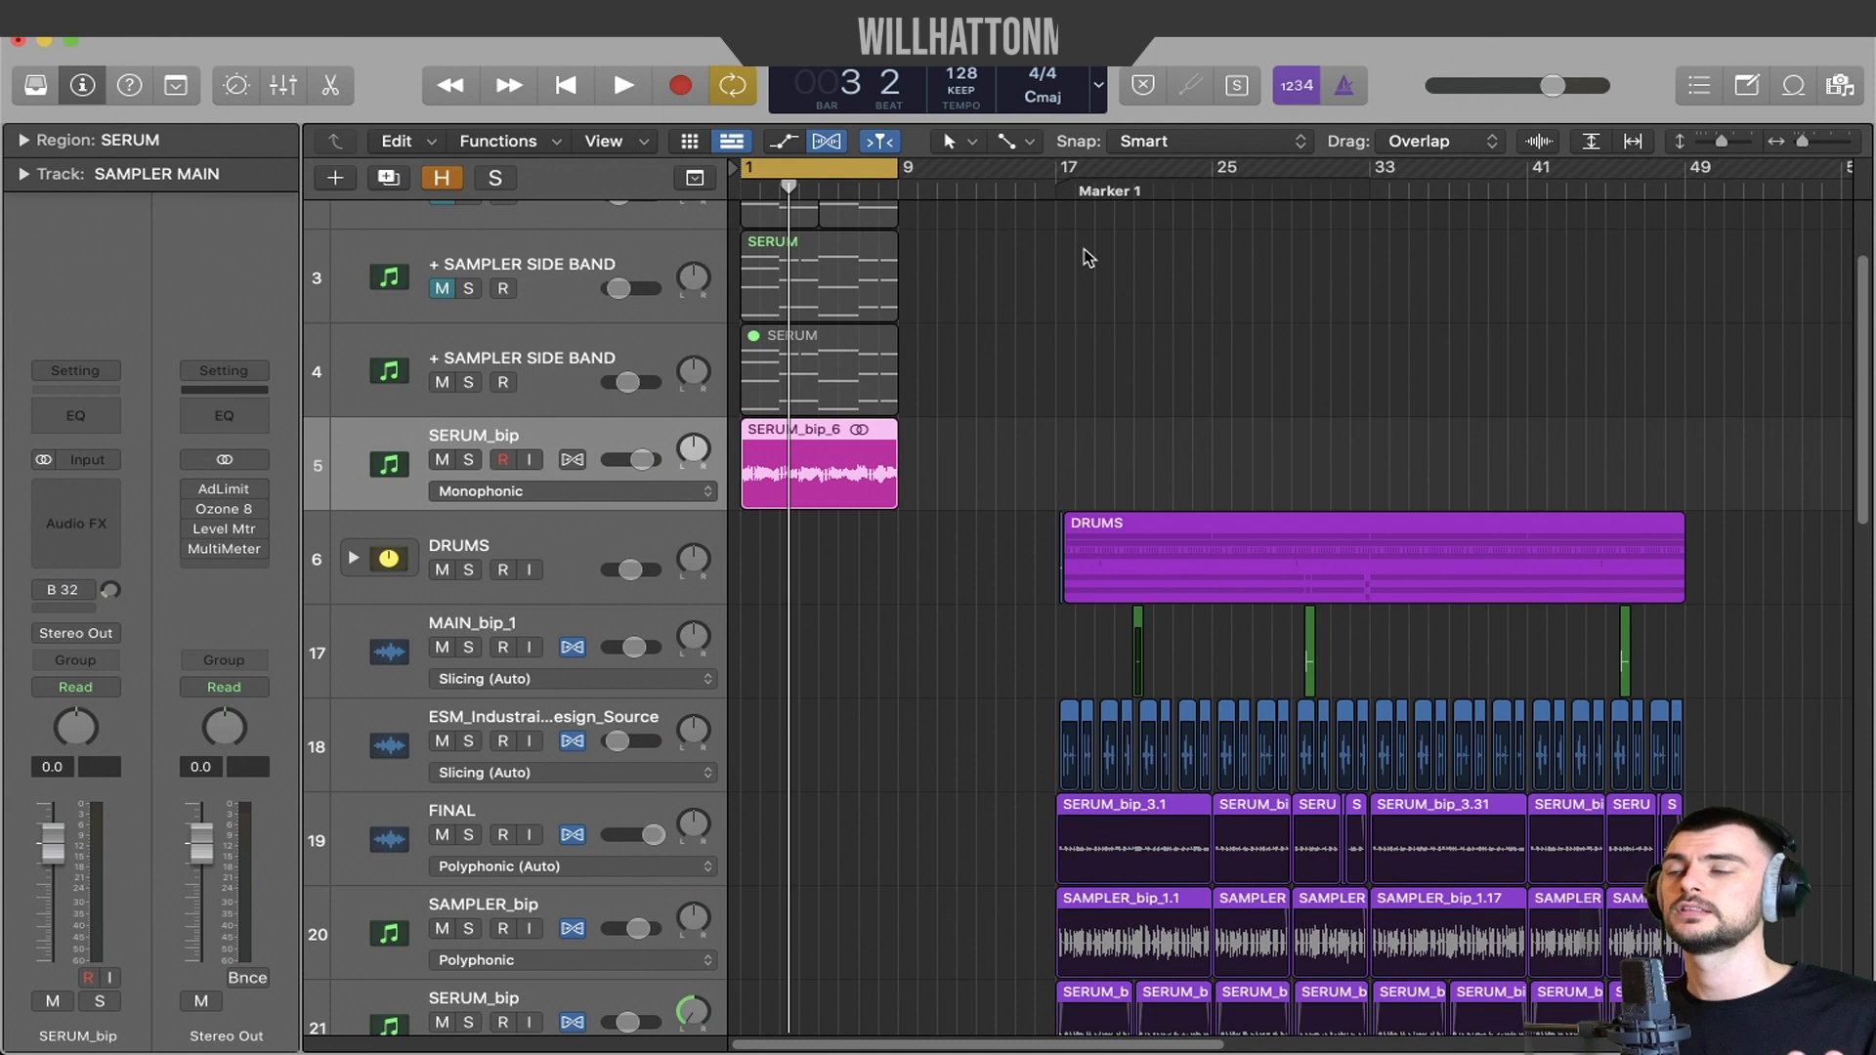
pyautogui.click(818, 467)
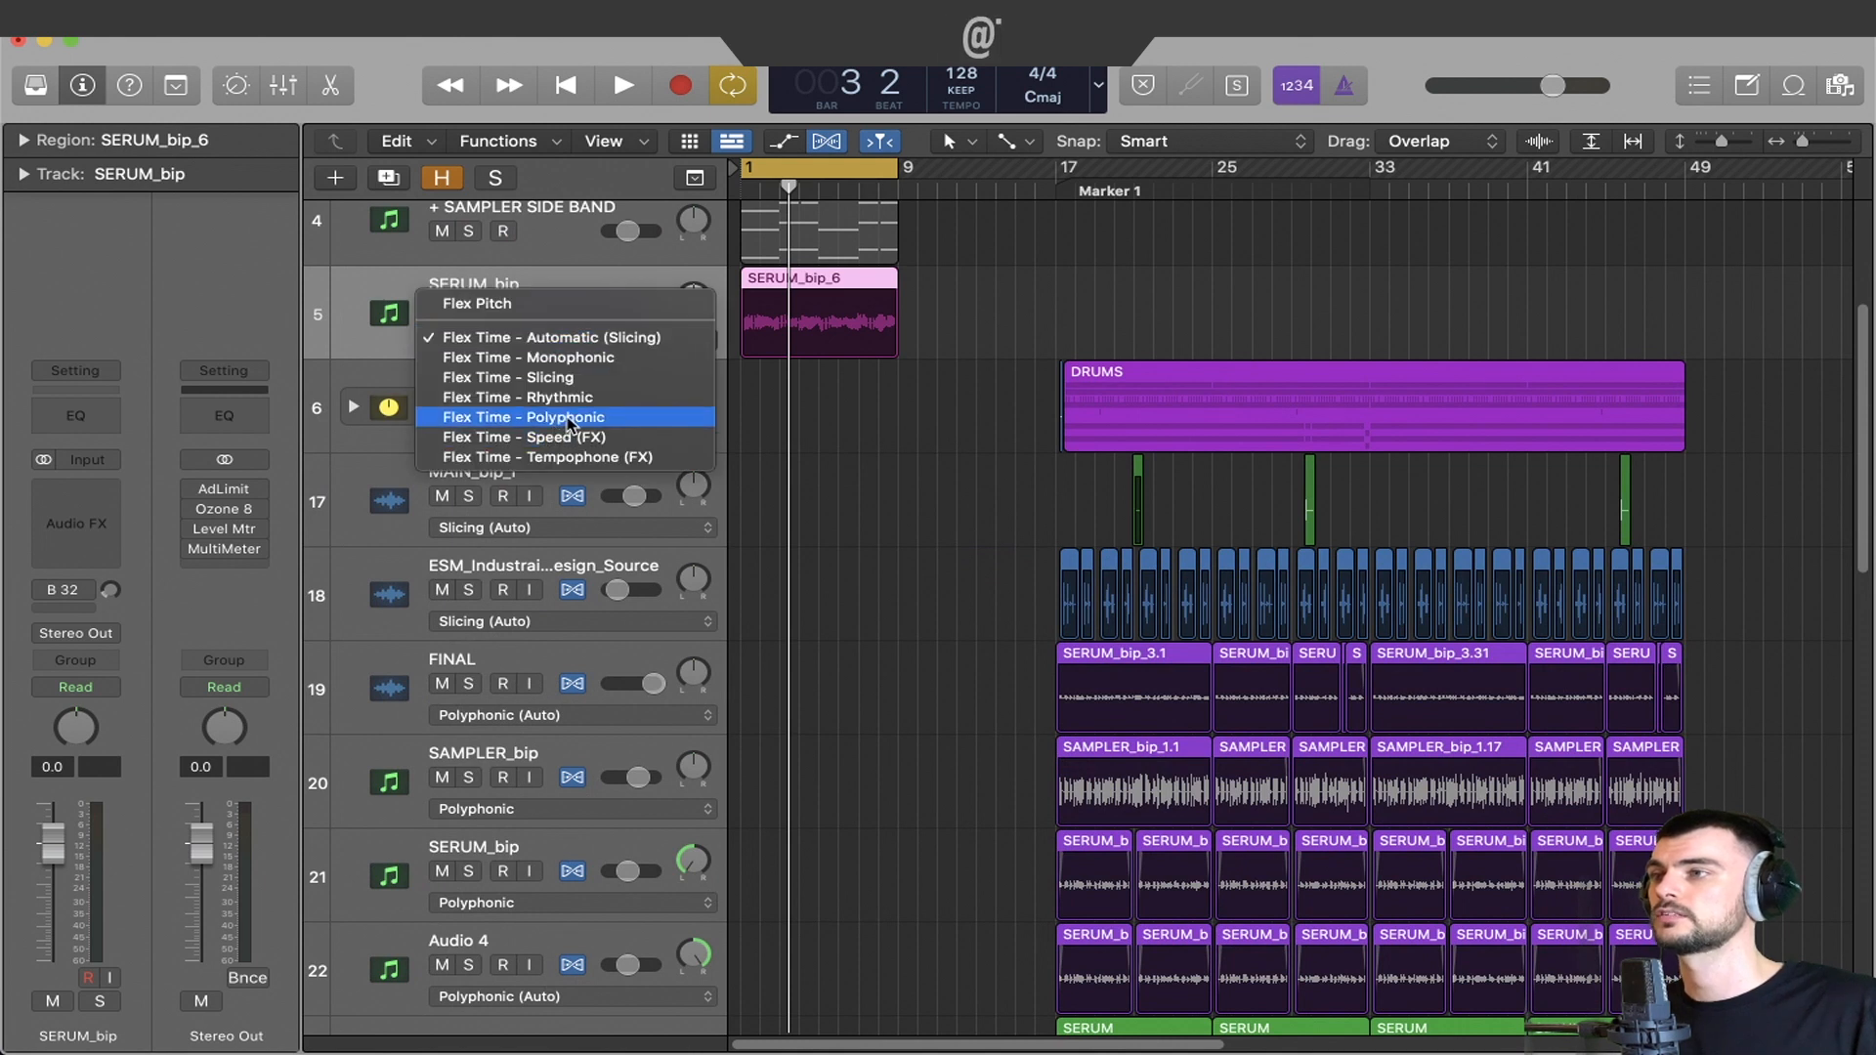
# Set SERUM_bip to Polyphonic flex, extend its region to bar 17, solo it, and insert OTT.
pyautogui.click(521, 416)
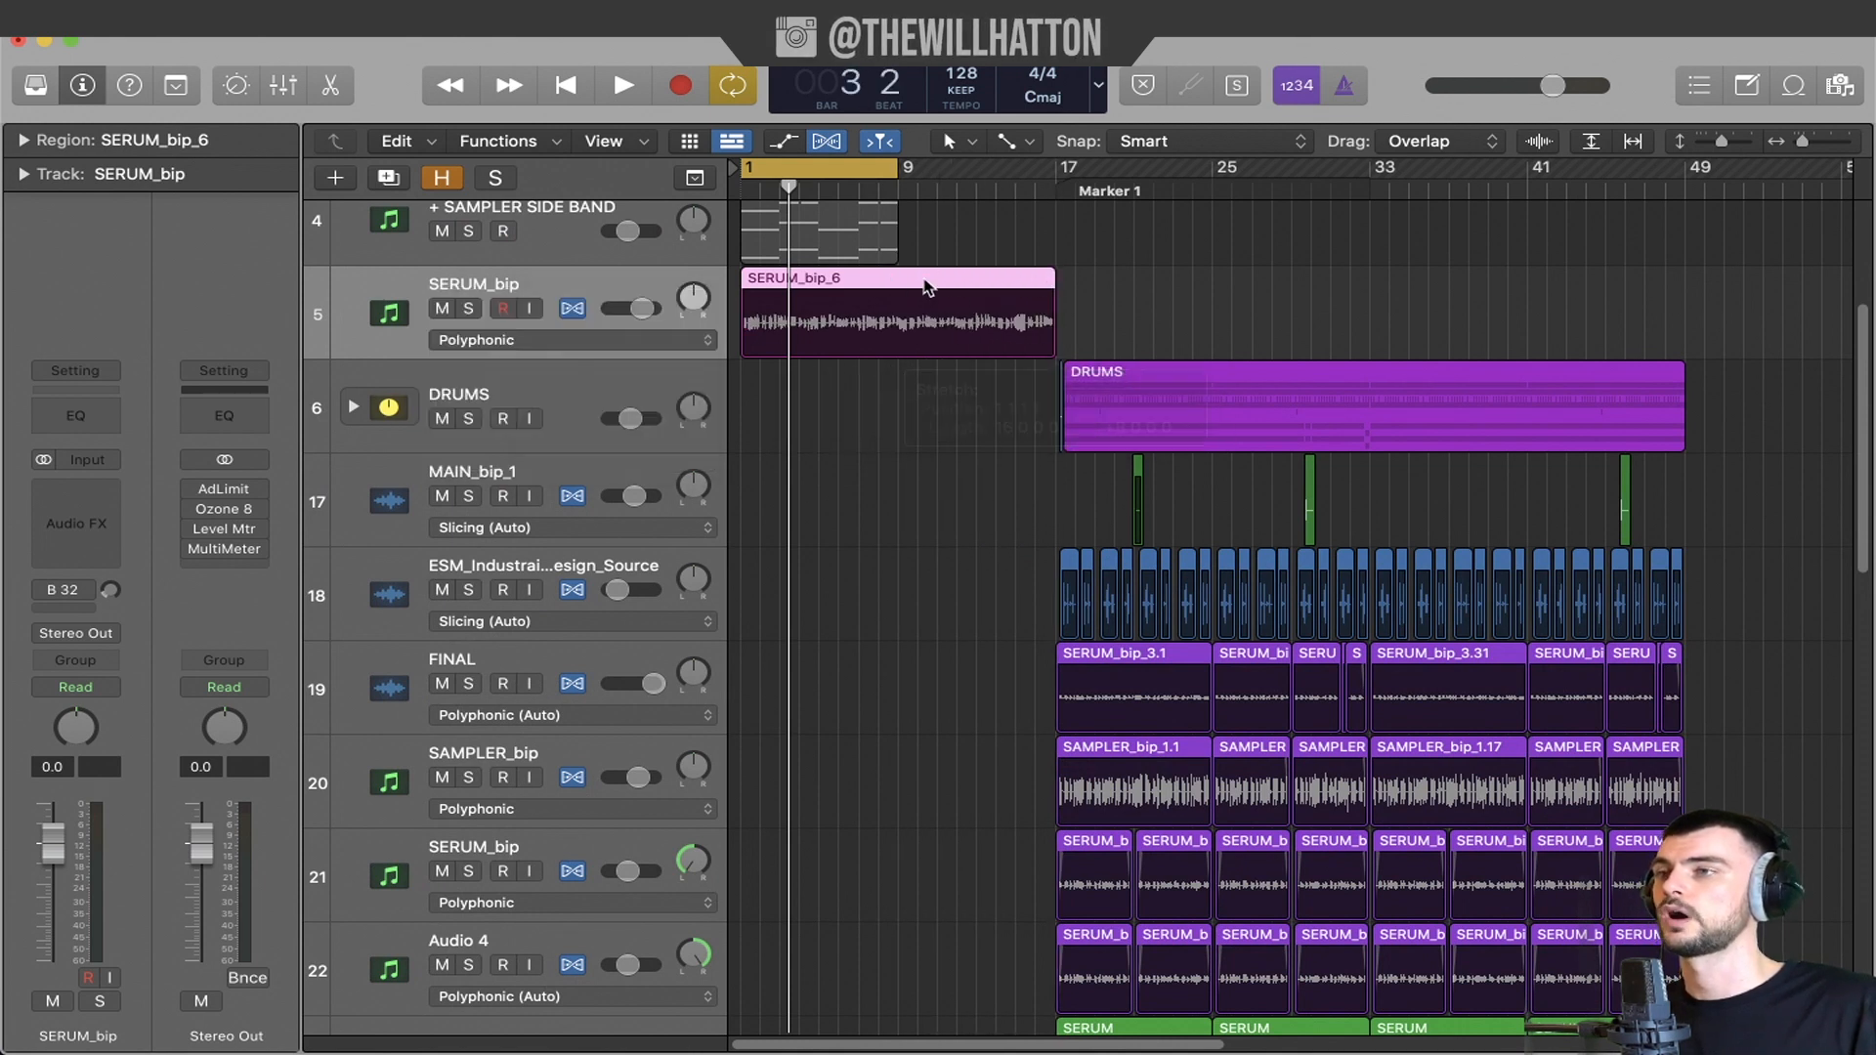
pyautogui.click(619, 85)
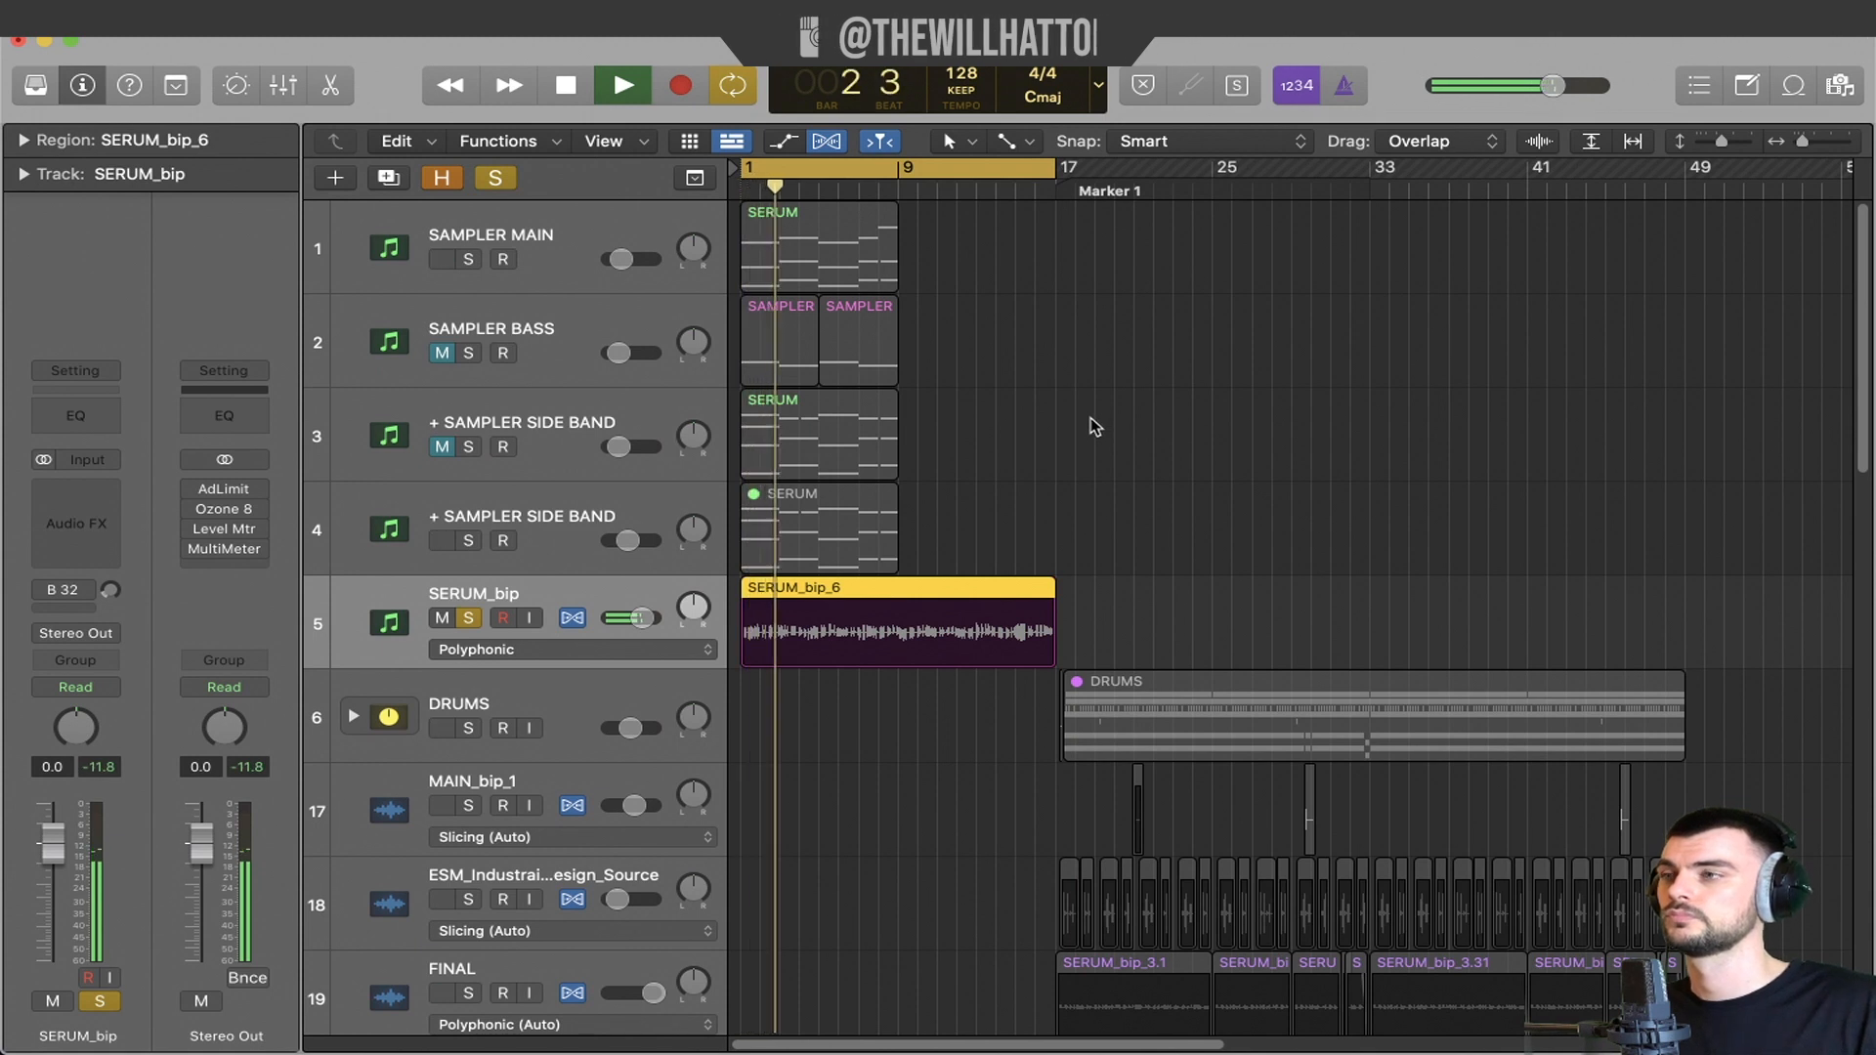
pyautogui.click(619, 85)
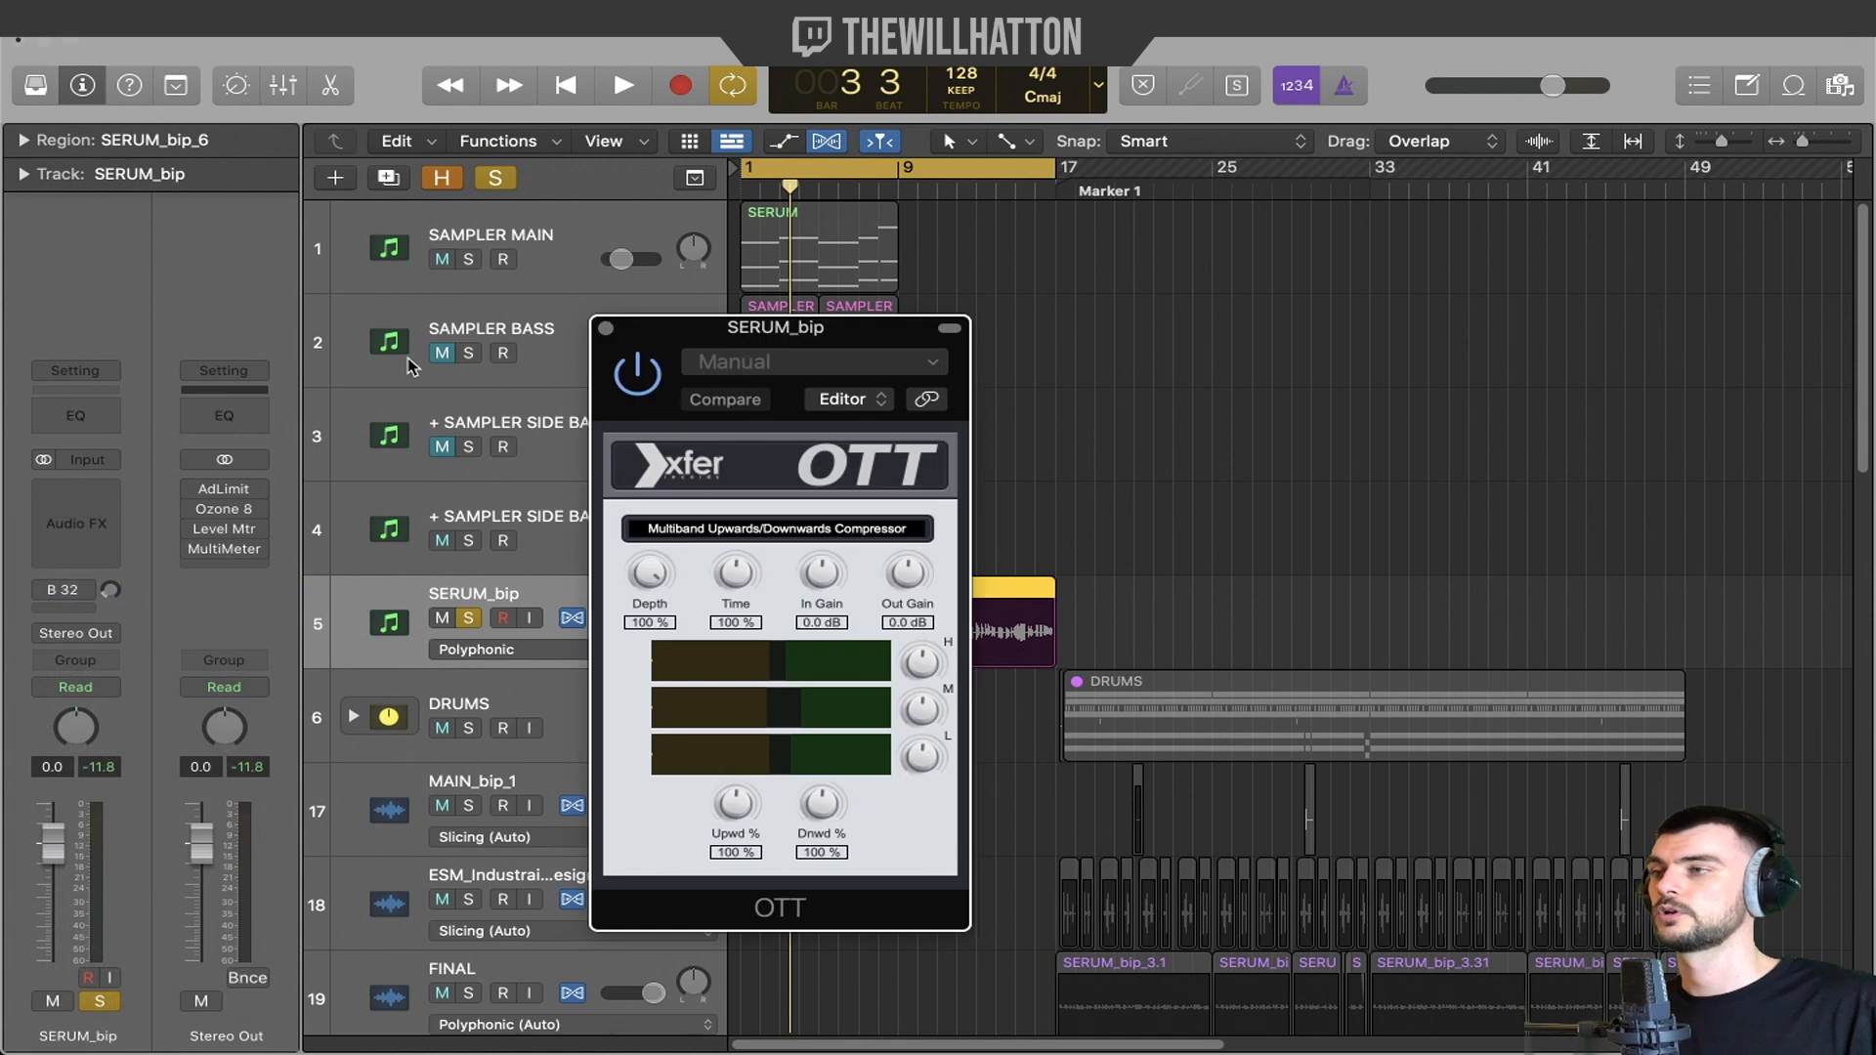
# Adjust the OTT compressor controls on SERUM_bip and close the plugin window.
pyautogui.click(724, 399)
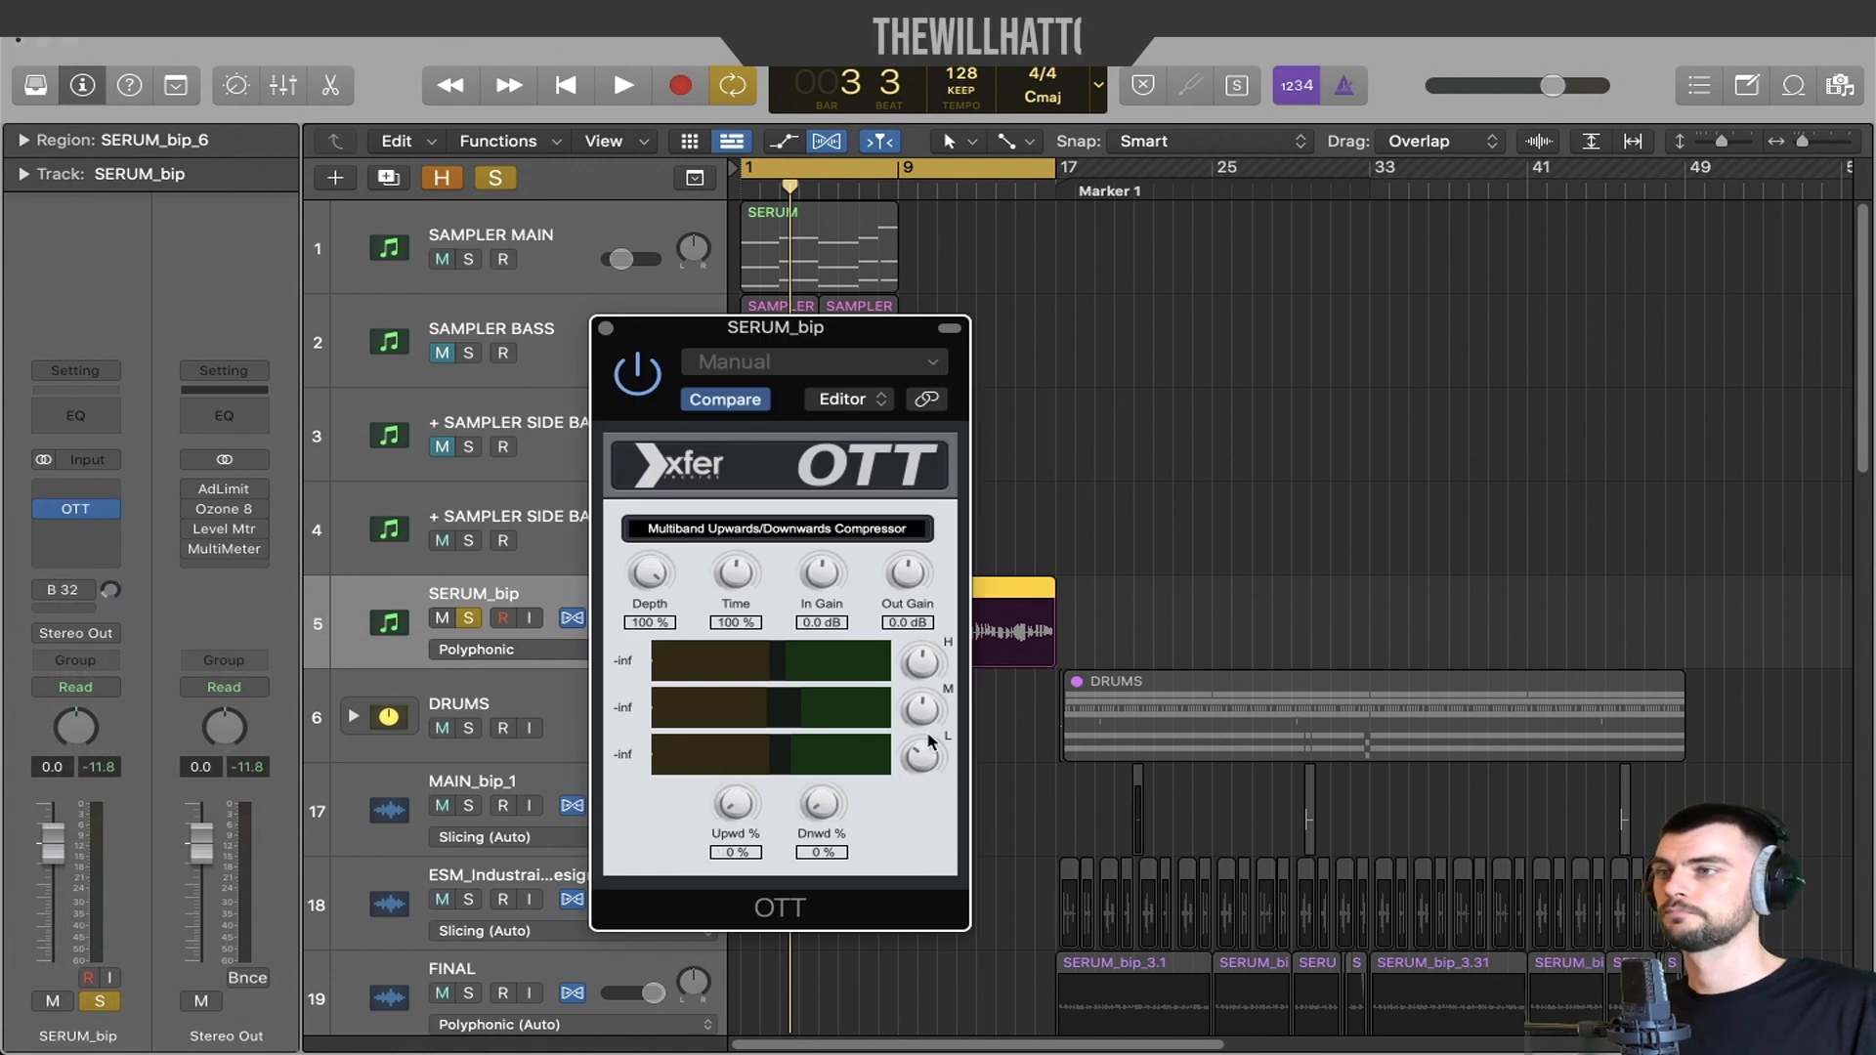
pyautogui.click(619, 85)
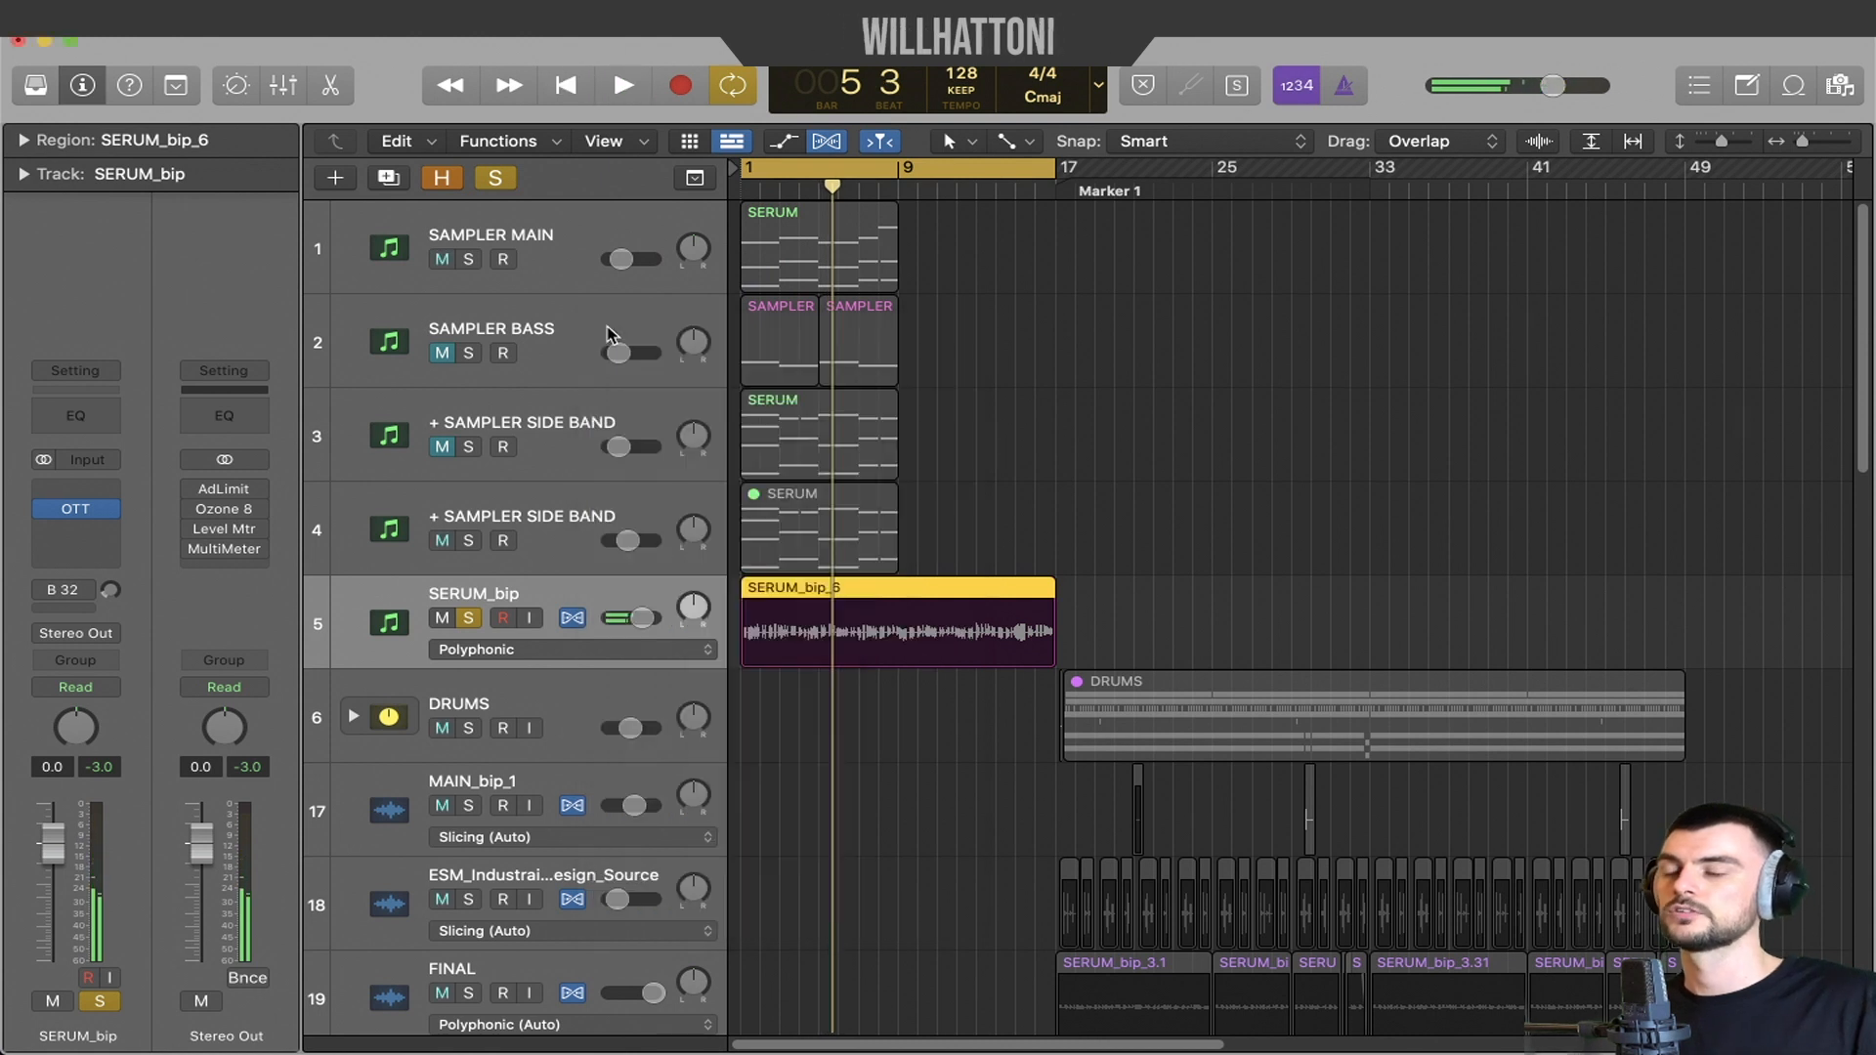
# Cycle bars 17–33, compare FINAL, SAMPLER_bip and SERUM_bip solos during playback, then clear all solos.
pyautogui.scroll(-3)
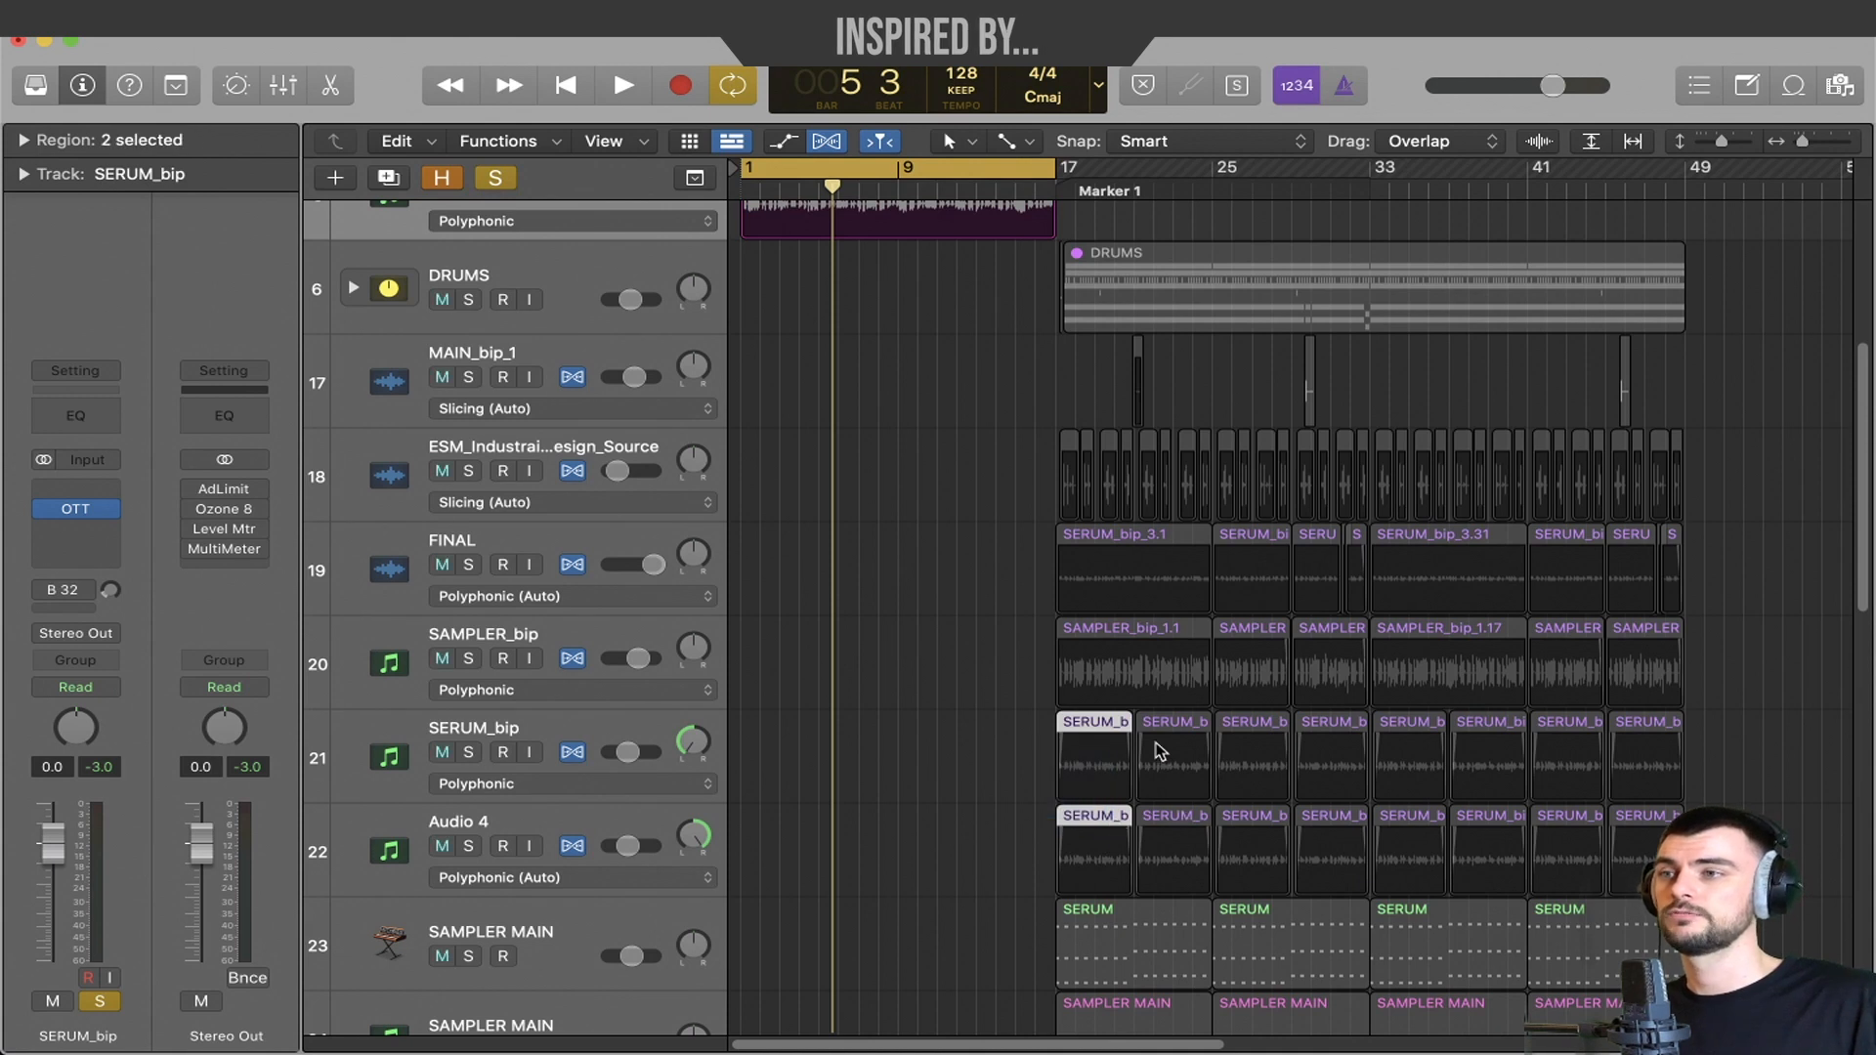
pyautogui.click(1128, 627)
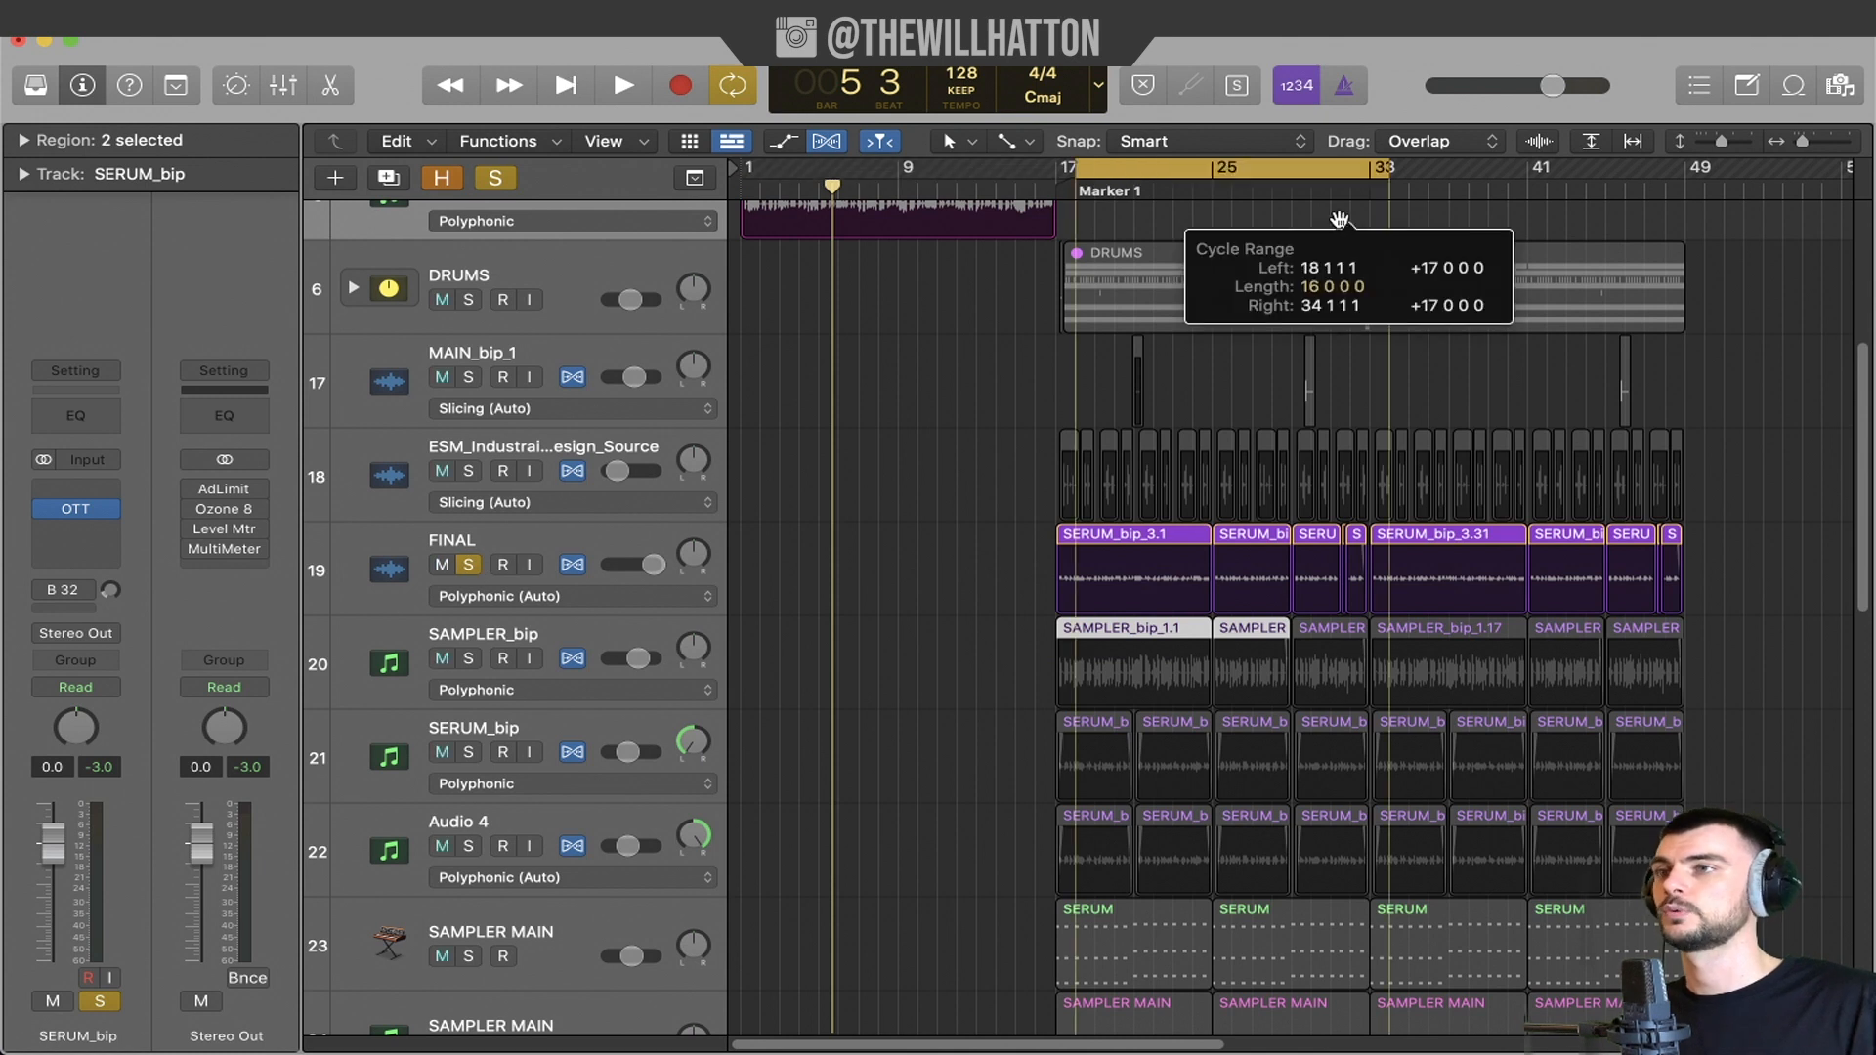
pyautogui.click(621, 85)
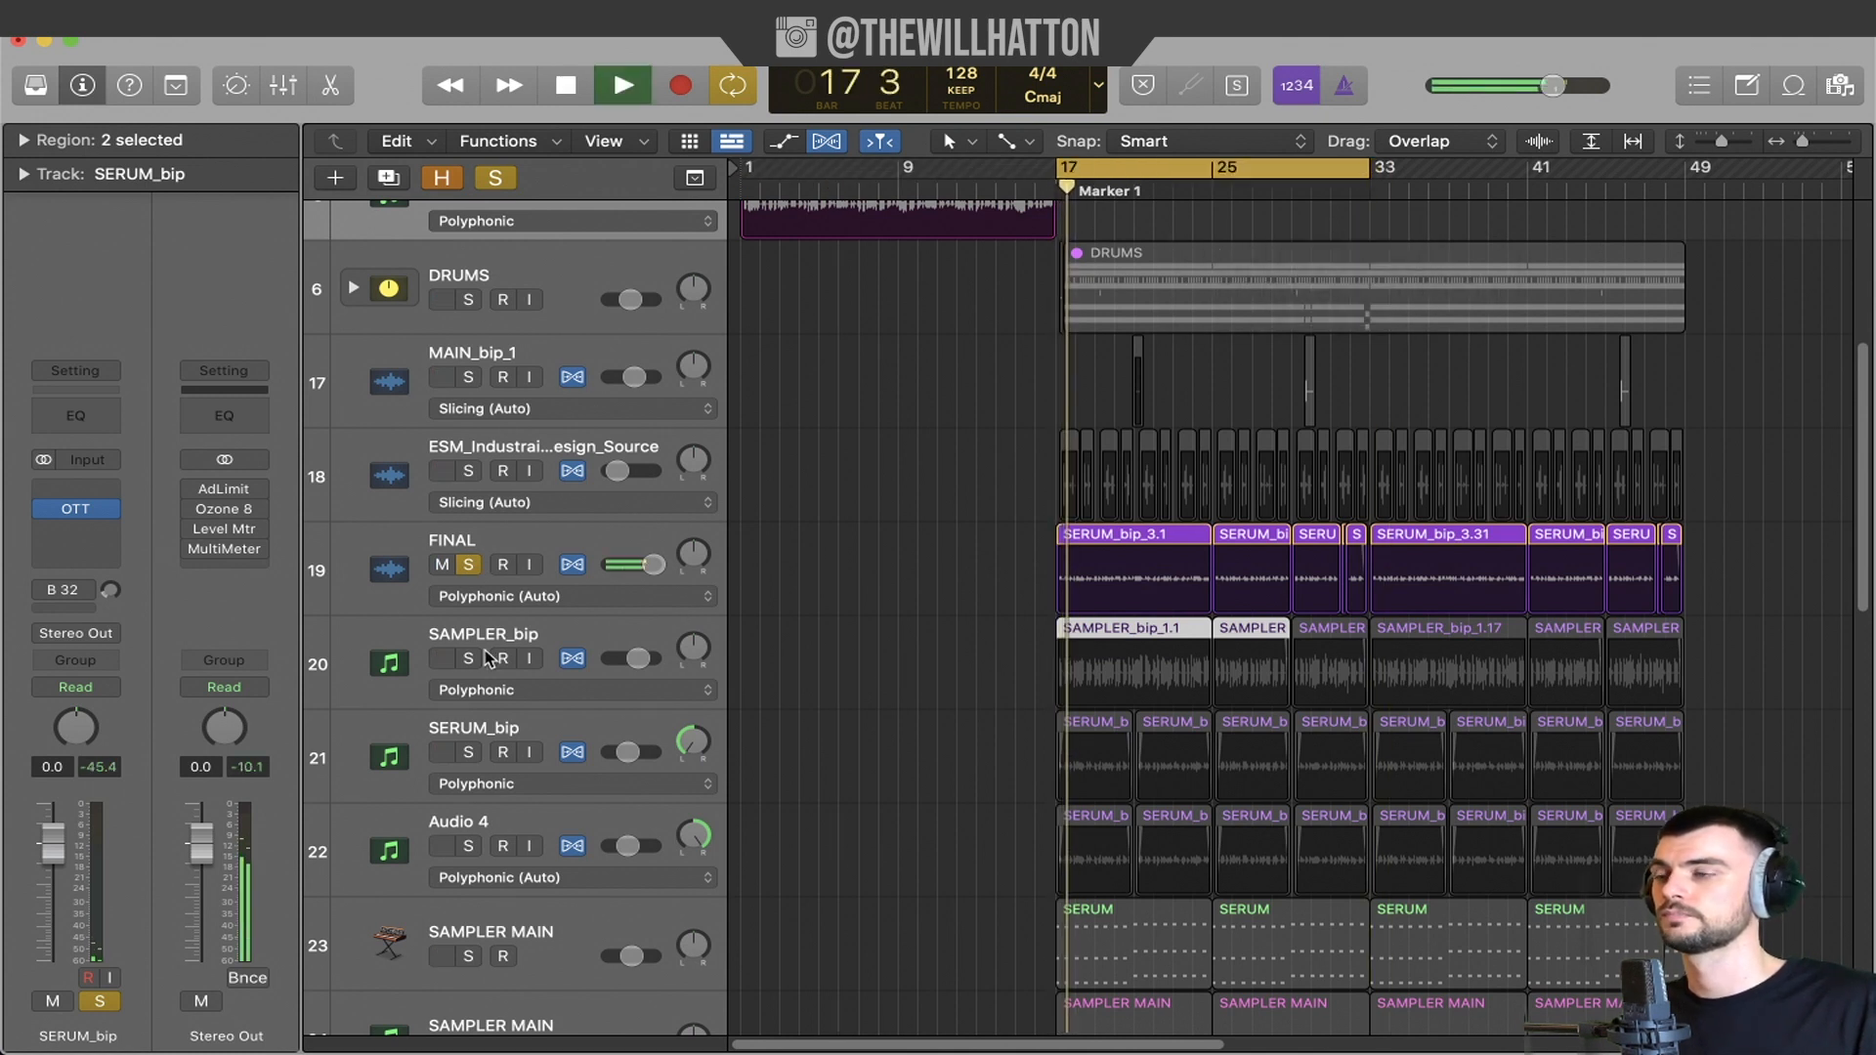
pyautogui.click(467, 659)
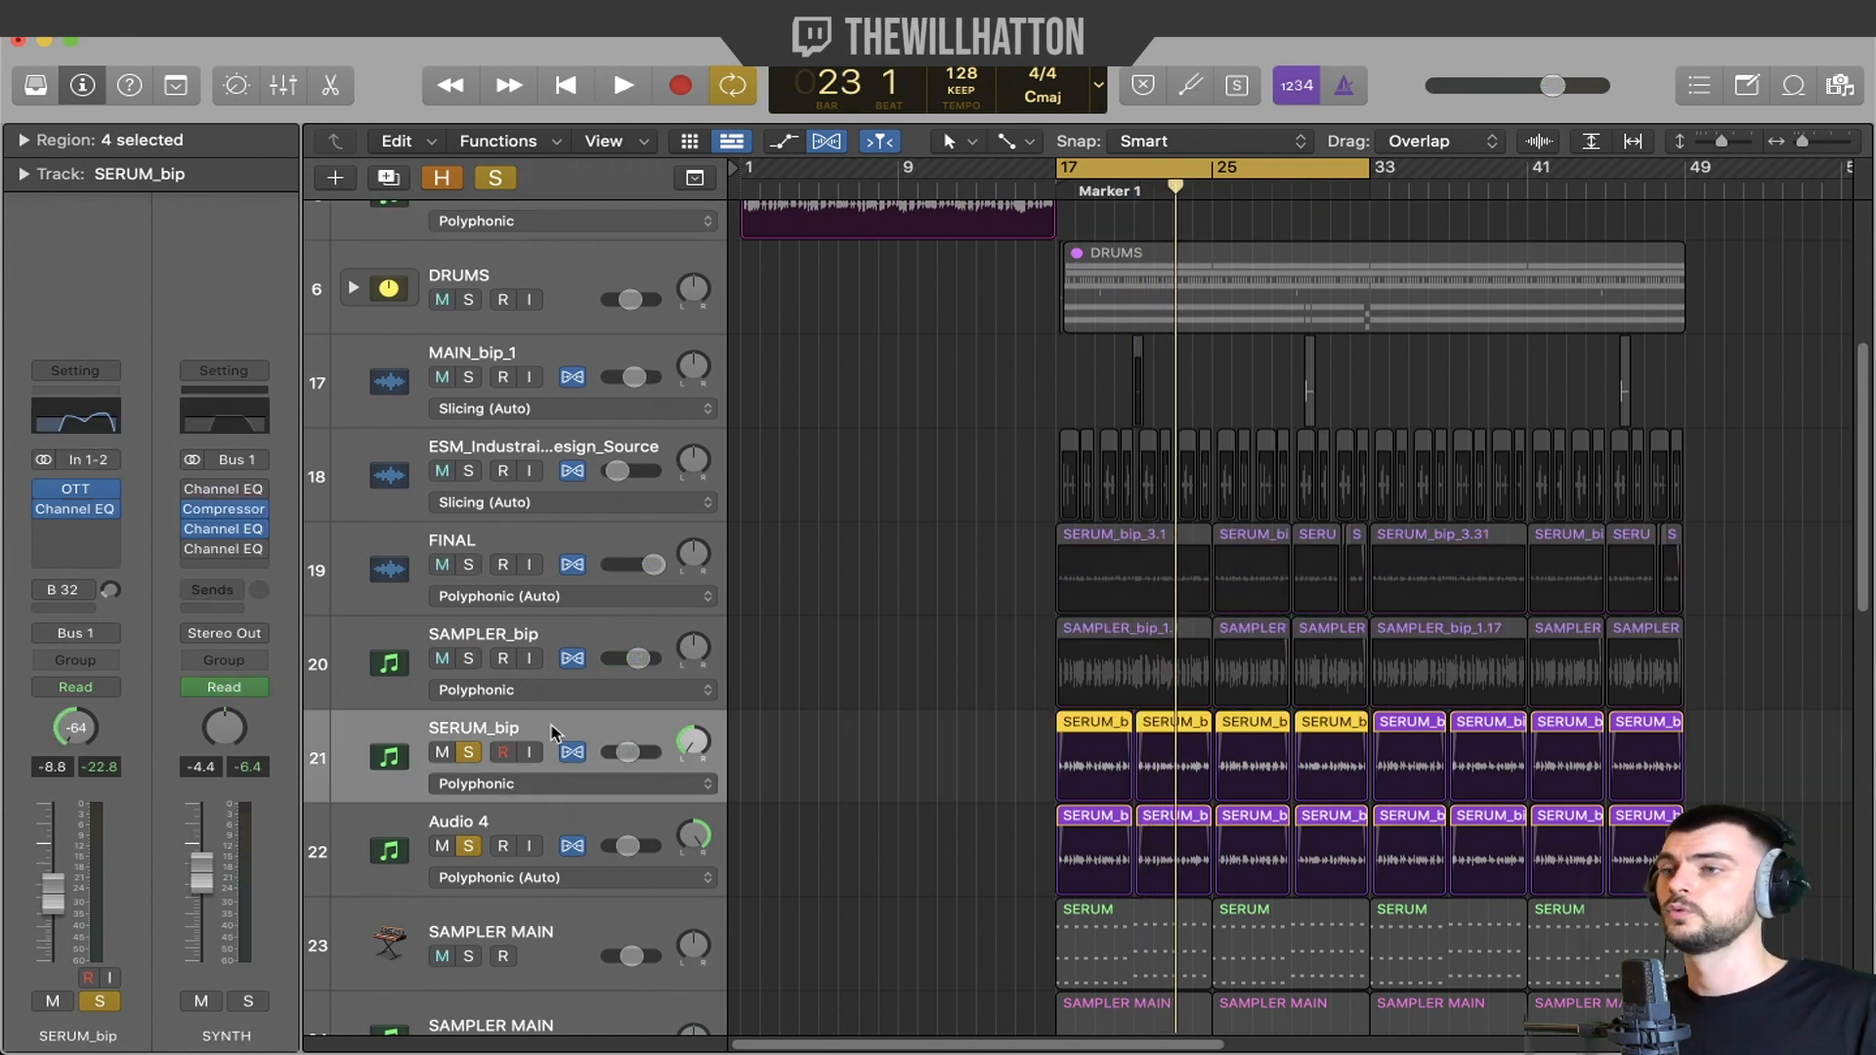
pyautogui.moveTo(572, 751)
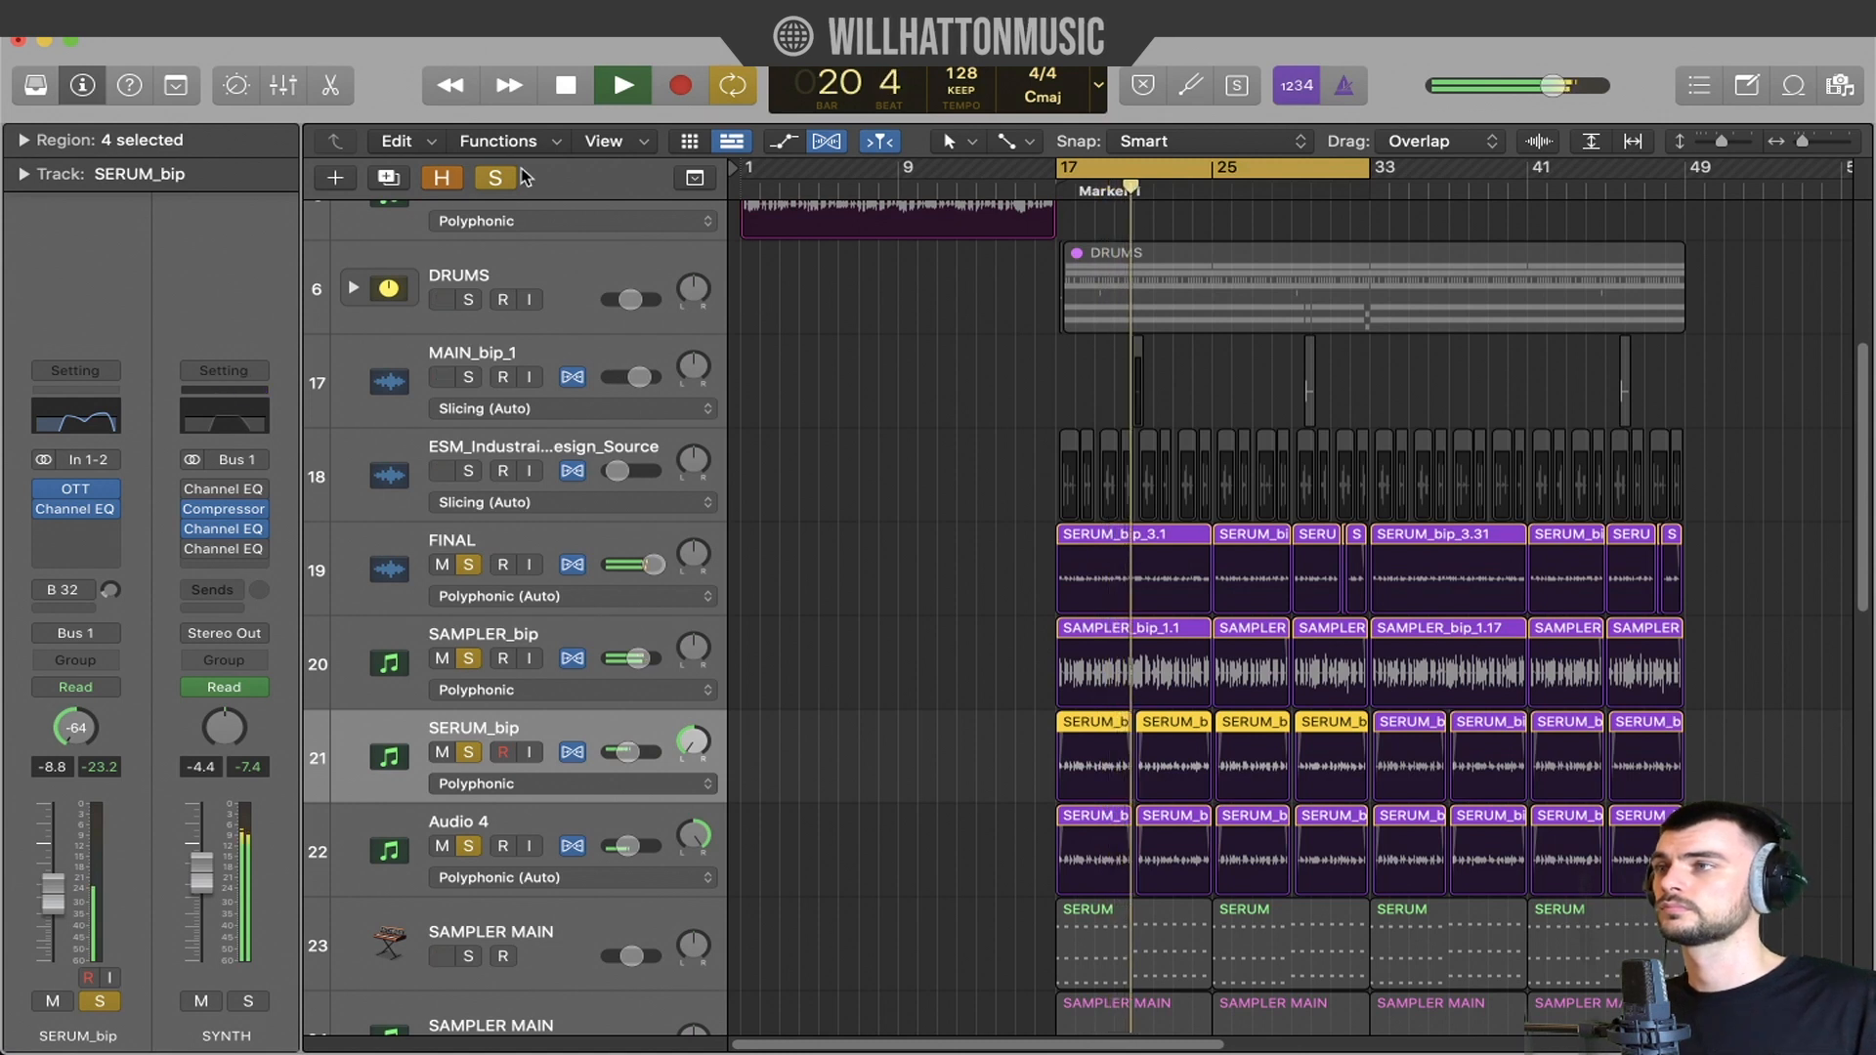
pyautogui.click(494, 177)
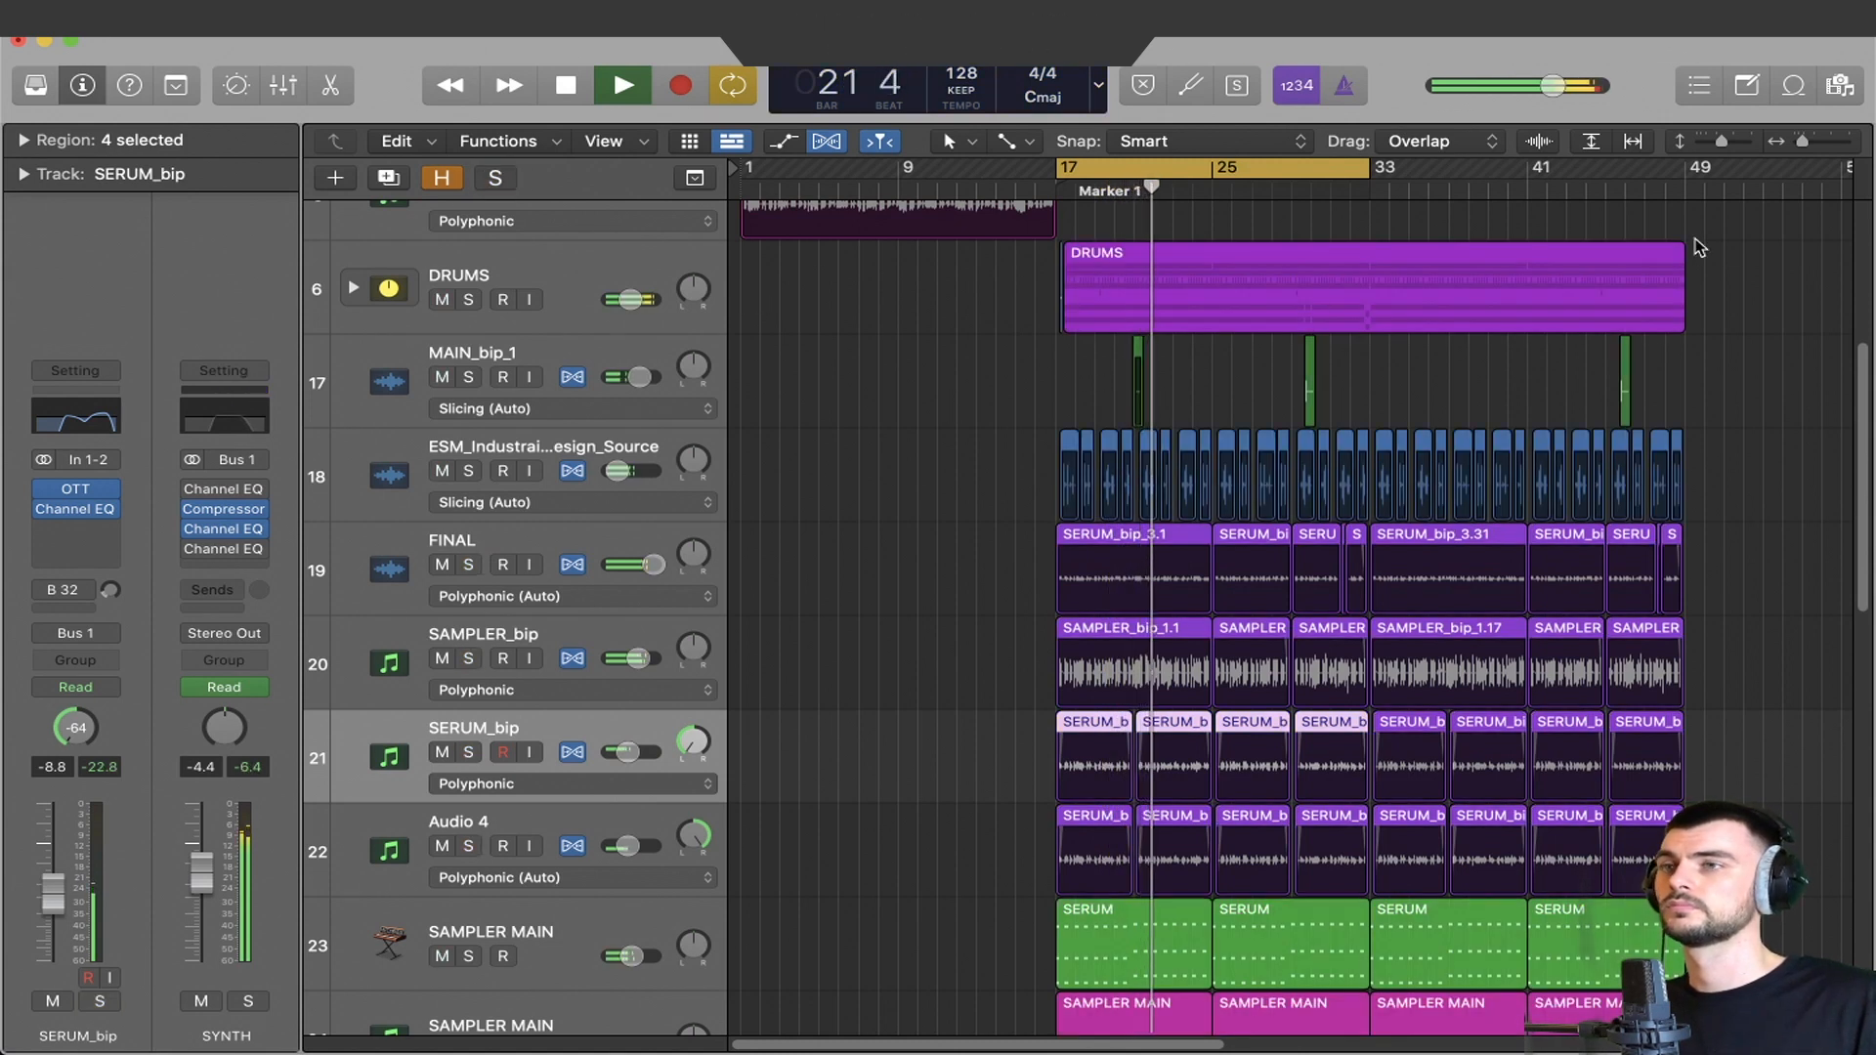